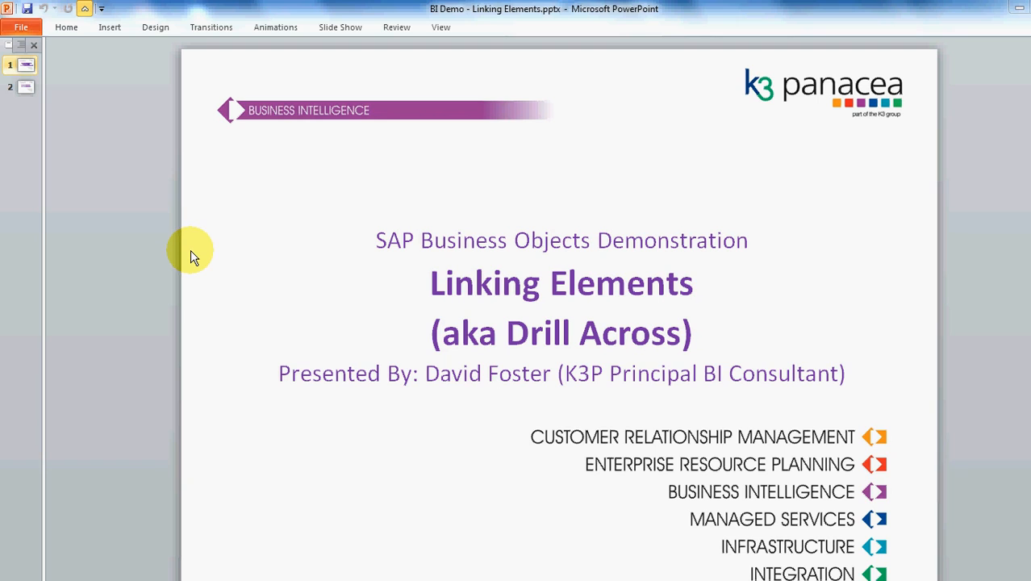
pyautogui.moveTo(180, 252)
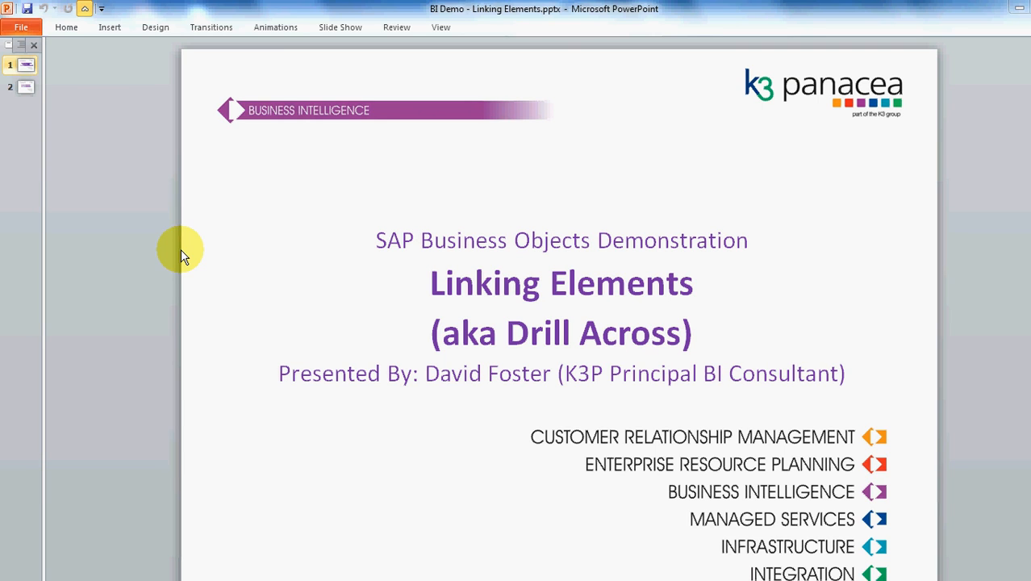
pyautogui.moveTo(229, 245)
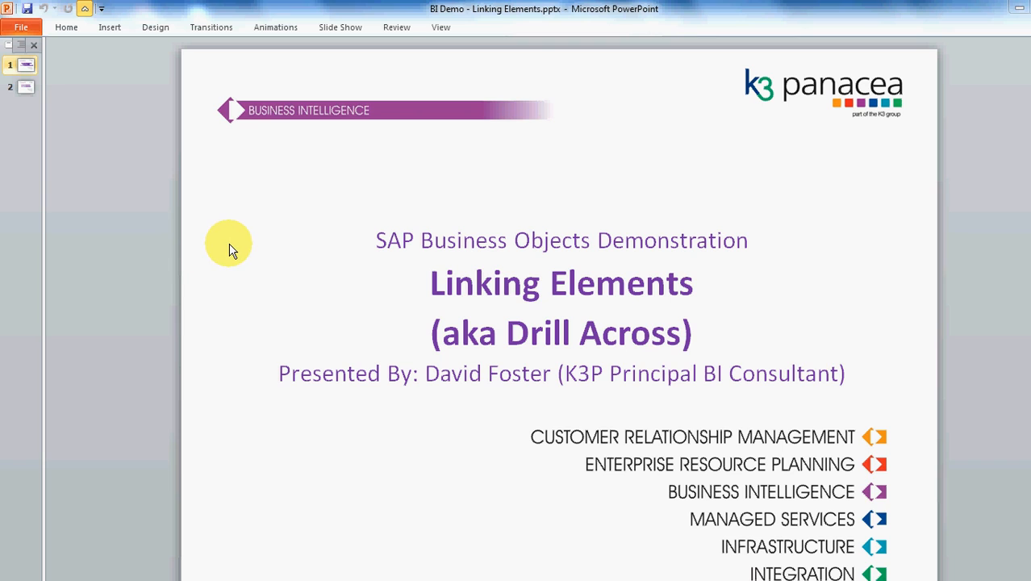
pyautogui.moveTo(391, 284)
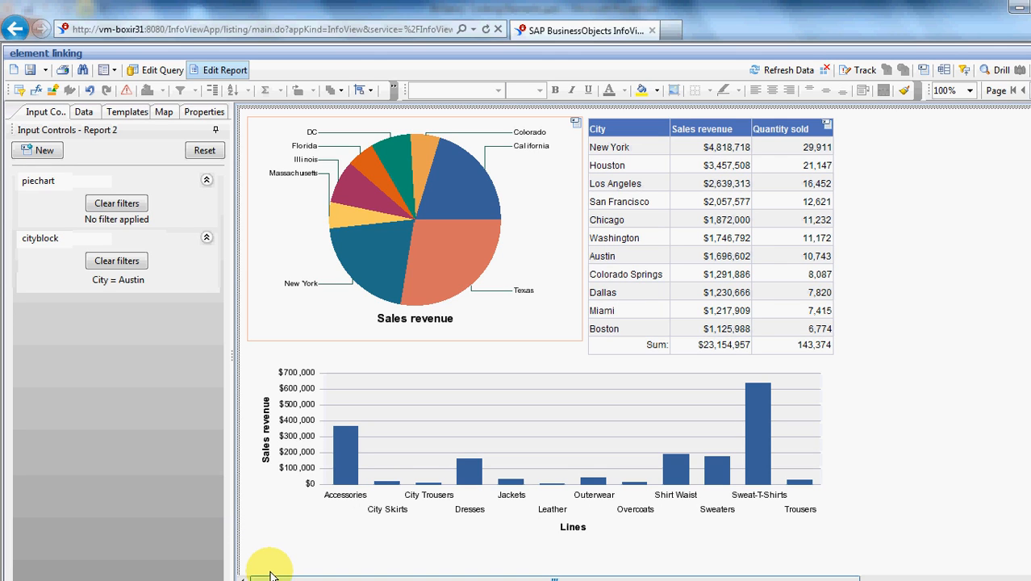
pyautogui.moveTo(287, 223)
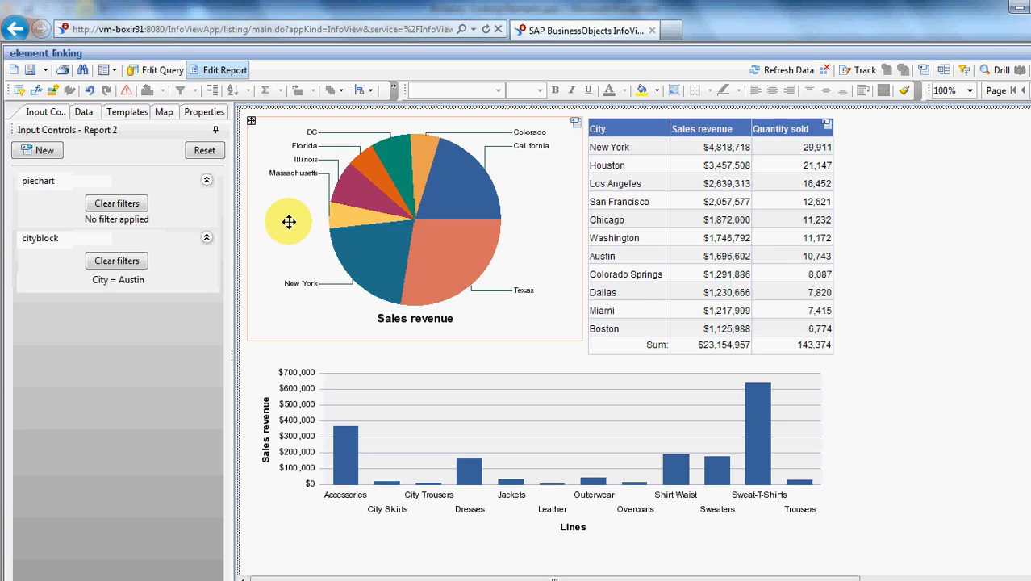
pyautogui.moveTo(428, 130)
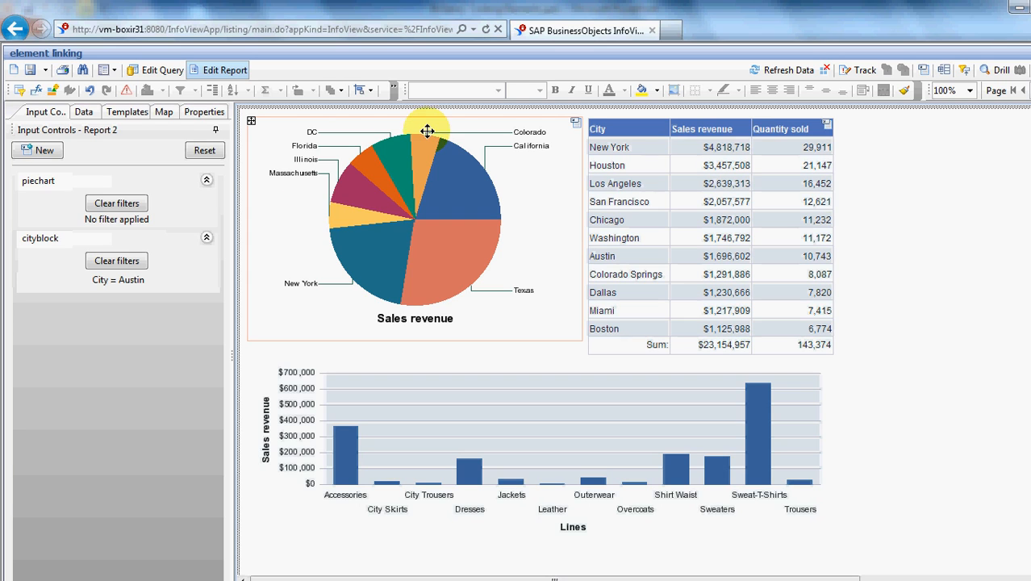
pyautogui.moveTo(539, 213)
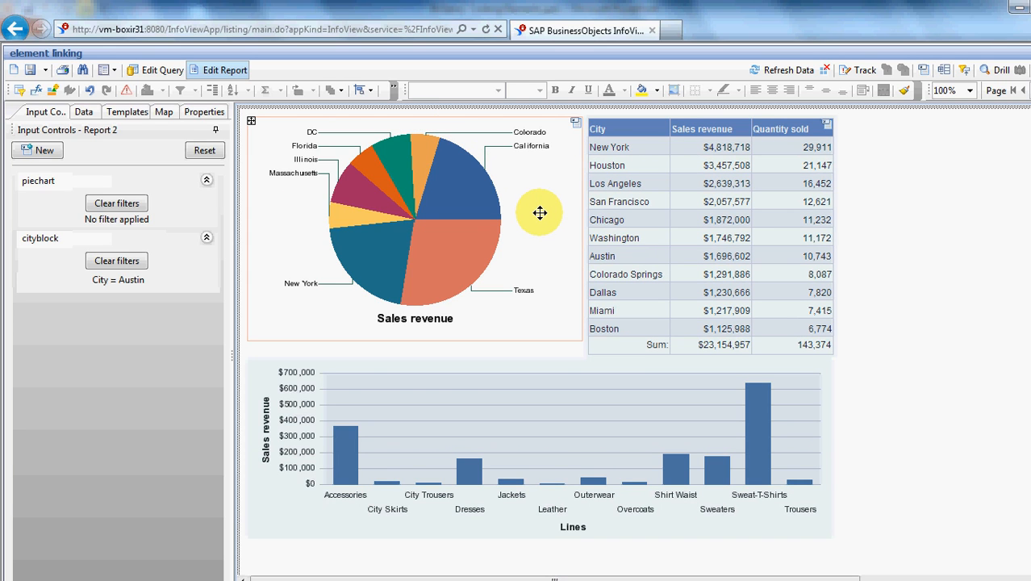
pyautogui.moveTo(577, 159)
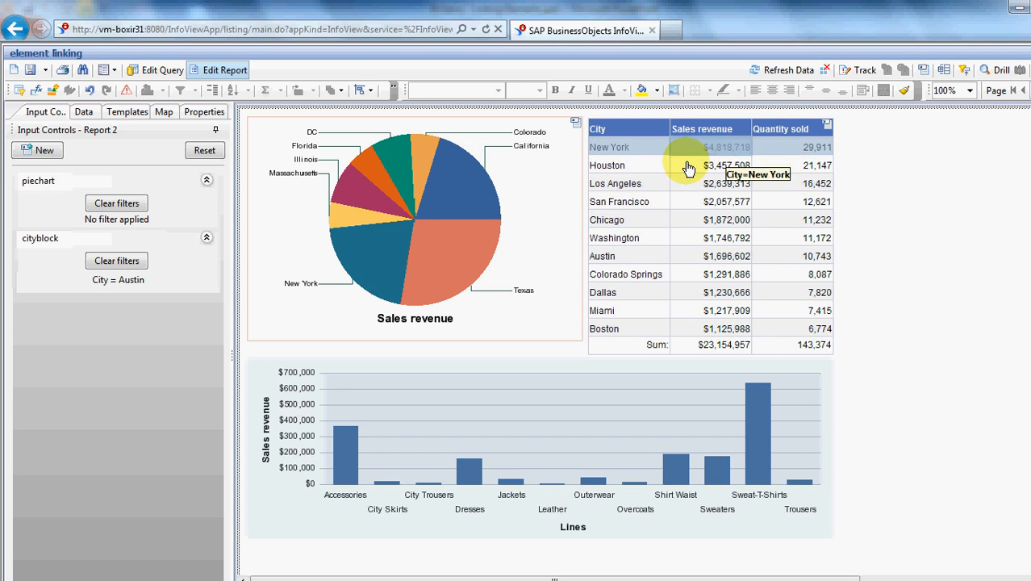
pyautogui.moveTo(783, 158)
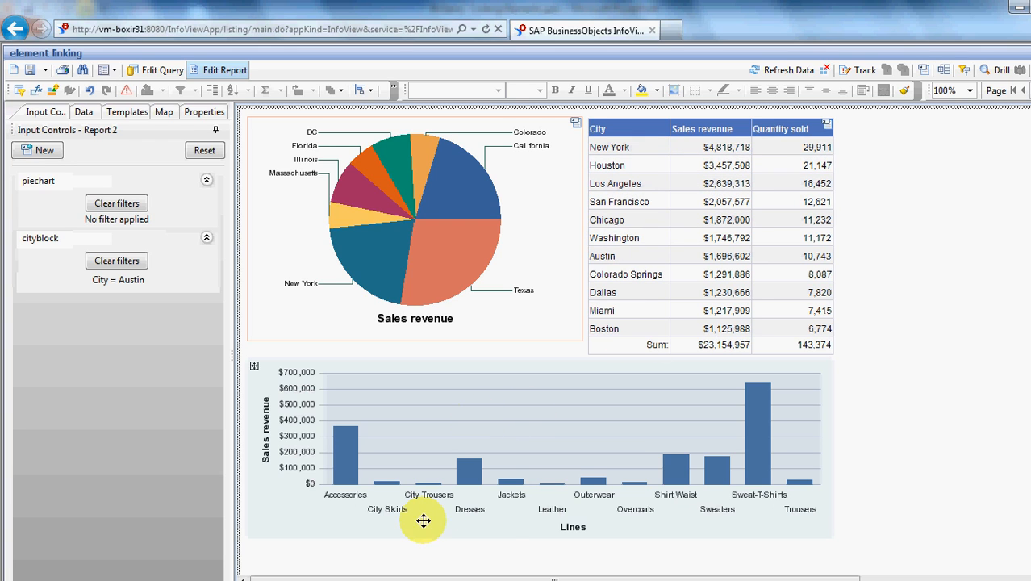
pyautogui.moveTo(915, 442)
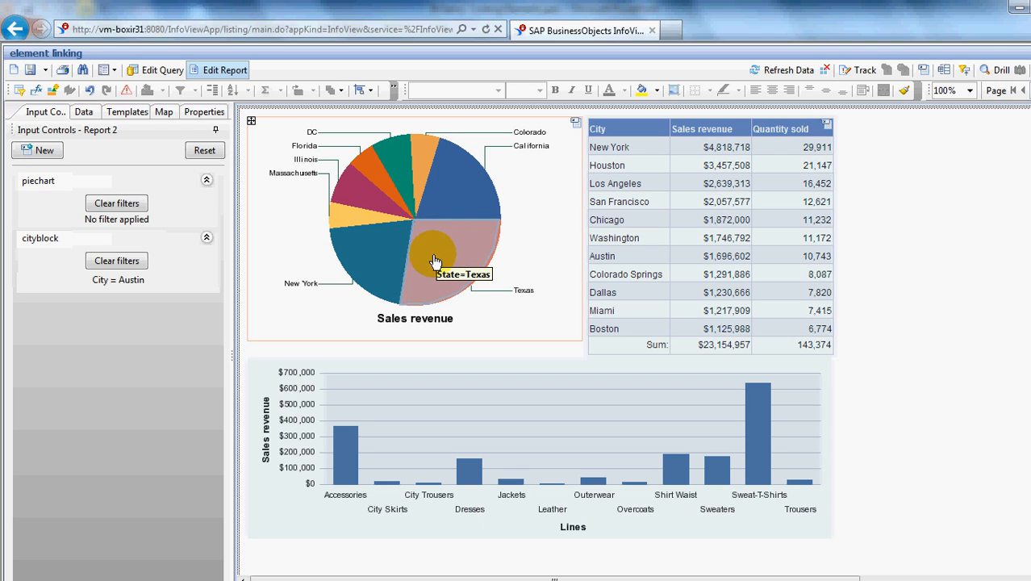
pyautogui.moveTo(426, 174)
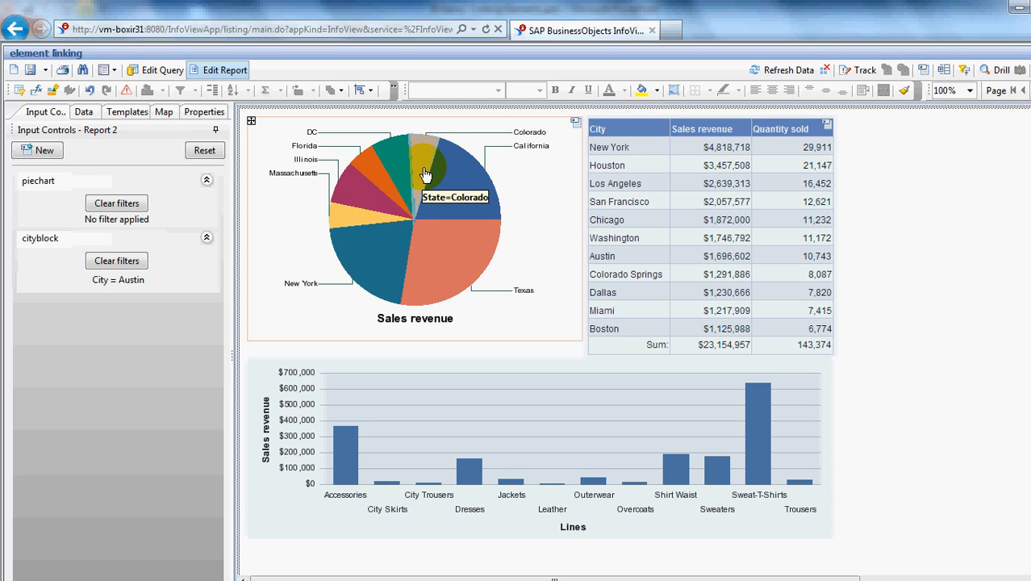
pyautogui.moveTo(544, 312)
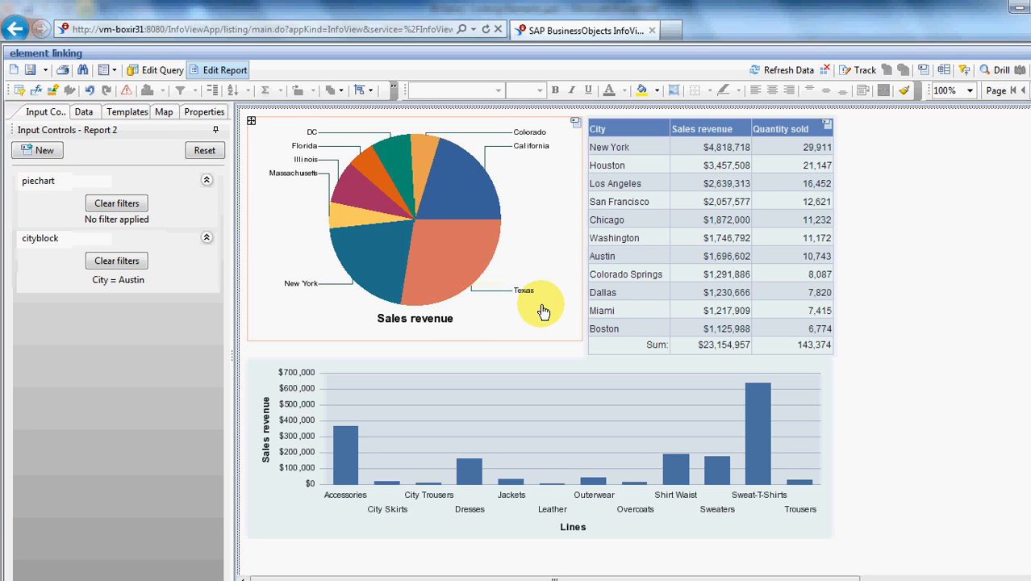
# Select the Texas pie slice so the city table lists only Houston, Austin and Dallas
pyautogui.click(452, 242)
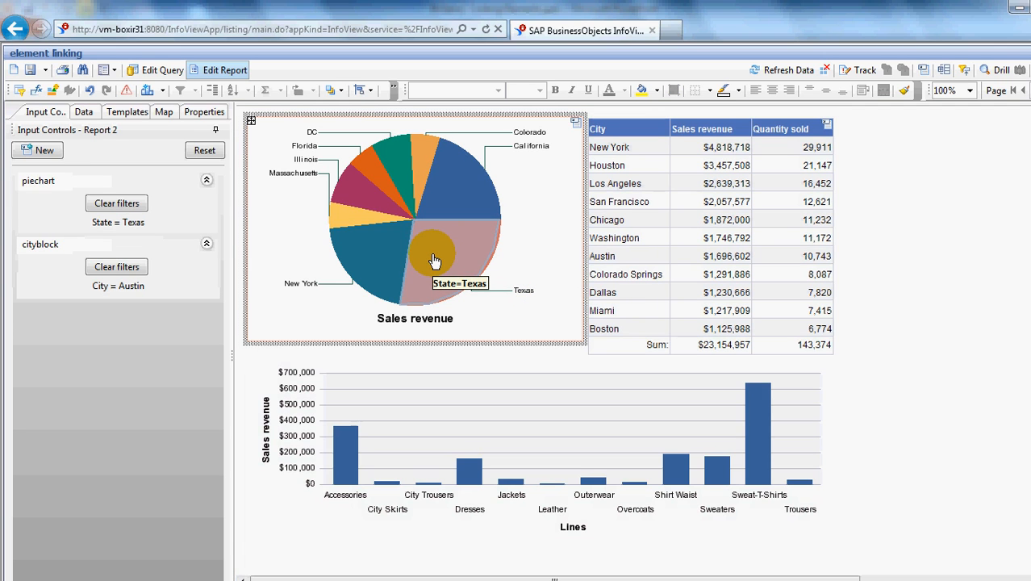
pyautogui.click(435, 258)
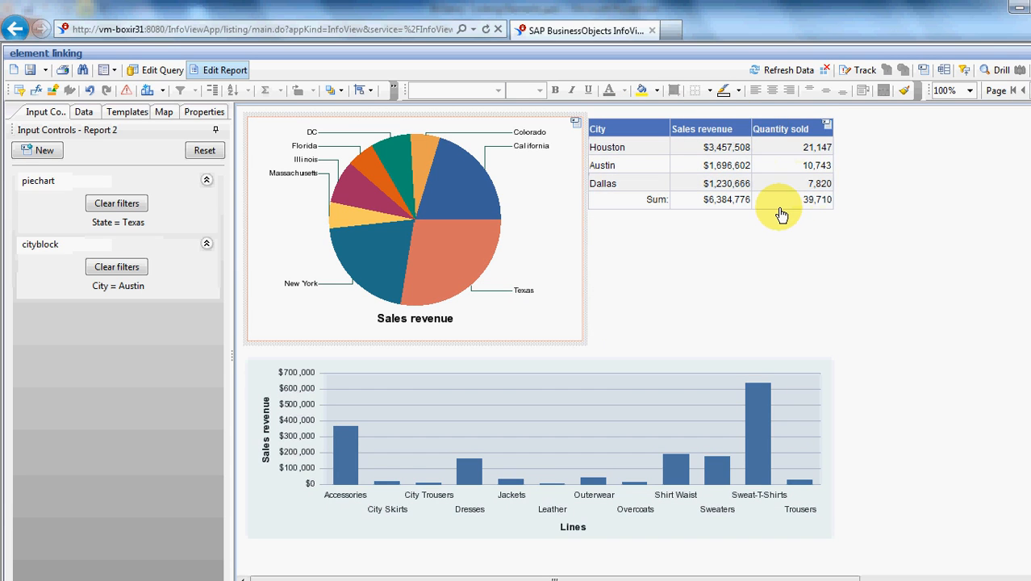
pyautogui.moveTo(674, 288)
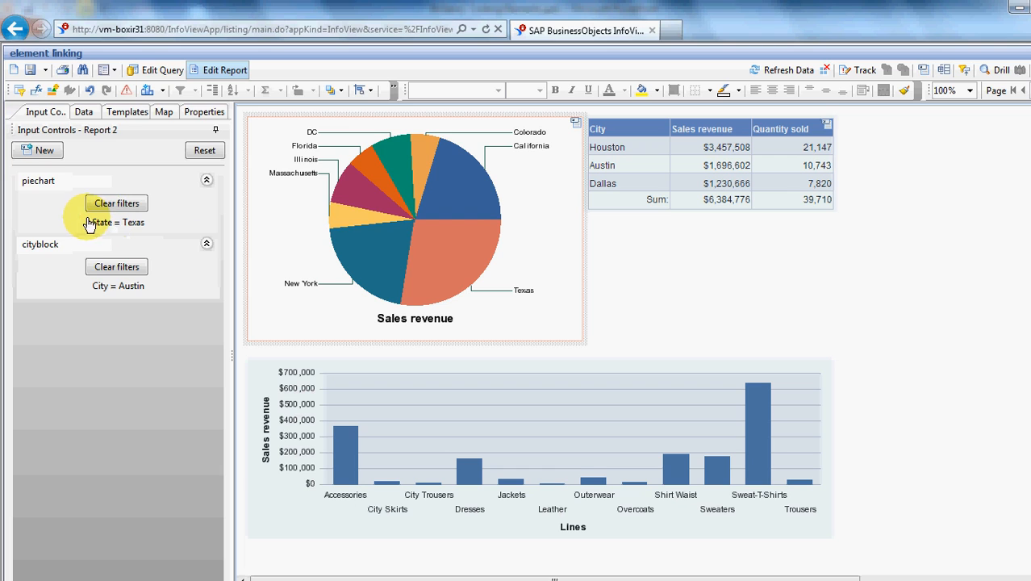
pyautogui.moveTo(132, 242)
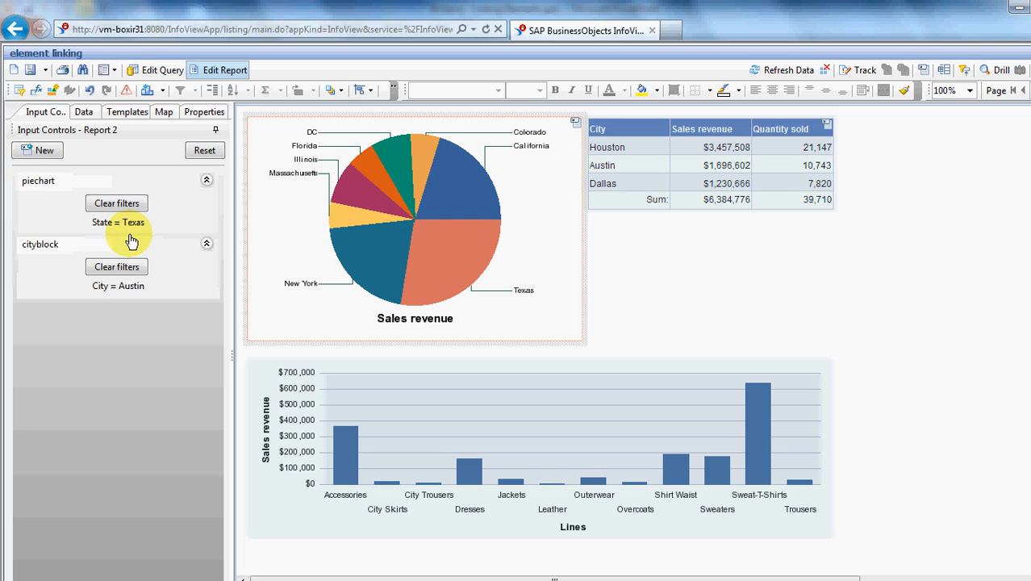
pyautogui.moveTo(142, 232)
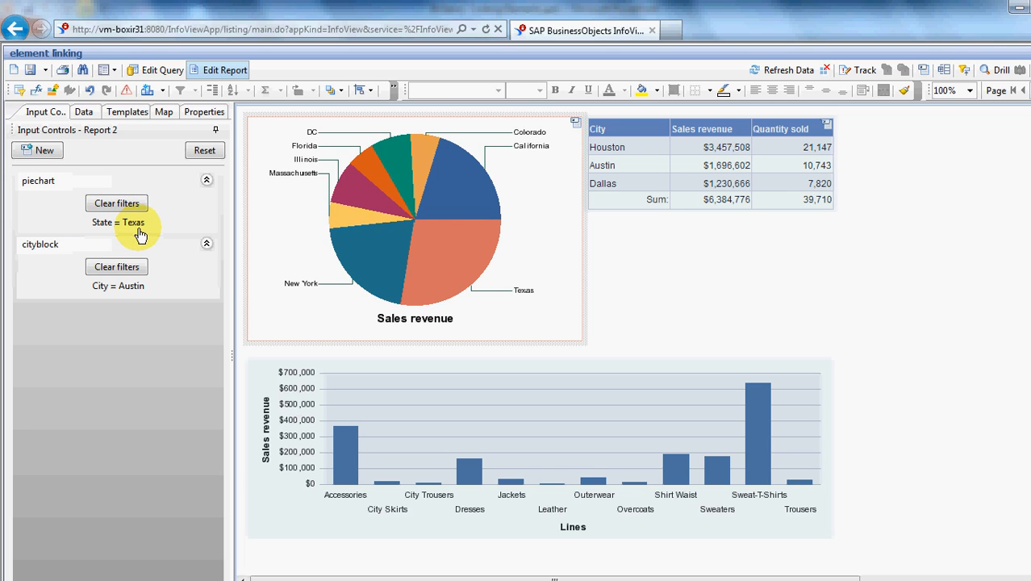
pyautogui.moveTo(545, 252)
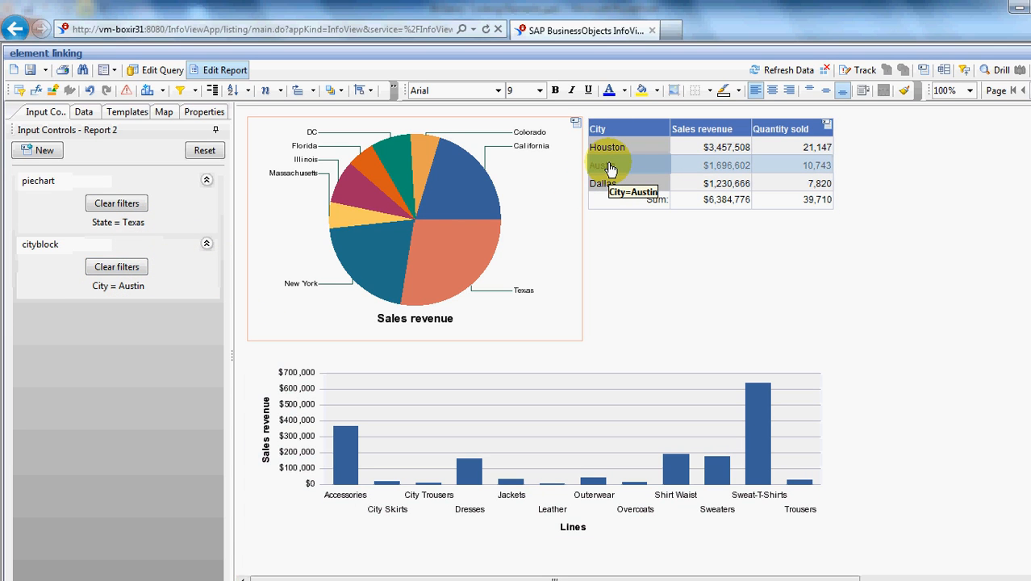
pyautogui.moveTo(601, 187)
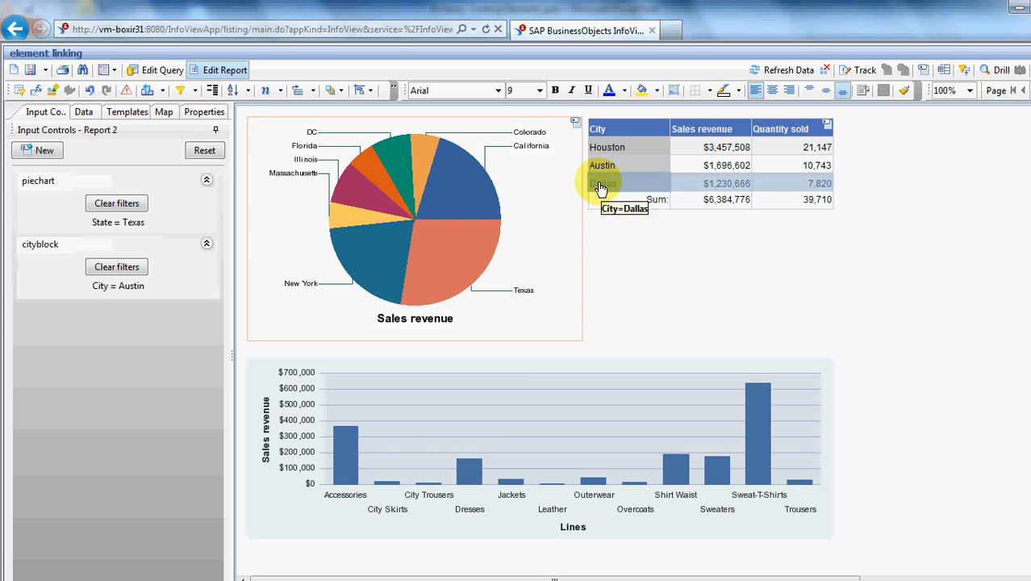
pyautogui.moveTo(549, 292)
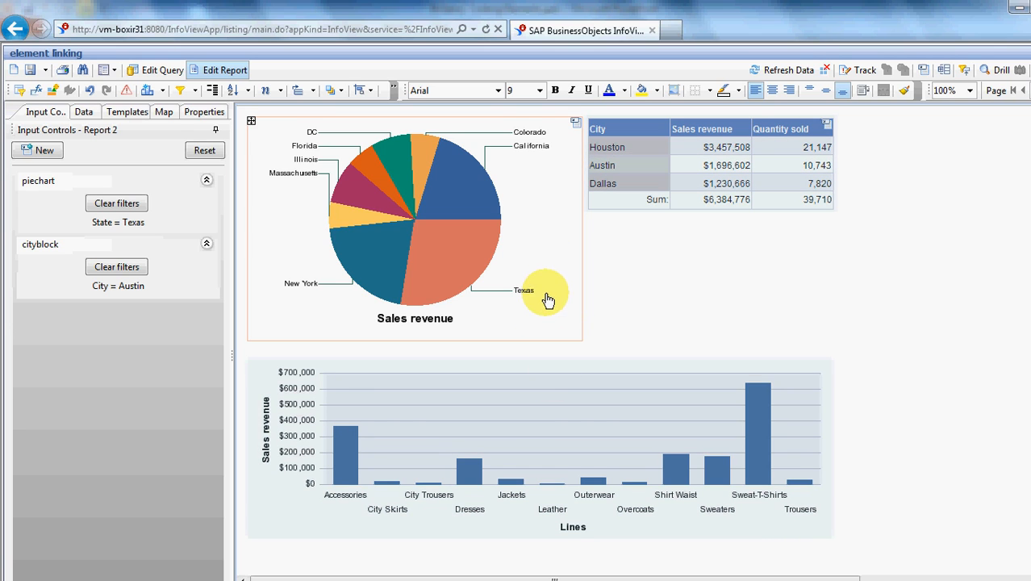
pyautogui.moveTo(346, 475)
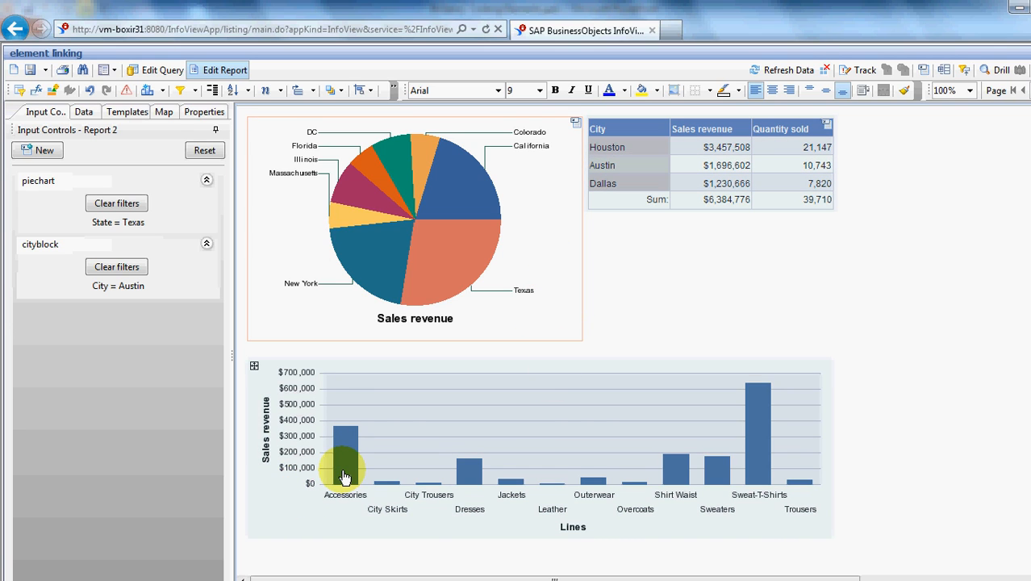
pyautogui.moveTo(771, 493)
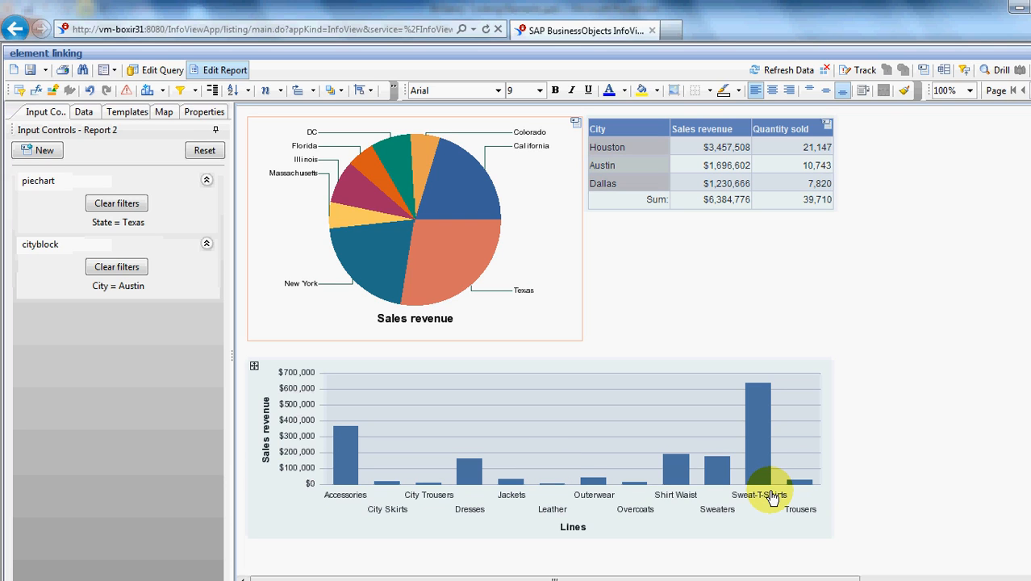
pyautogui.moveTo(780, 468)
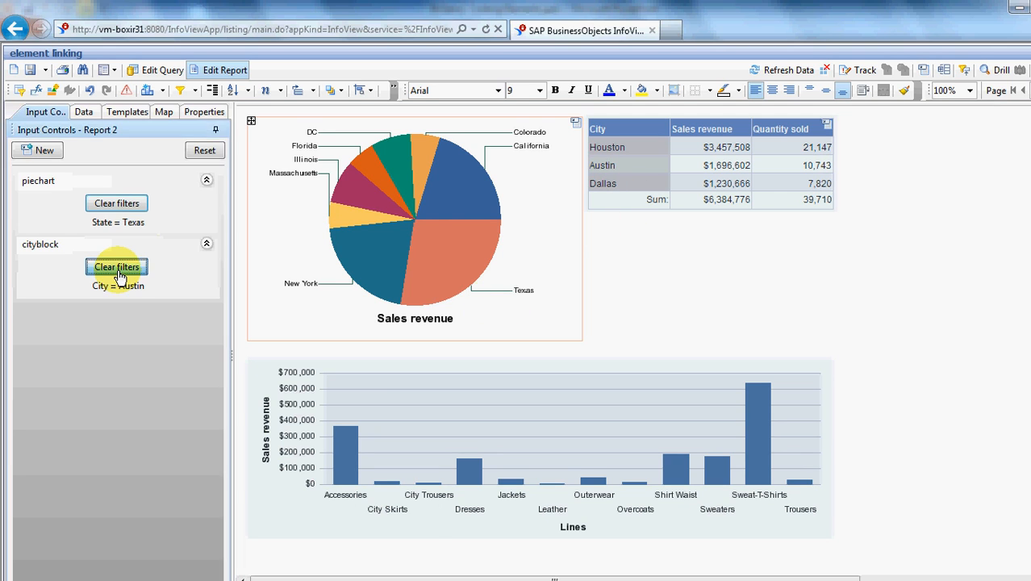
# Clear both input-control filters, then filter to California and to San Francisco's sales
pyautogui.click(117, 266)
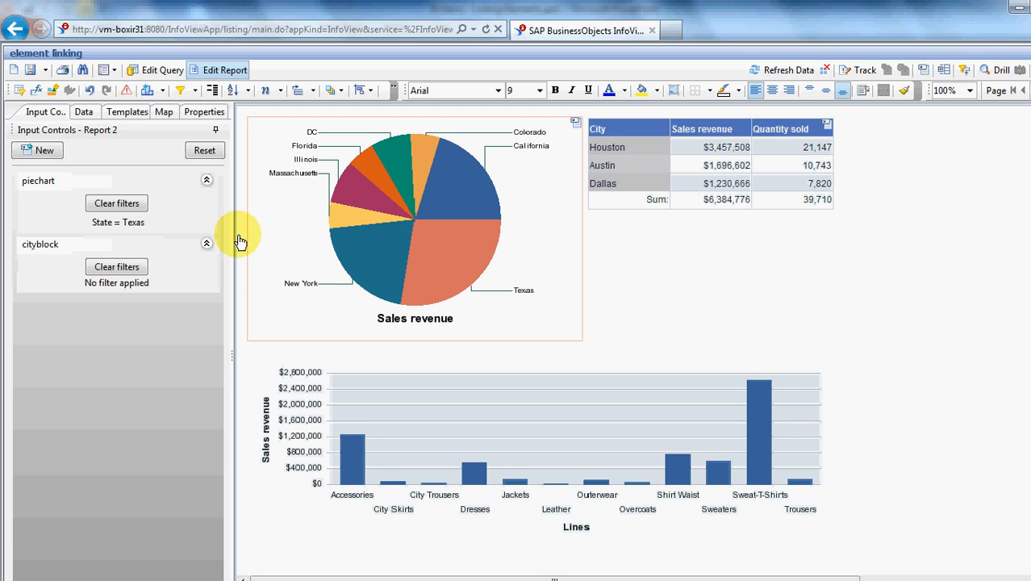
pyautogui.click(116, 204)
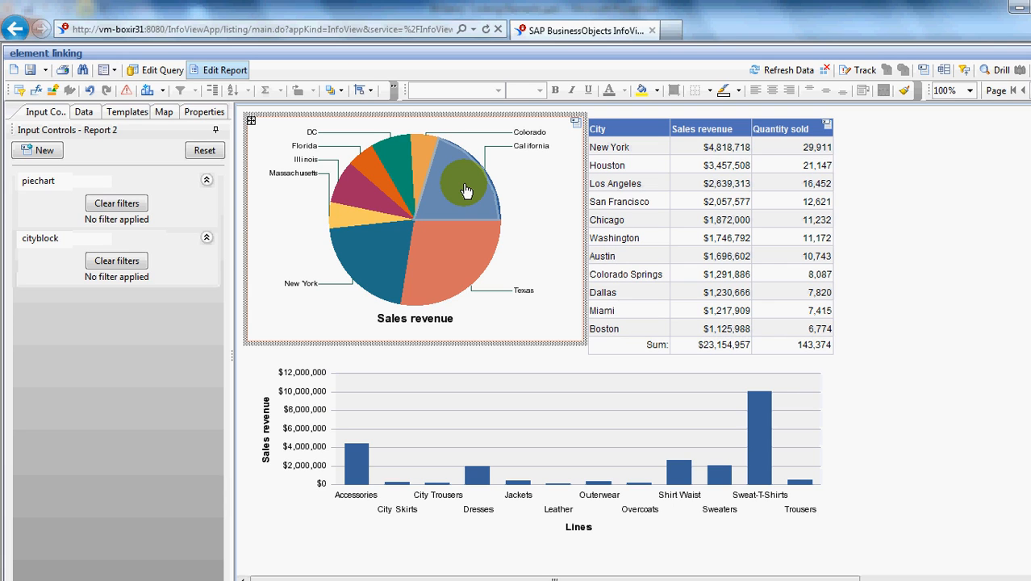
pyautogui.moveTo(468, 187)
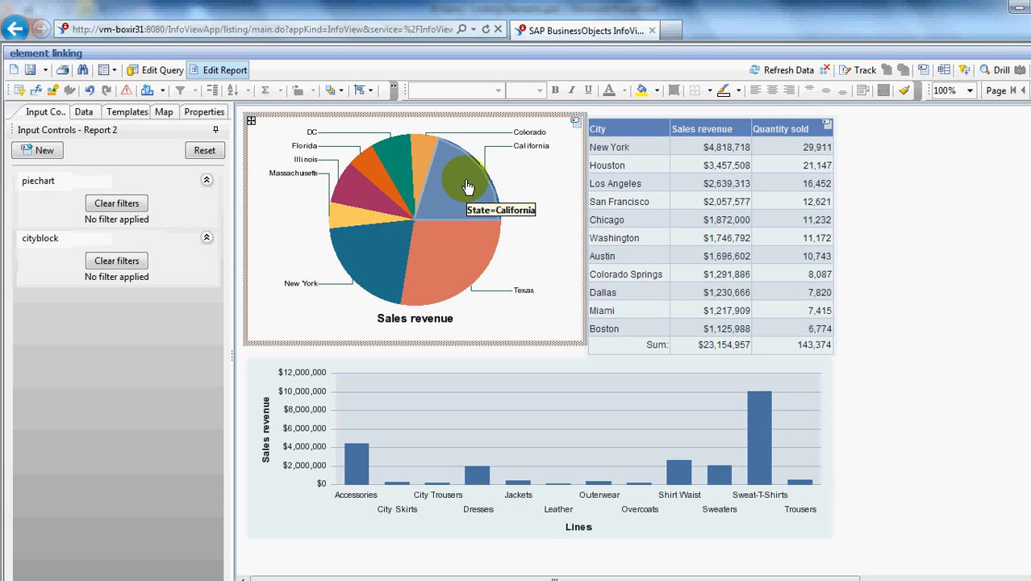
pyautogui.click(468, 187)
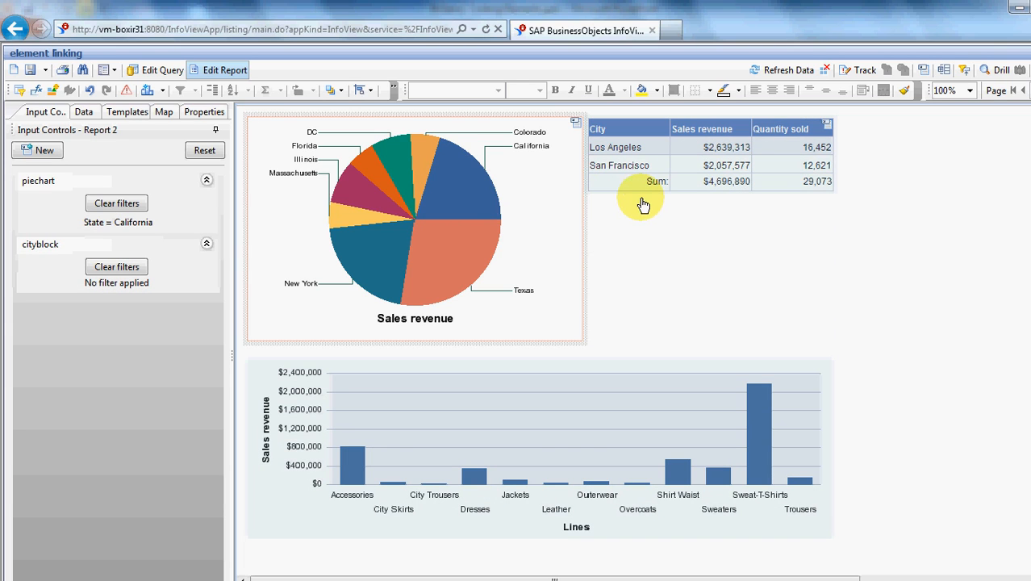
pyautogui.click(619, 165)
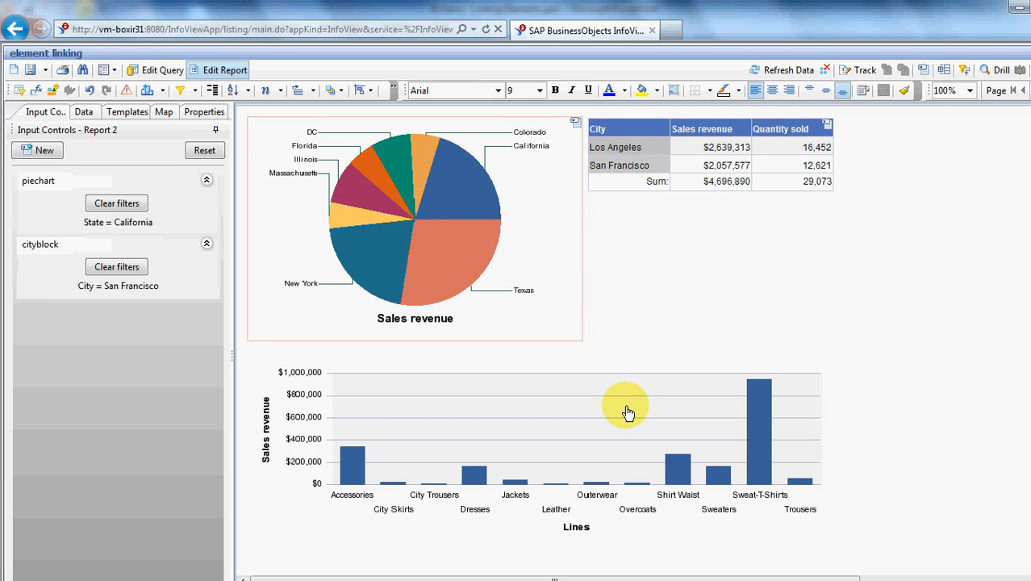
pyautogui.moveTo(837, 290)
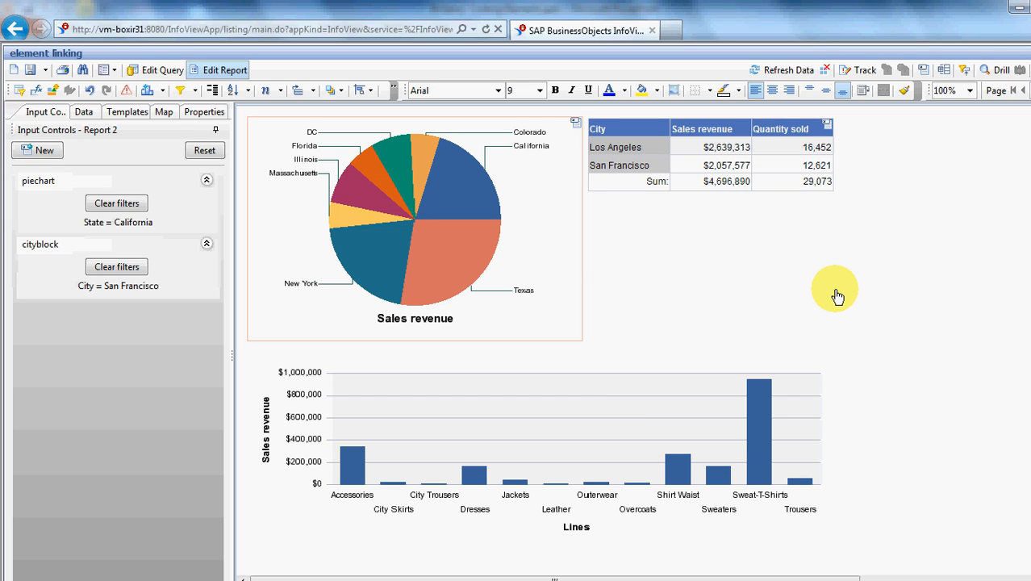
pyautogui.moveTo(816, 274)
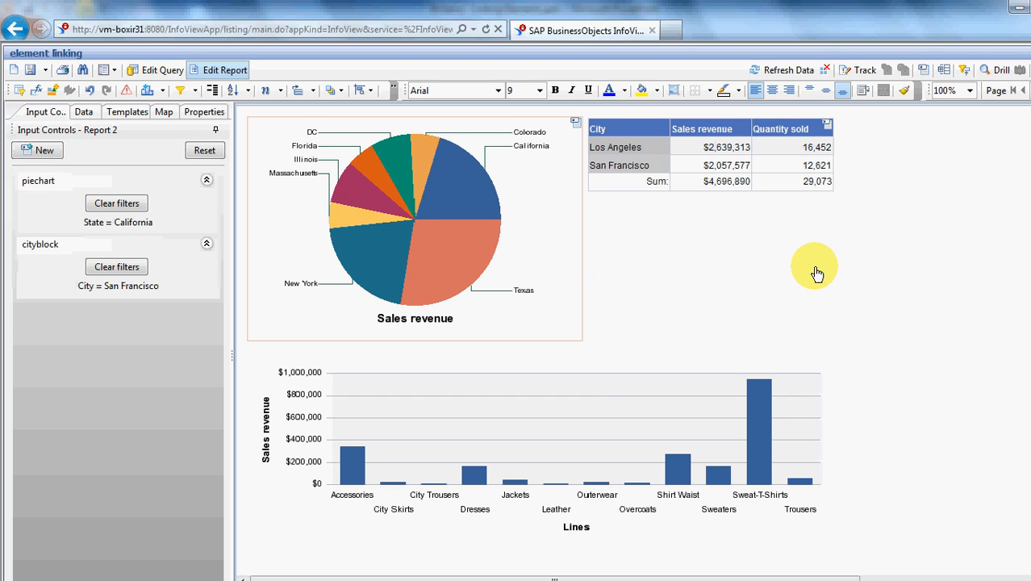
pyautogui.moveTo(810, 271)
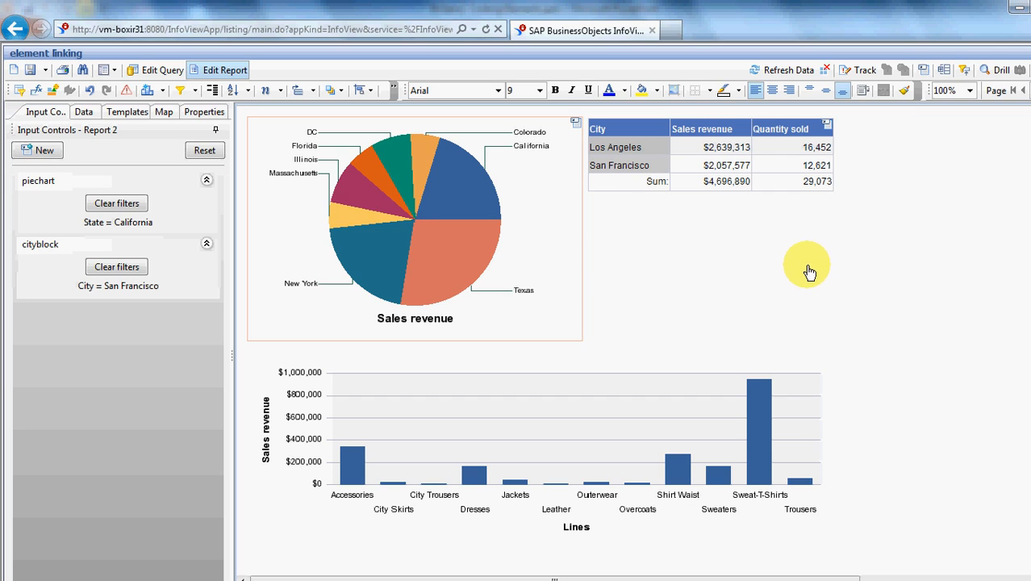
pyautogui.moveTo(657, 239)
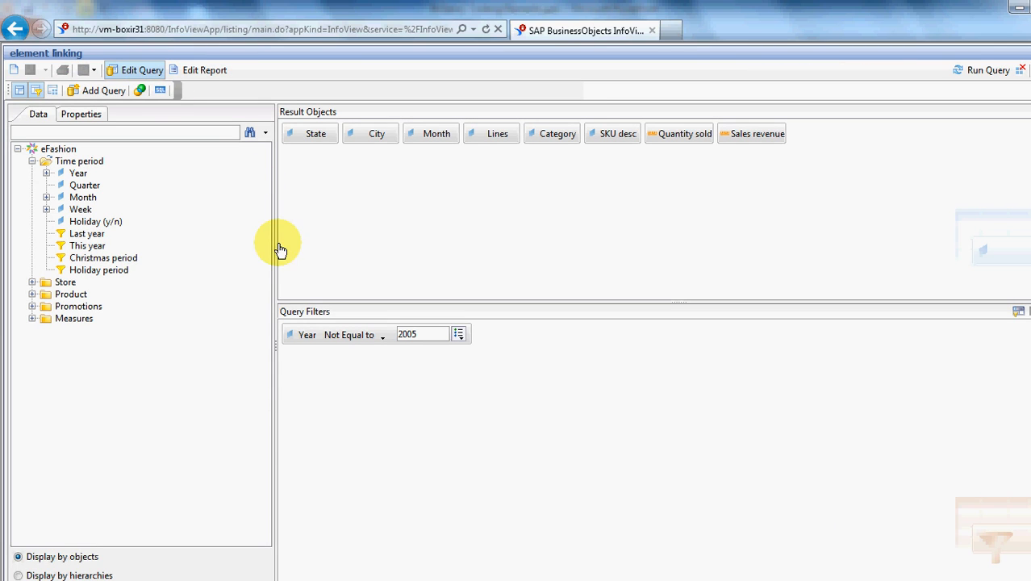
pyautogui.moveTo(436, 133)
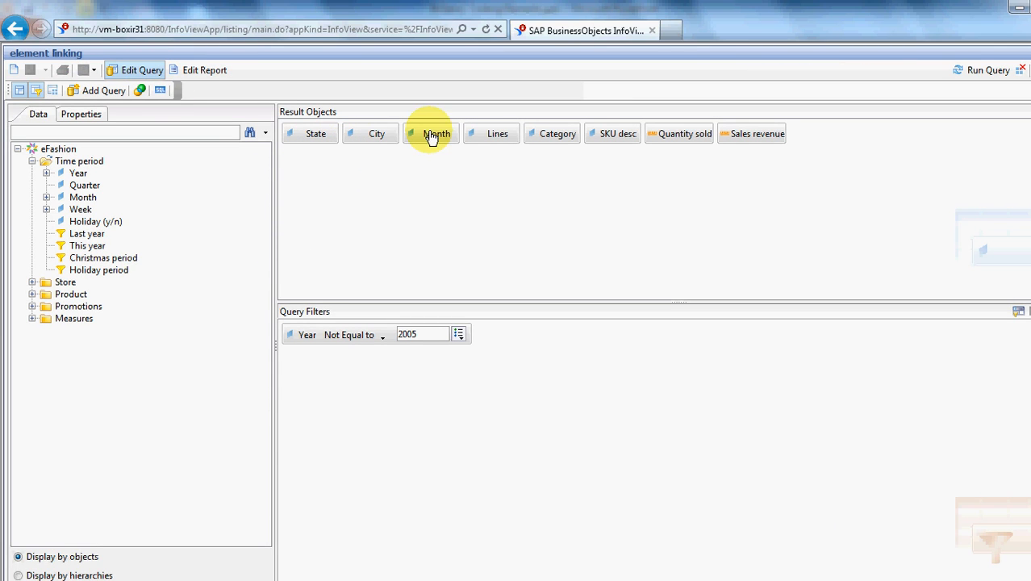
pyautogui.moveTo(496, 133)
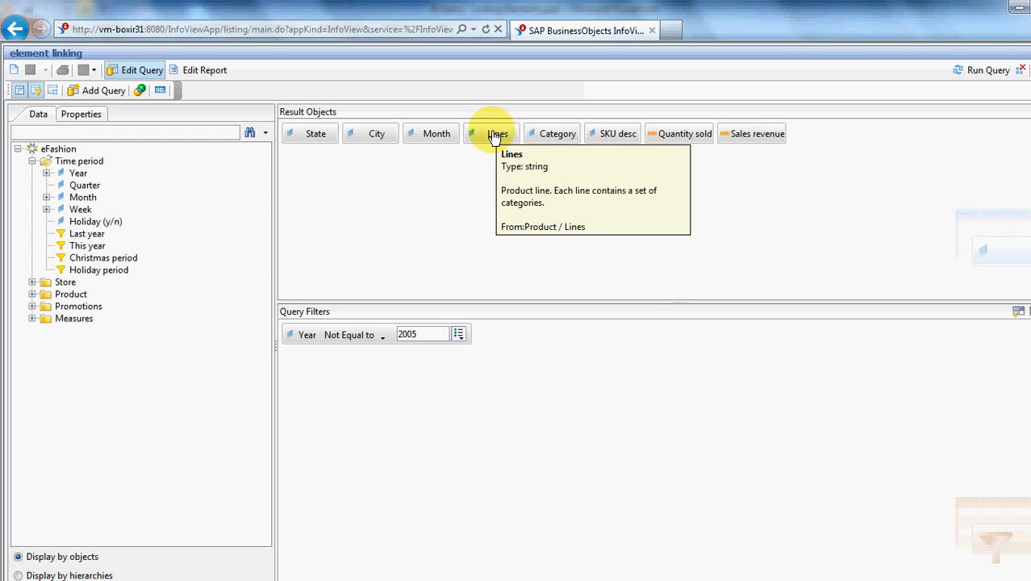
pyautogui.moveTo(616, 132)
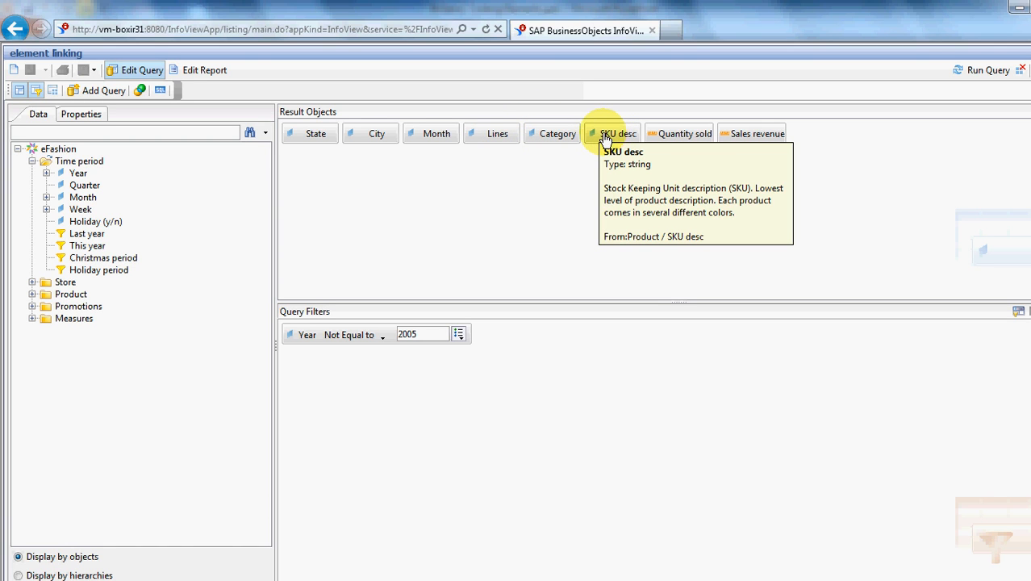
pyautogui.moveTo(458, 289)
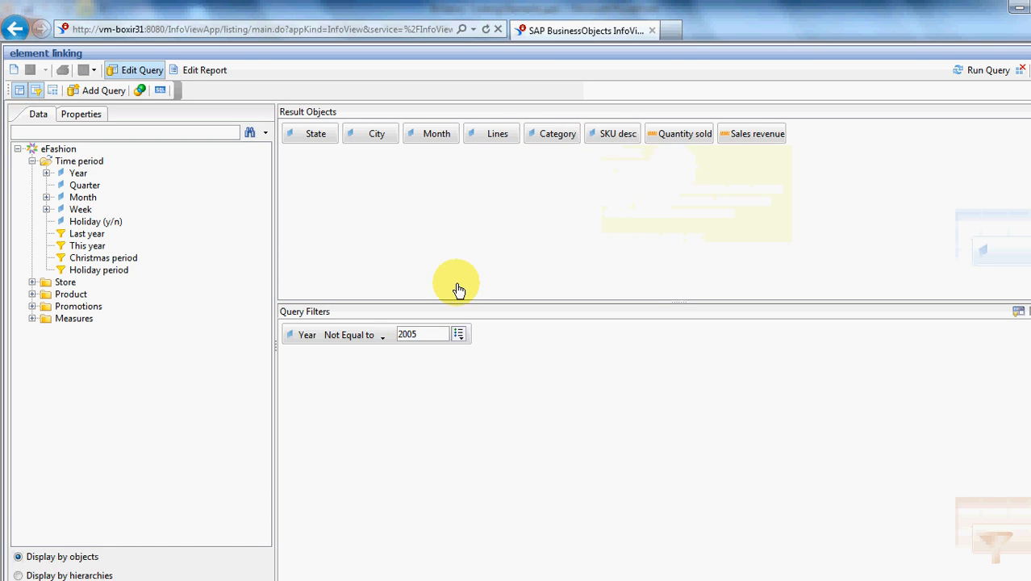
pyautogui.moveTo(445, 345)
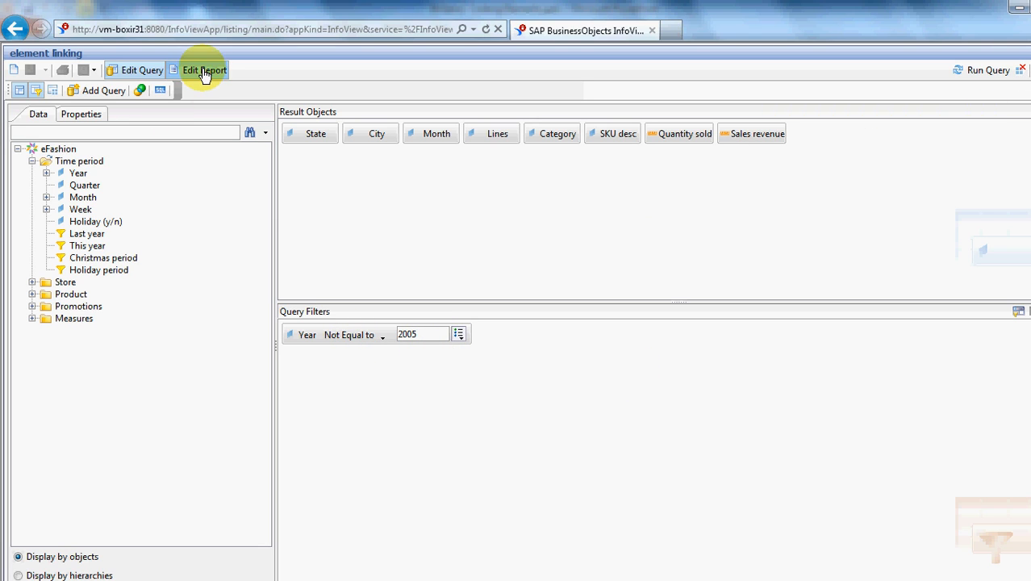
# Switch from the query to Edit Report and show Report 3's Properties
pyautogui.click(203, 69)
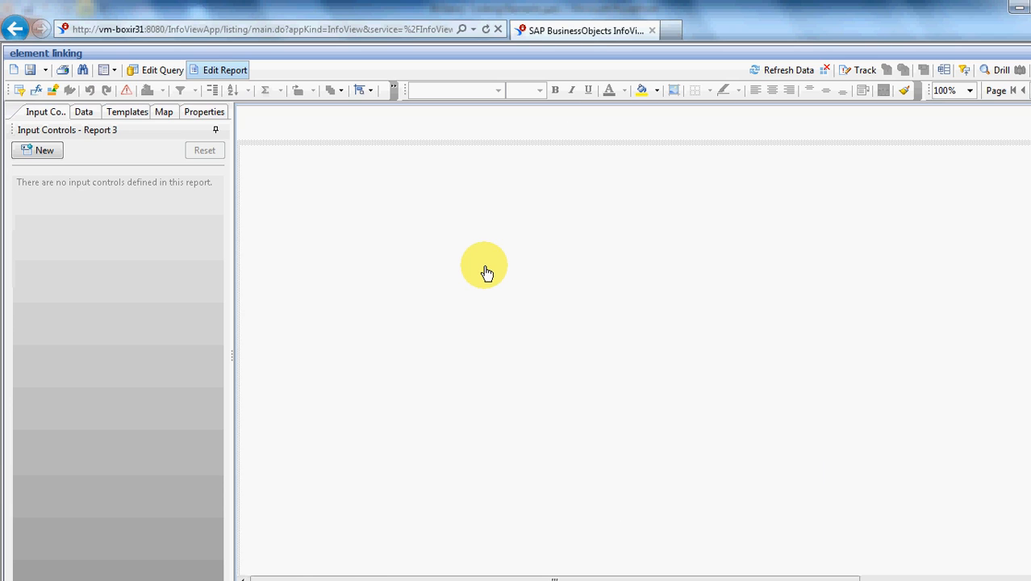
pyautogui.moveTo(180, 121)
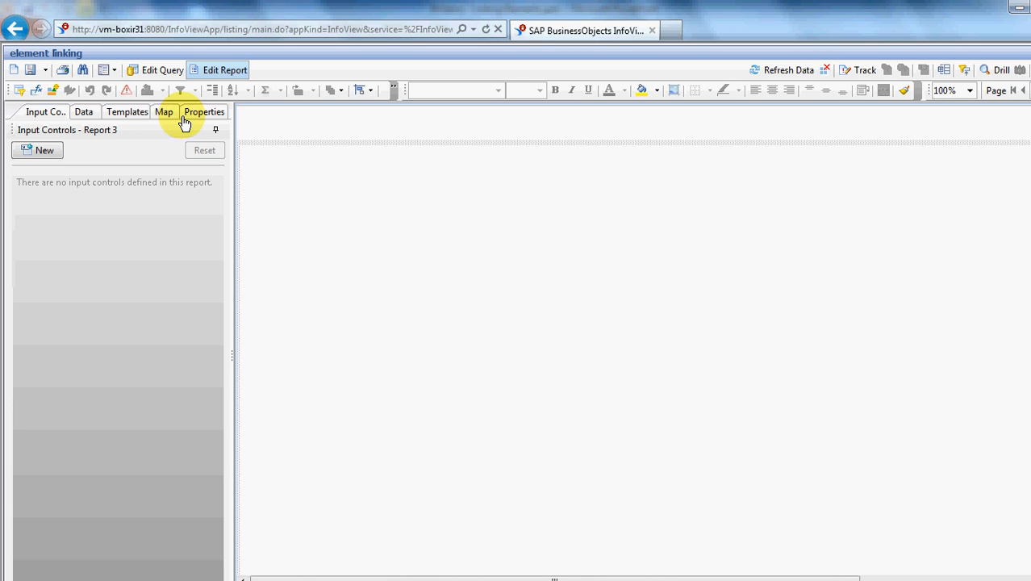
pyautogui.click(203, 111)
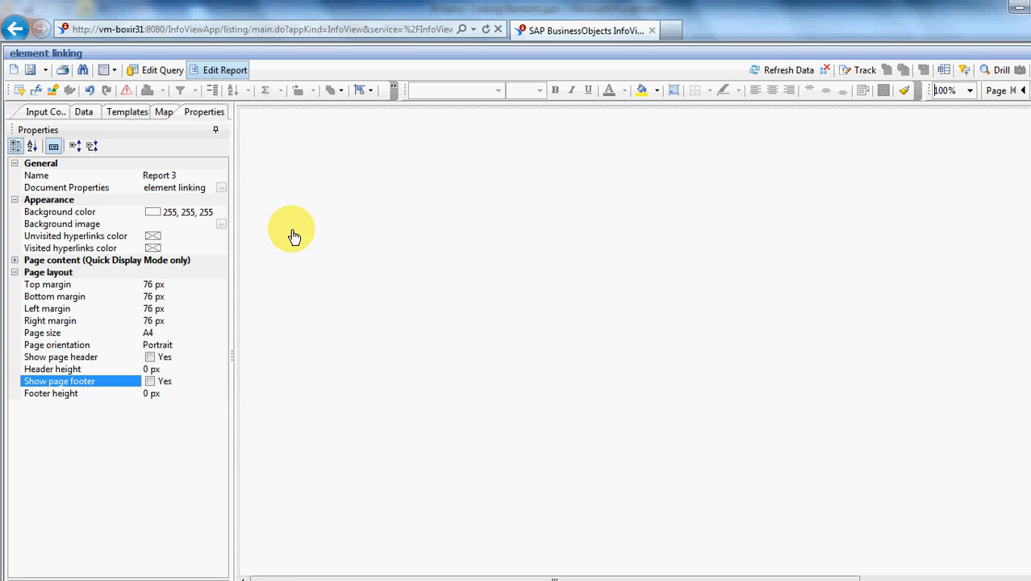
pyautogui.moveTo(126, 112)
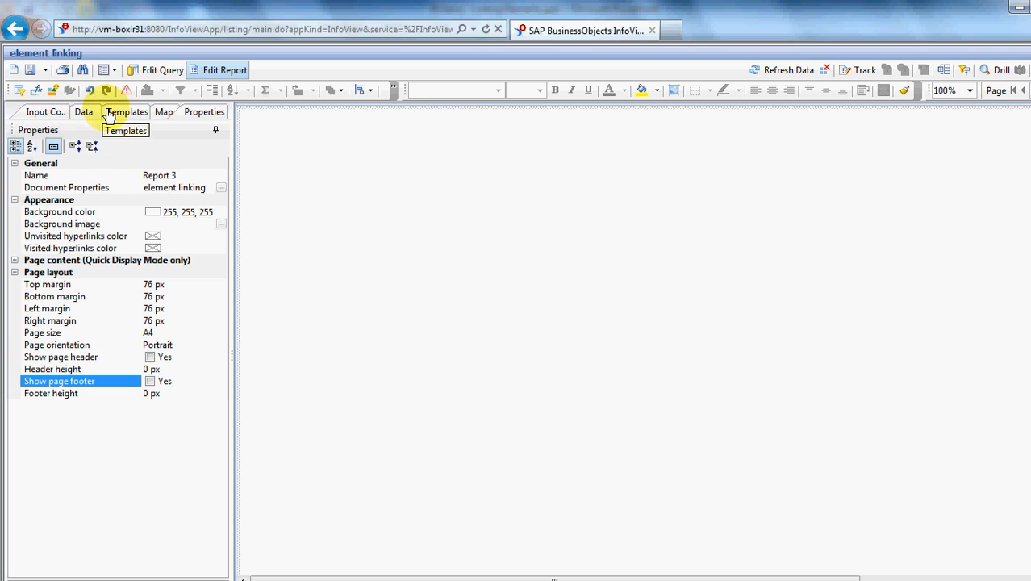
# Place a Pie chart template near the top-left of the report page
pyautogui.click(126, 111)
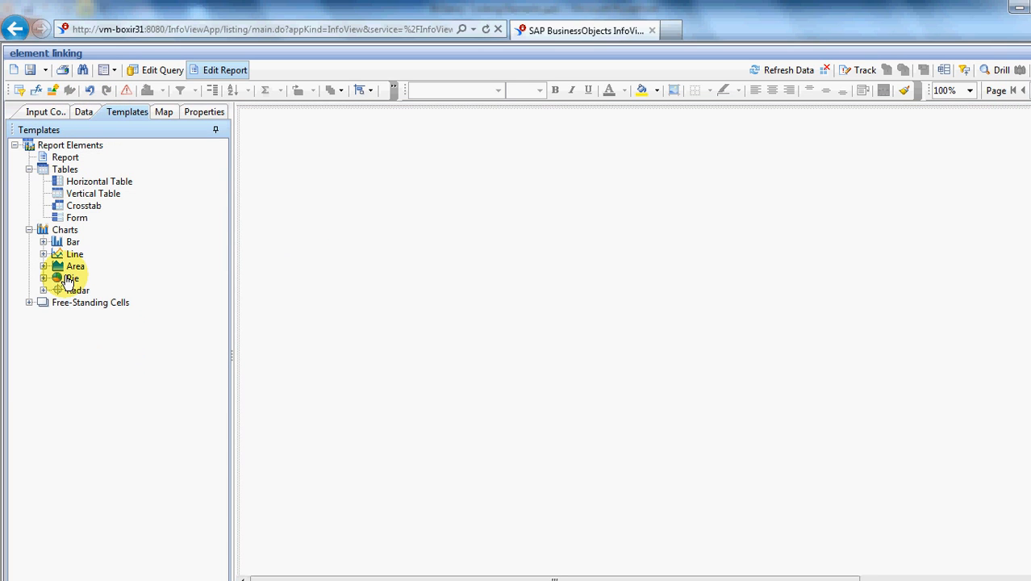
pyautogui.moveTo(71, 277); pyautogui.dragTo(322, 169)
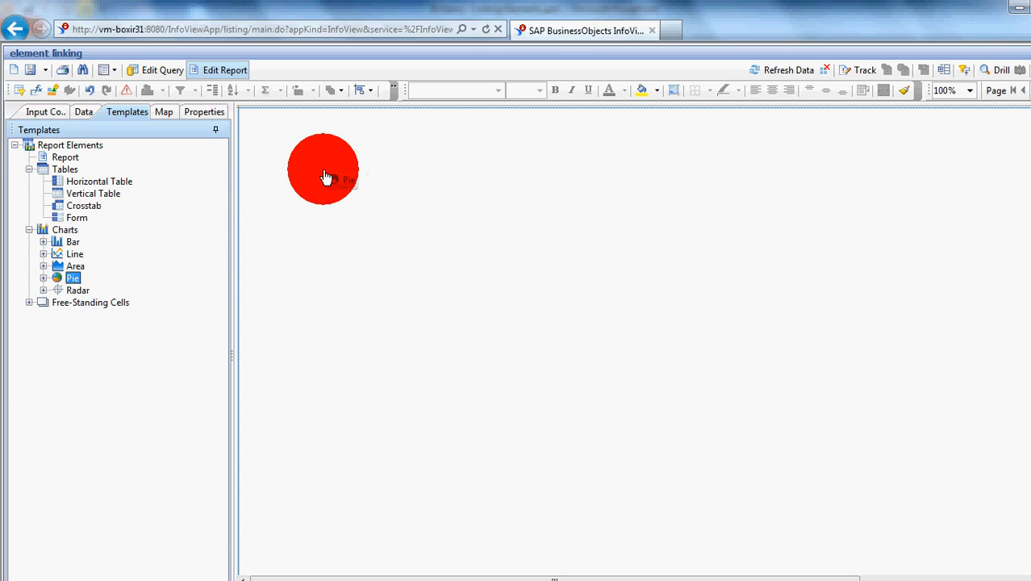
pyautogui.moveTo(72, 277); pyautogui.dragTo(423, 250)
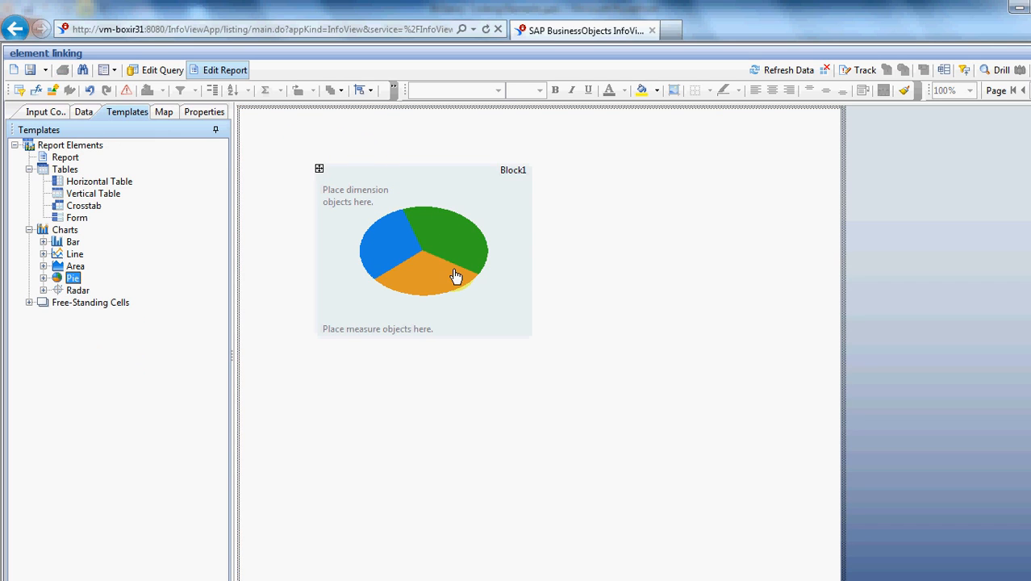
# Assign State as the pie chart's dimension and Sales revenue as its measure
pyautogui.click(84, 111)
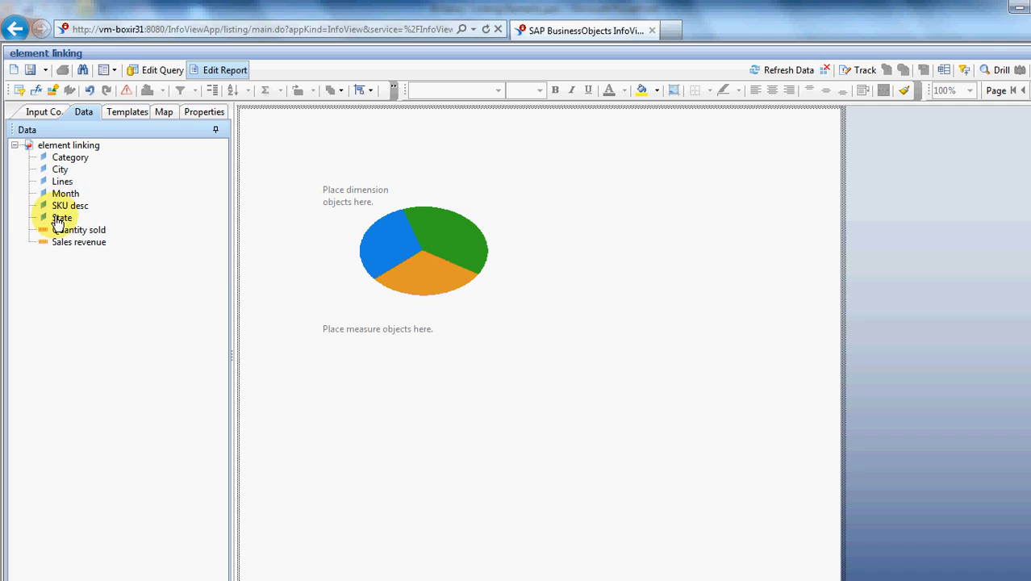
pyautogui.moveTo(62, 216); pyautogui.dragTo(368, 191)
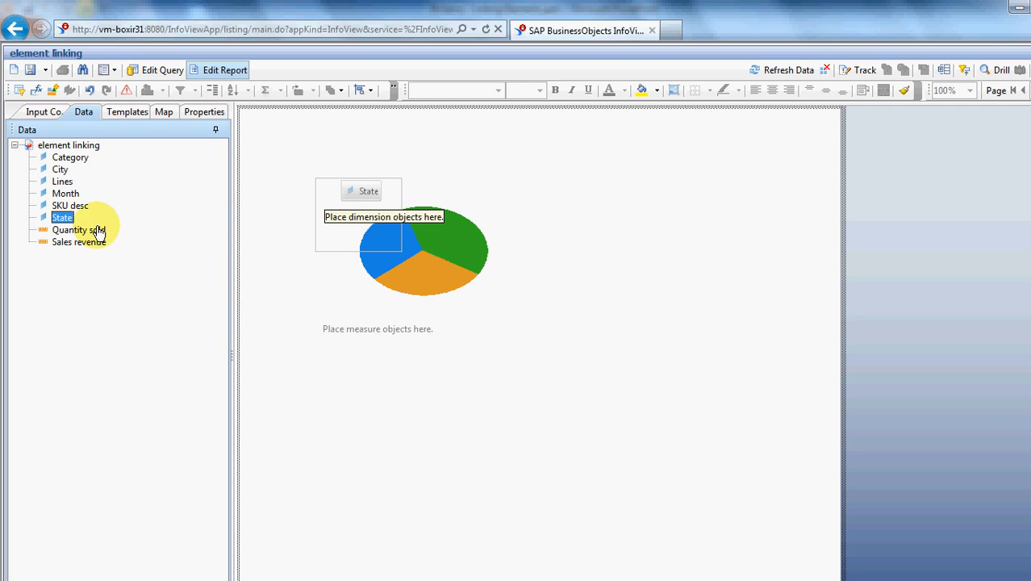
pyautogui.moveTo(61, 217); pyautogui.dragTo(358, 186)
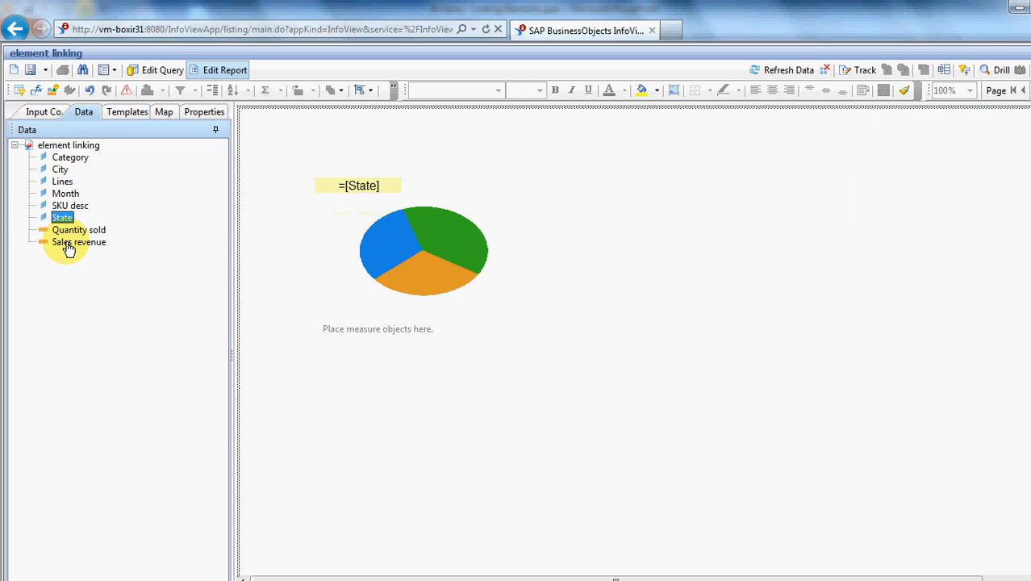
pyautogui.moveTo(79, 242); pyautogui.dragTo(395, 331)
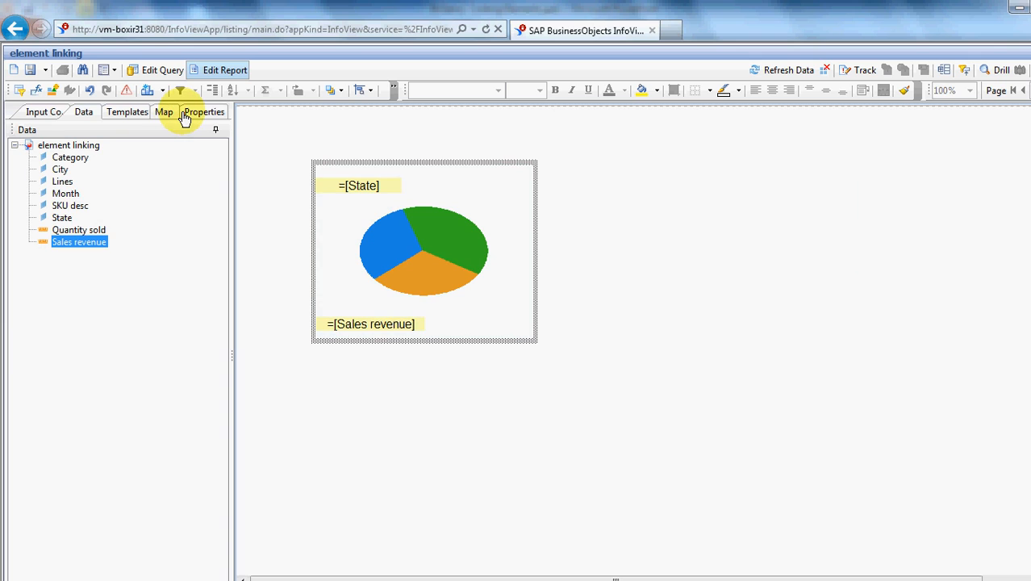
# Name the chart piechart_staterev and turn off its legend
pyautogui.click(204, 111)
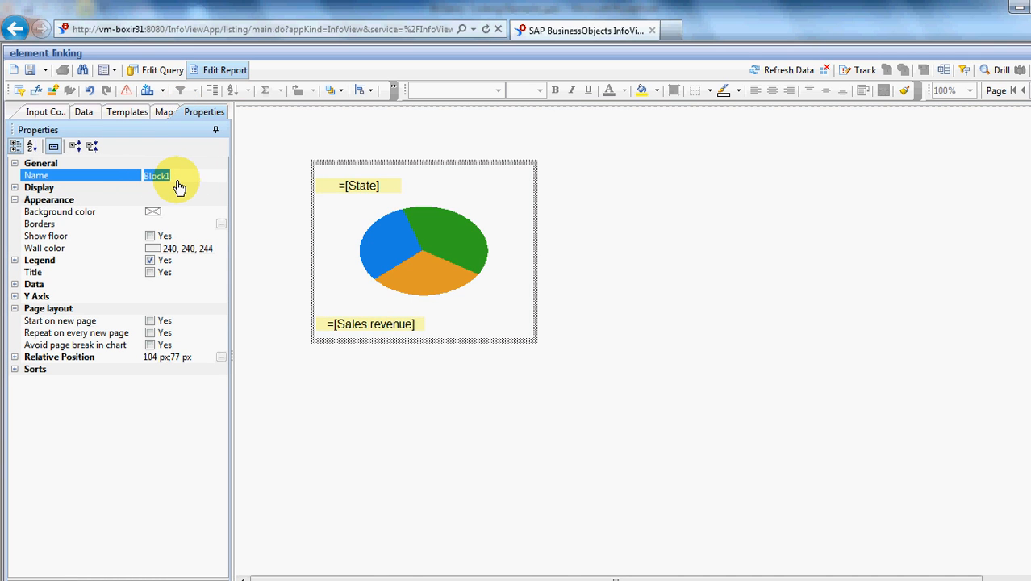
pyautogui.write('piecha')
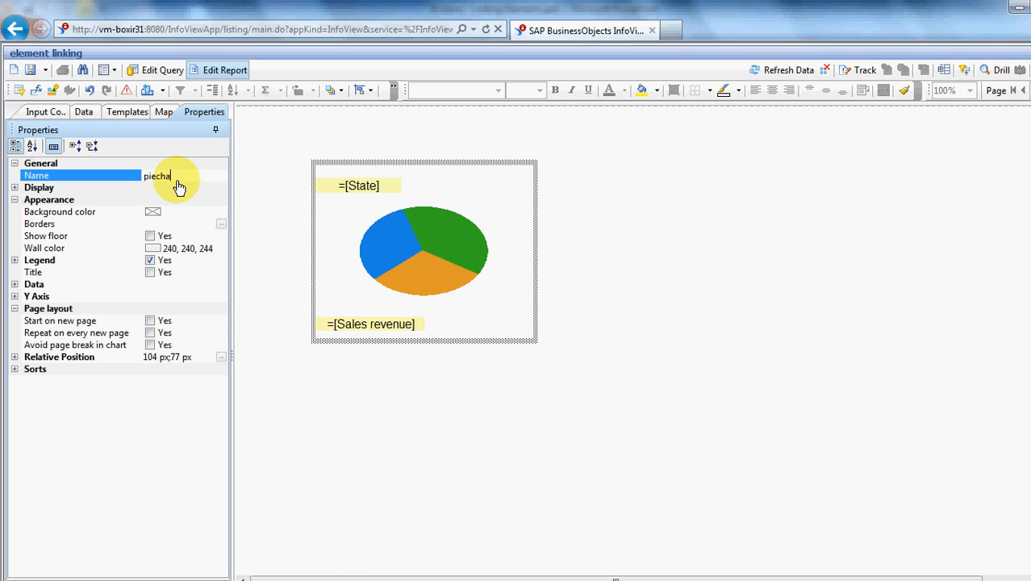
pyautogui.write('t')
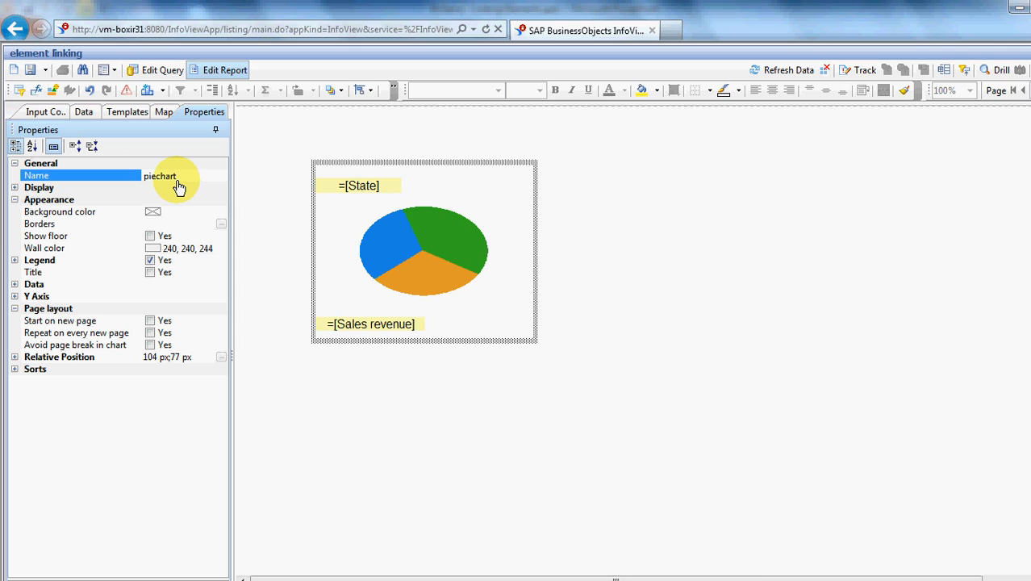
pyautogui.write('_staterev')
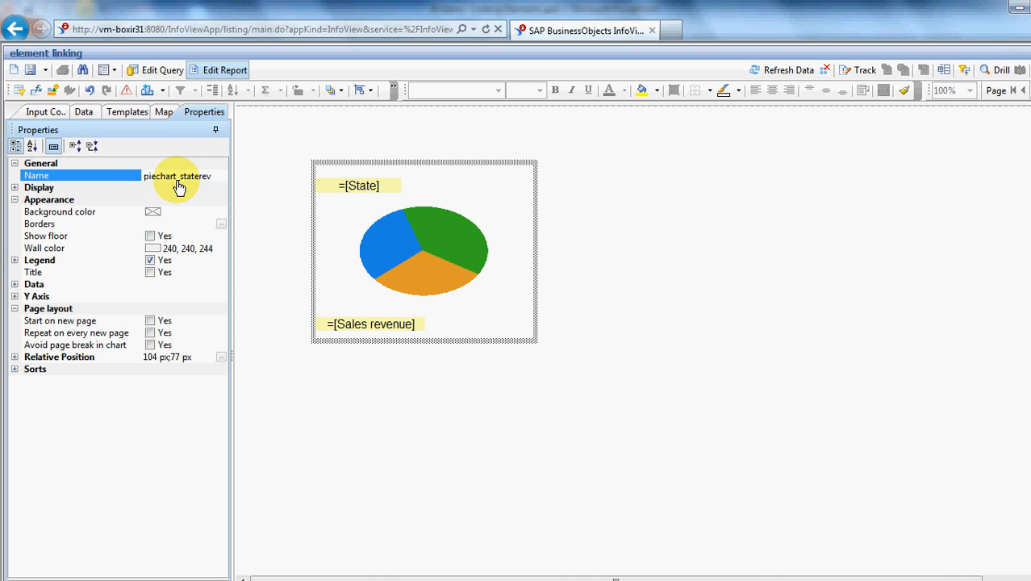
pyautogui.moveTo(90, 197)
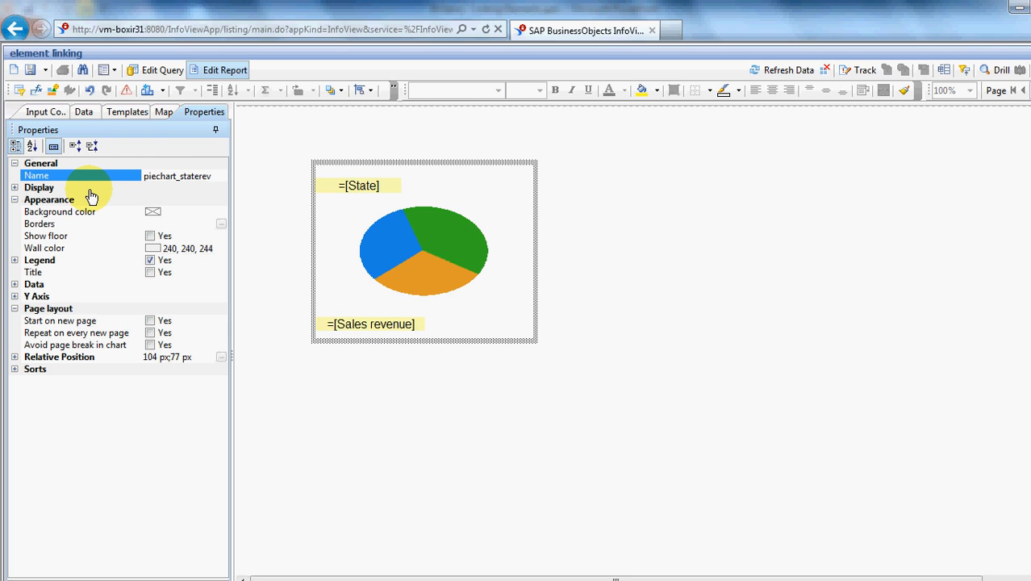
pyautogui.moveTo(18, 192)
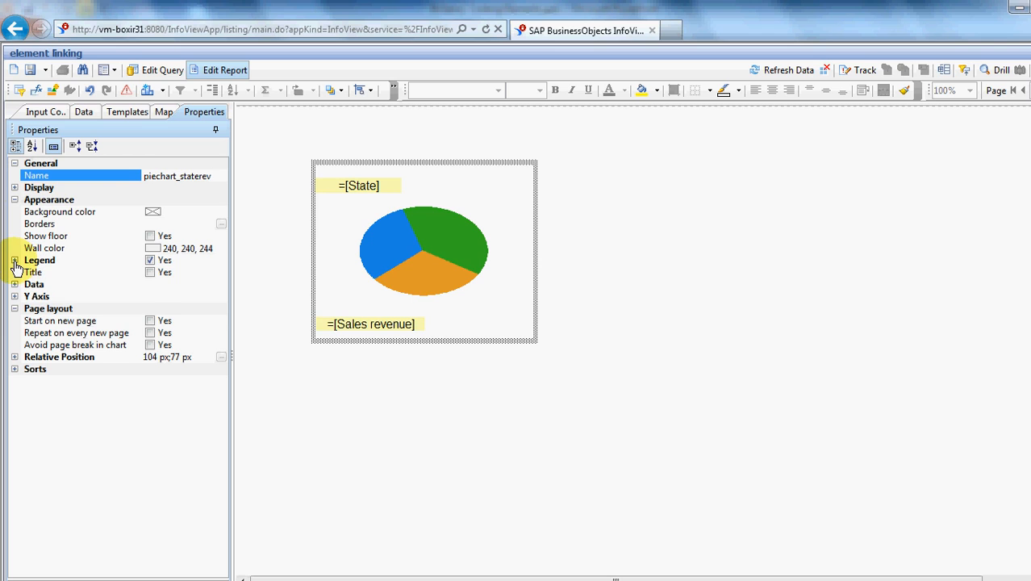
pyautogui.click(14, 260)
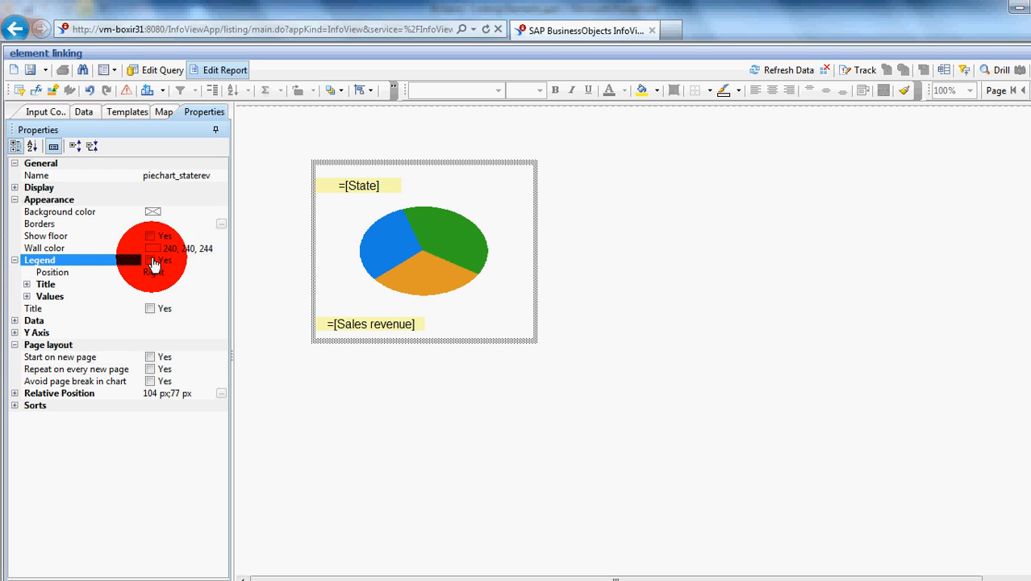
pyautogui.click(16, 284)
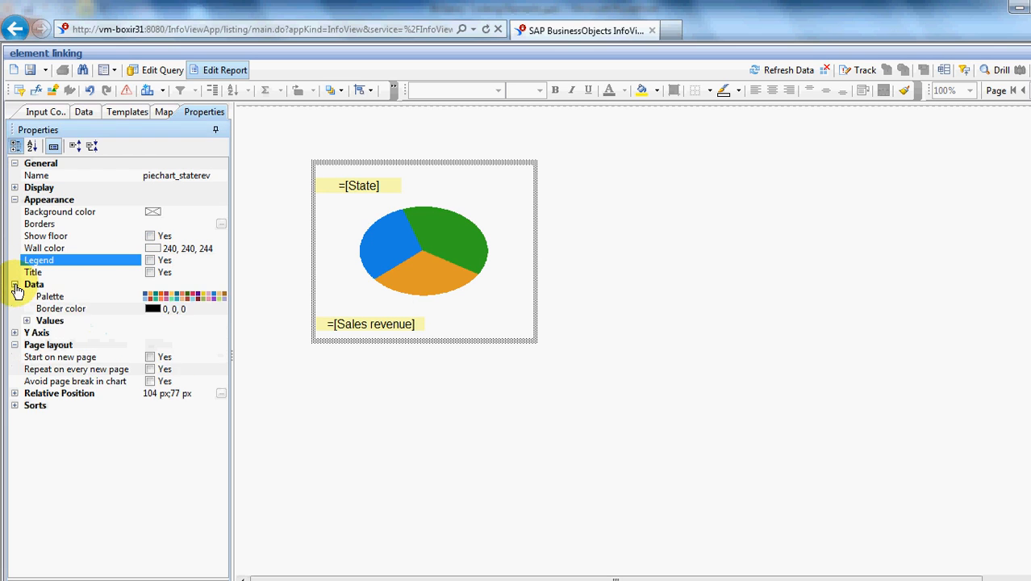
# Adjust the slice border colour and enable Show segment labels under Data > Values
pyautogui.click(81, 308)
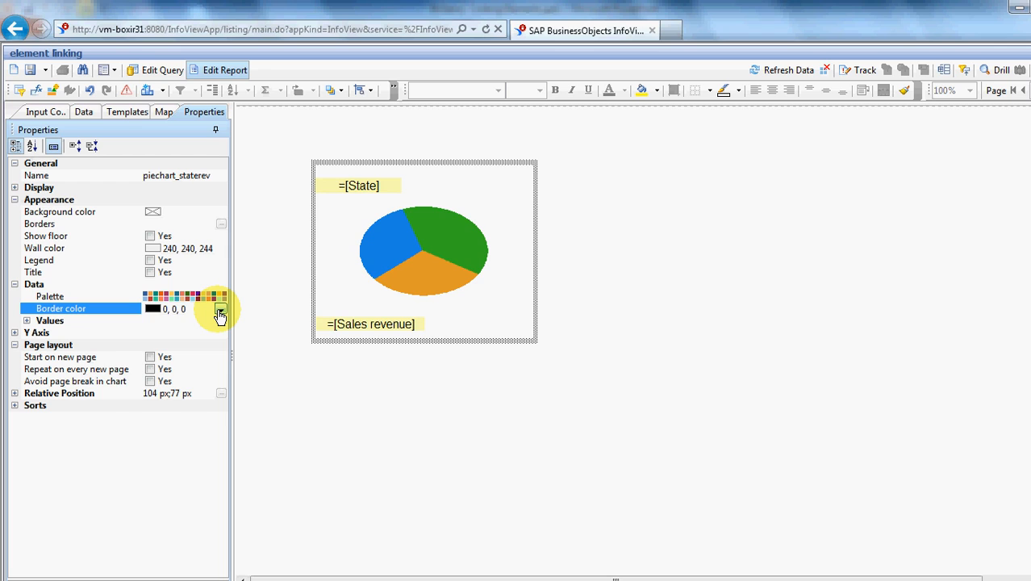
pyautogui.click(220, 313)
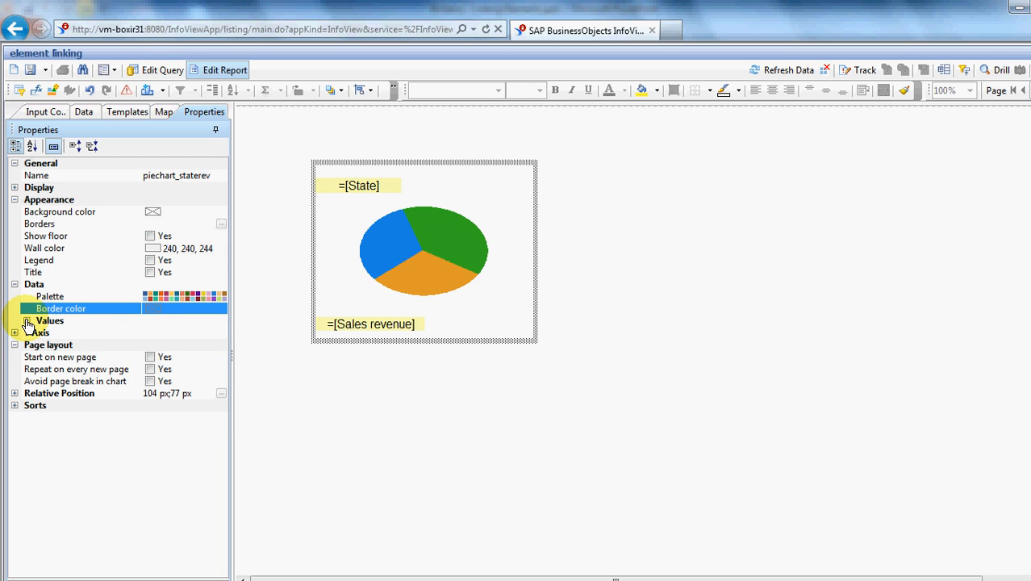
pyautogui.click(15, 333)
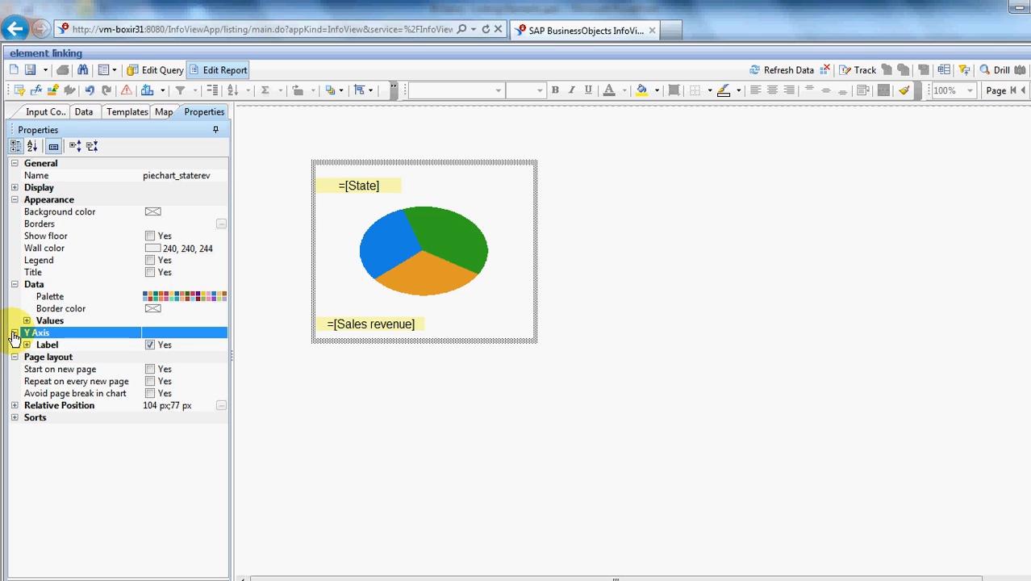
pyautogui.click(26, 345)
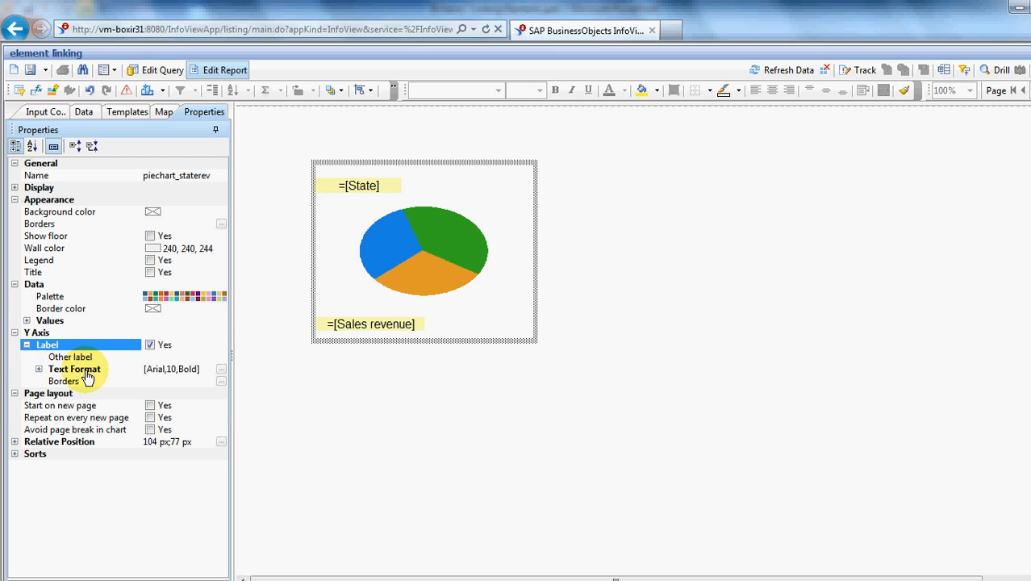
pyautogui.click(49, 320)
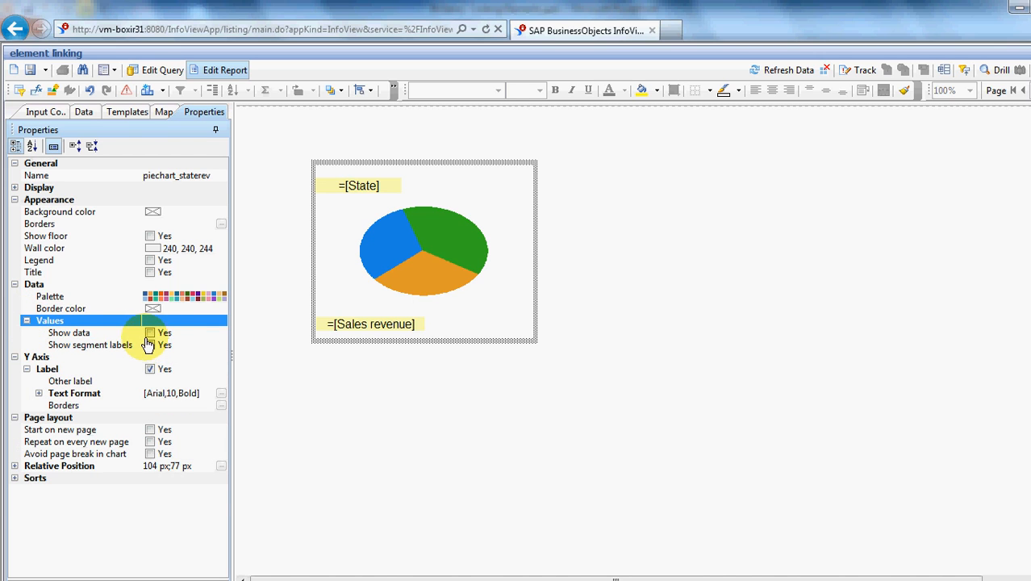
pyautogui.click(149, 346)
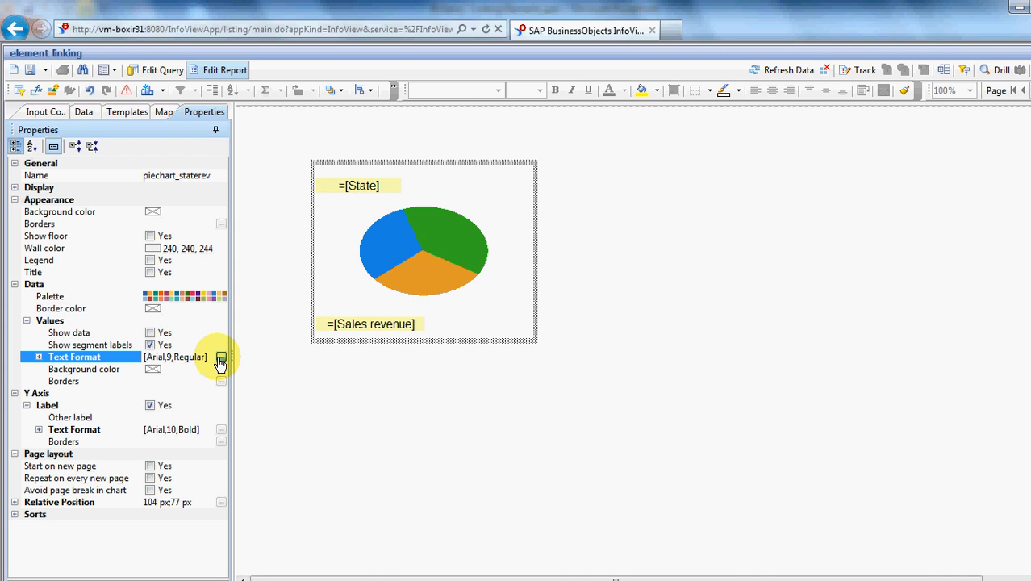
# Set the segment label text to Arial size 8 in the Format Text dialog
pyautogui.click(219, 358)
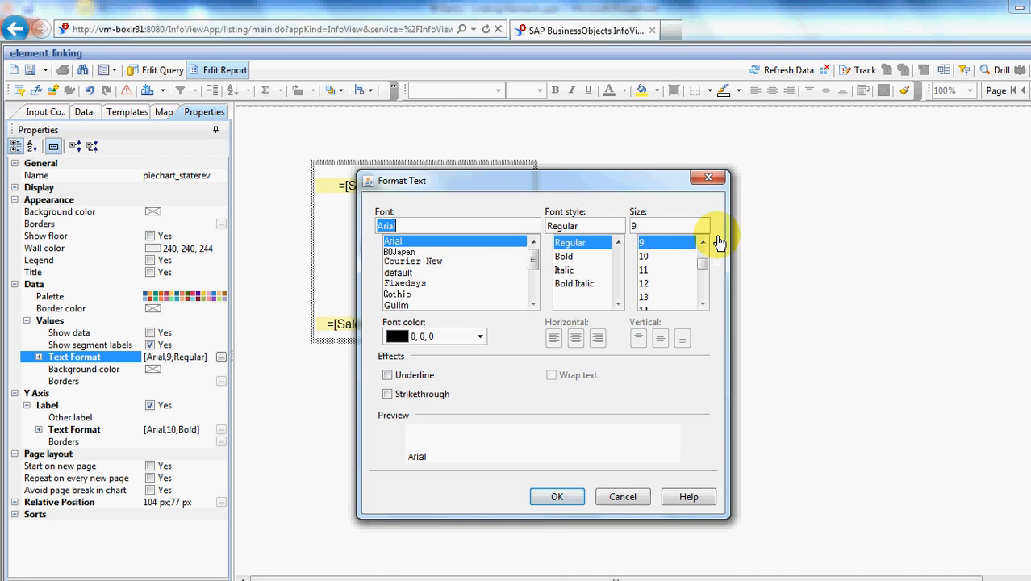
pyautogui.click(702, 242)
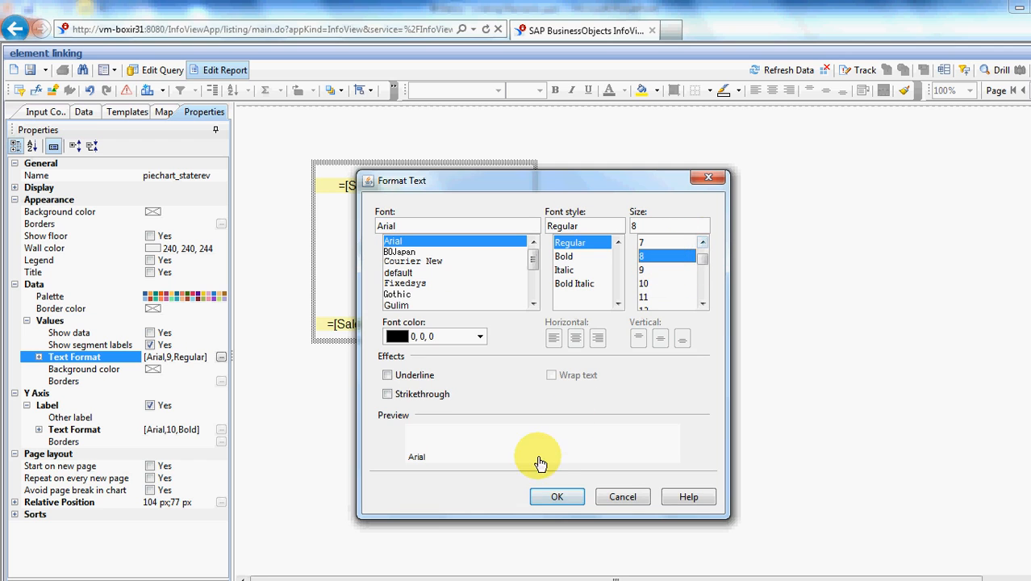
pyautogui.click(557, 497)
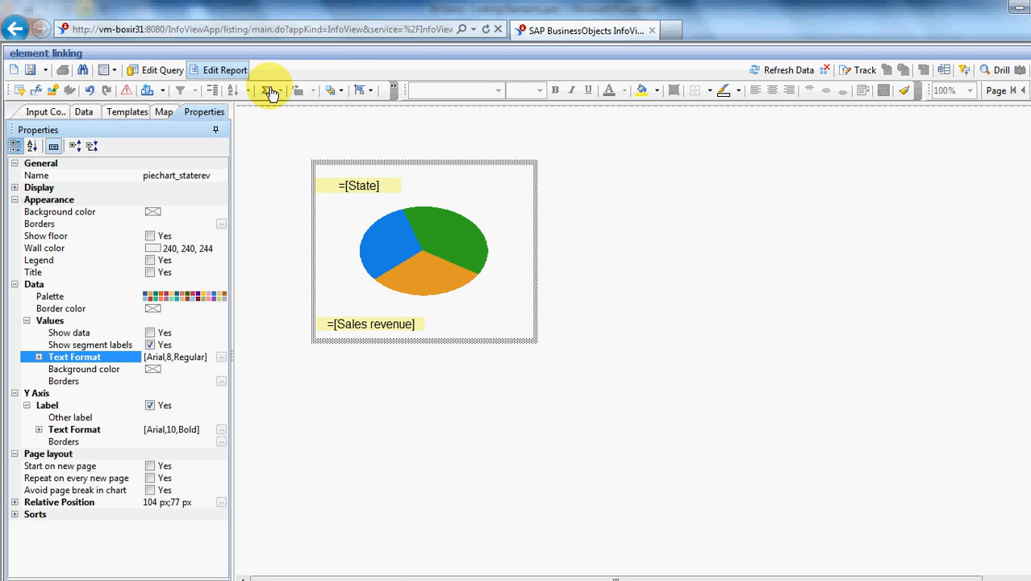
pyautogui.moveTo(726, 78)
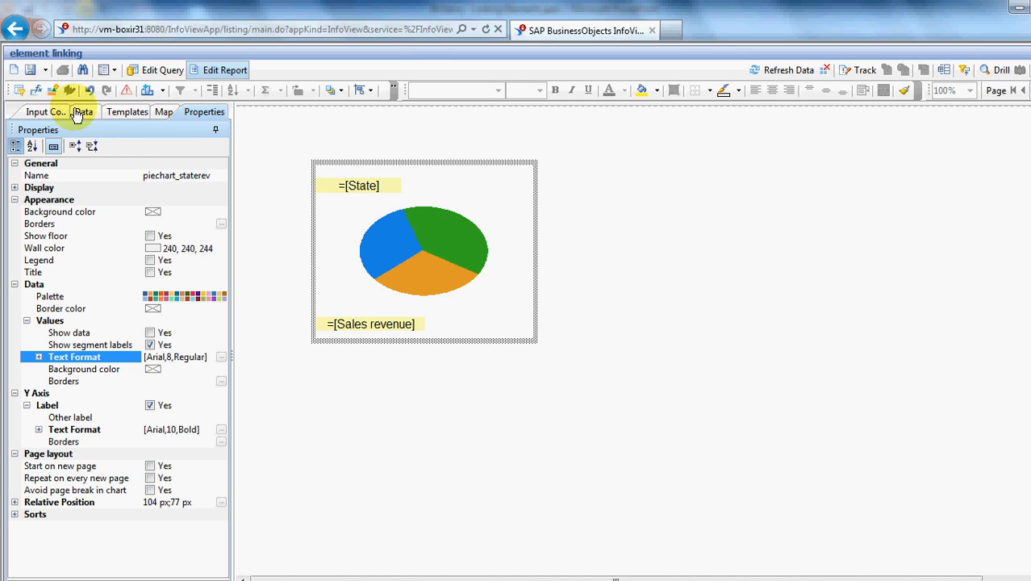
# Switch to View Results so the pie chart renders real sales revenue by state
pyautogui.click(84, 112)
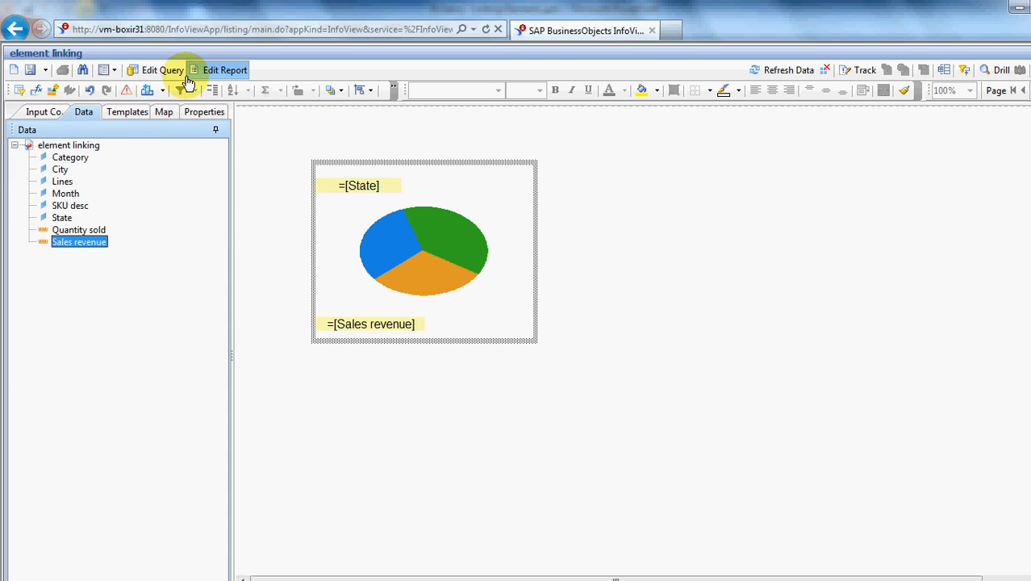
pyautogui.moveTo(193, 77)
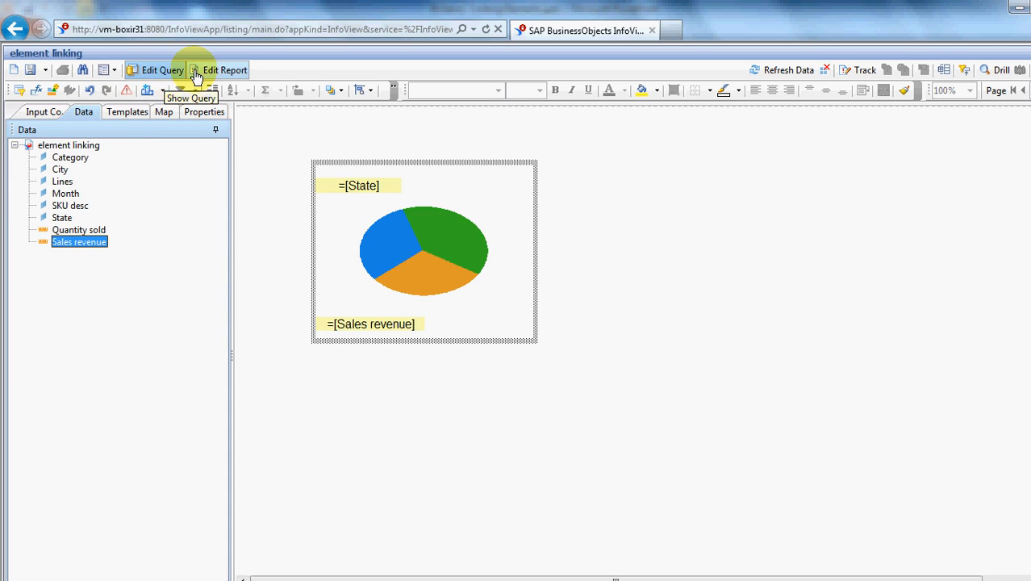
pyautogui.moveTo(344, 84)
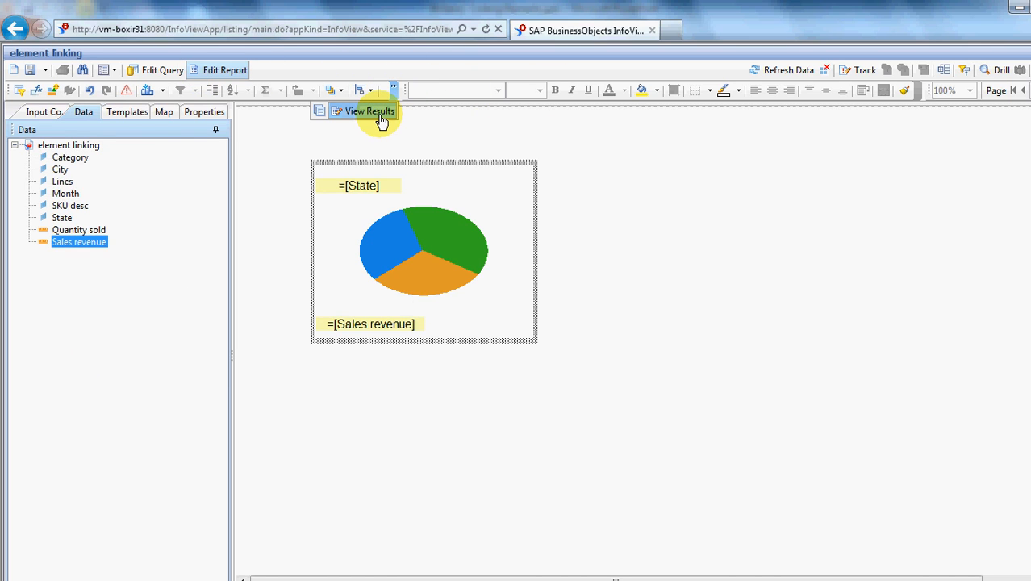
pyautogui.click(369, 110)
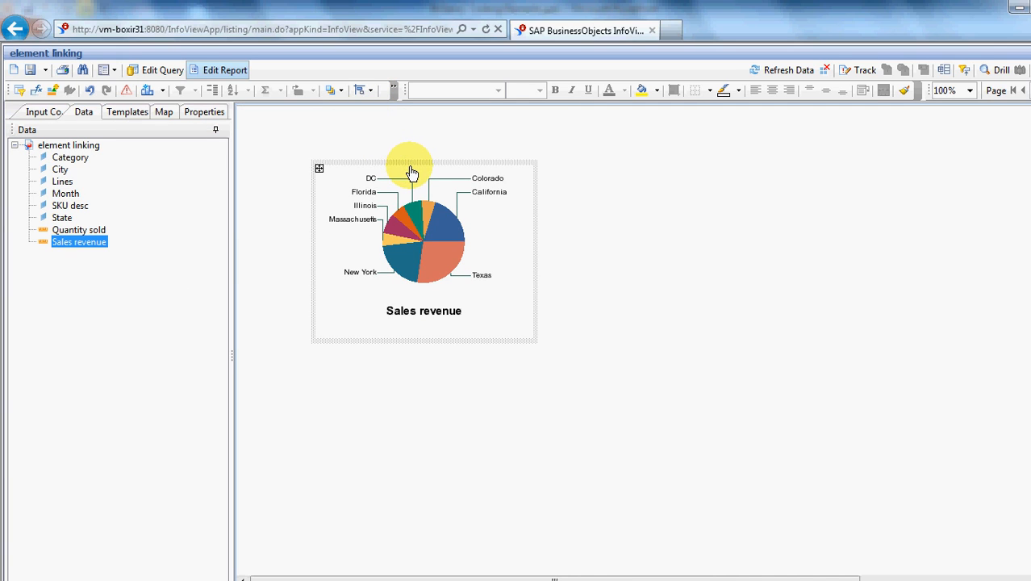
pyautogui.moveTo(320, 181)
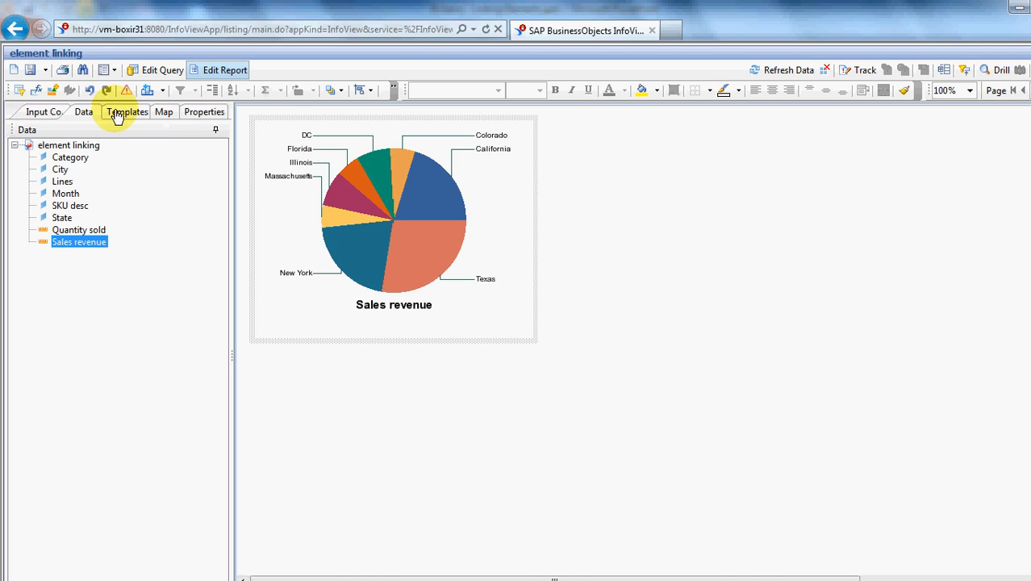
# Place a Vertical Table beside the pie chart filled with City values
pyautogui.click(126, 111)
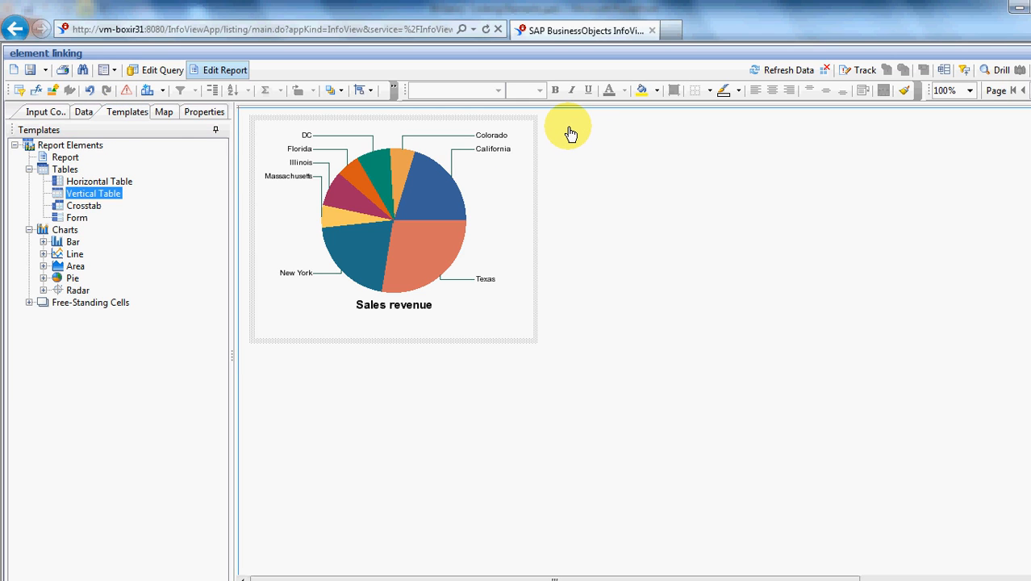
pyautogui.moveTo(94, 193); pyautogui.dragTo(612, 145)
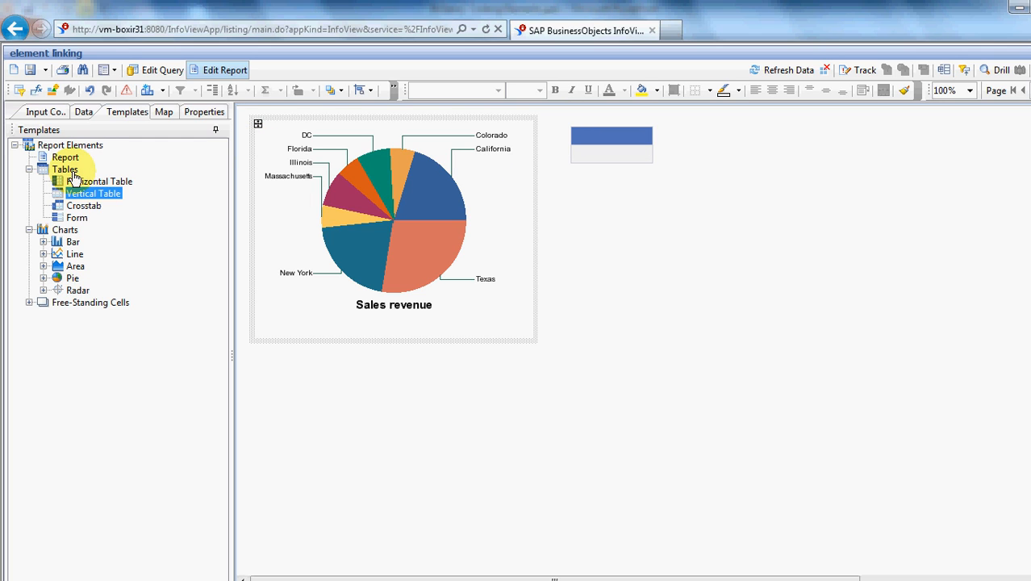
pyautogui.click(84, 112)
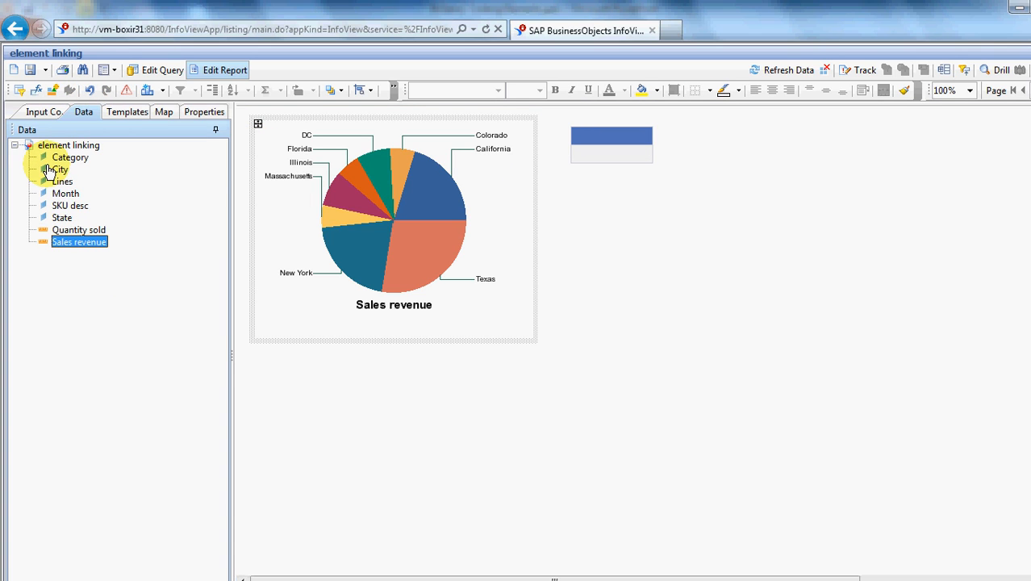
pyautogui.moveTo(61, 170); pyautogui.dragTo(612, 153)
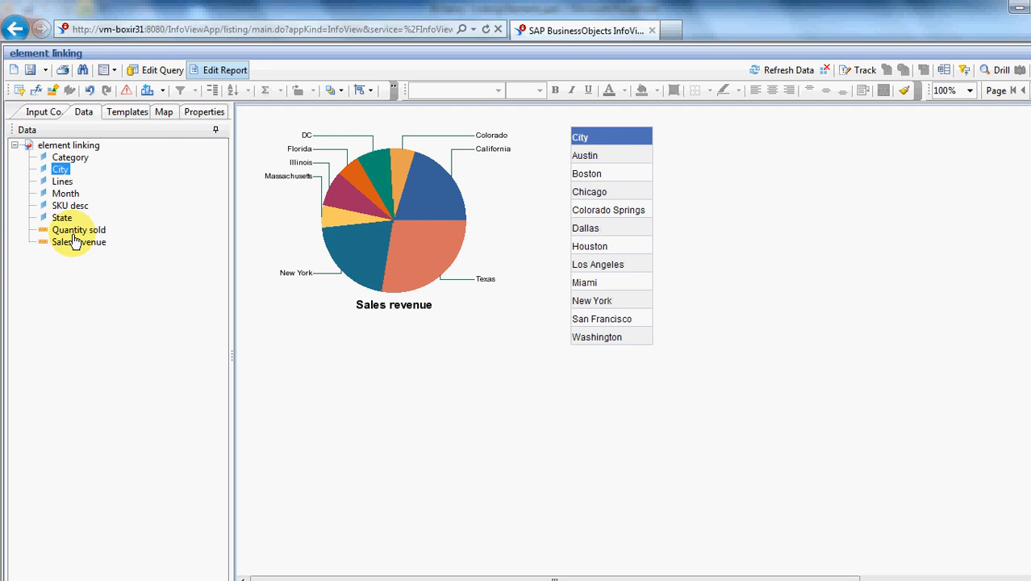
# Add Sales revenue and Quantity sold columns with Sum totals under both
pyautogui.click(77, 229)
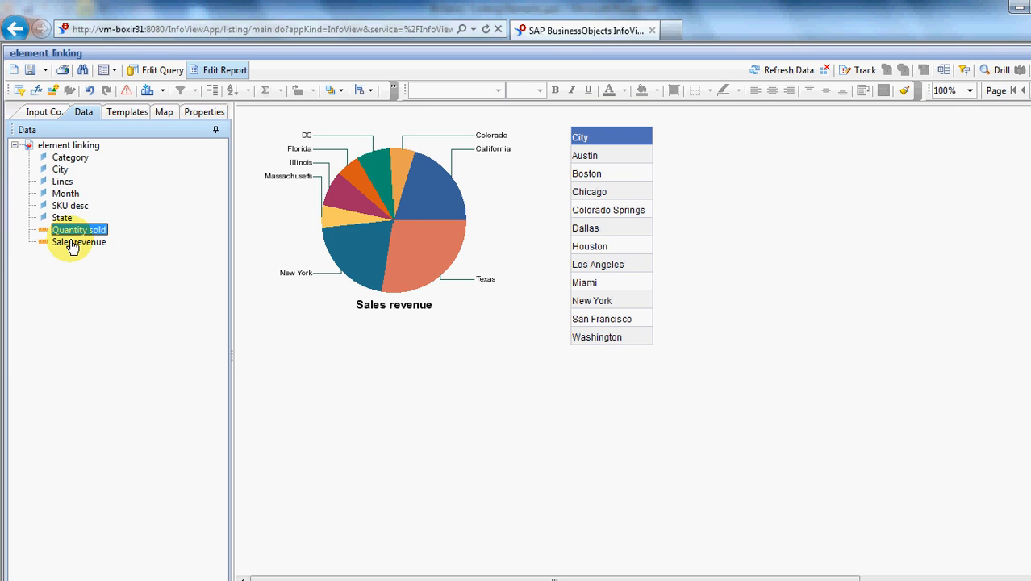
pyautogui.click(77, 242)
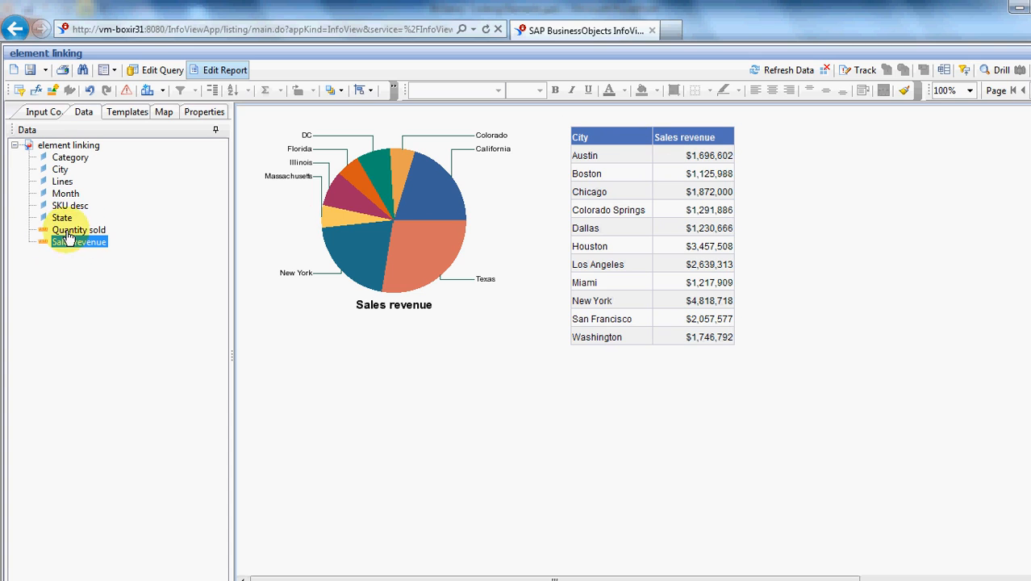
pyautogui.moveTo(68, 229); pyautogui.dragTo(729, 158)
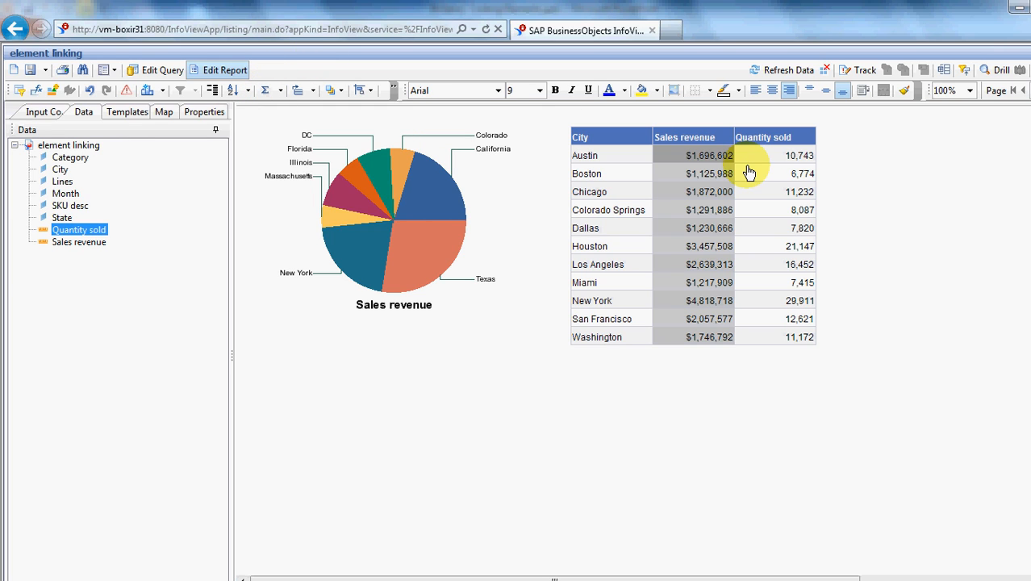
pyautogui.click(263, 91)
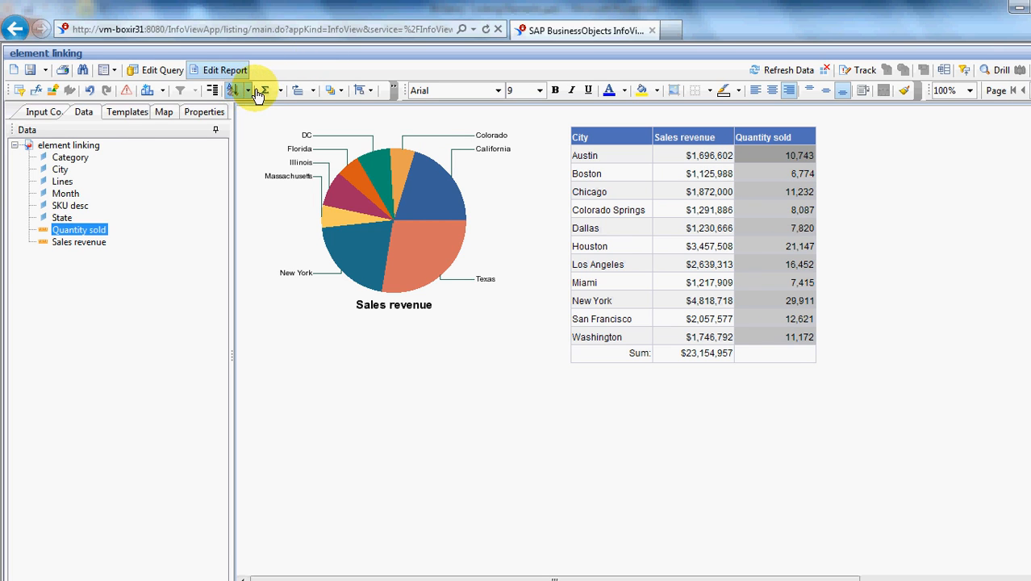
pyautogui.click(262, 90)
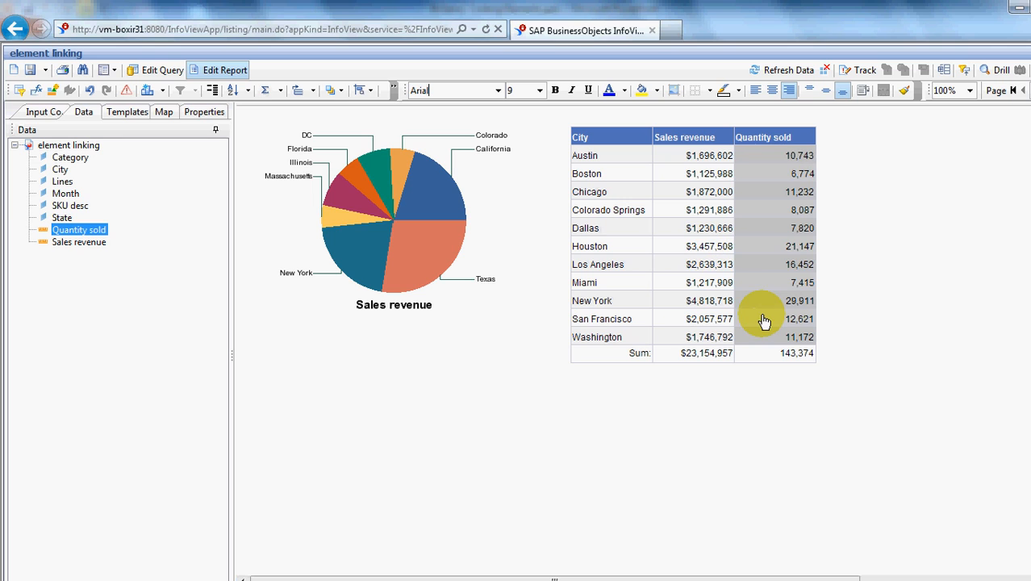
pyautogui.moveTo(845, 337)
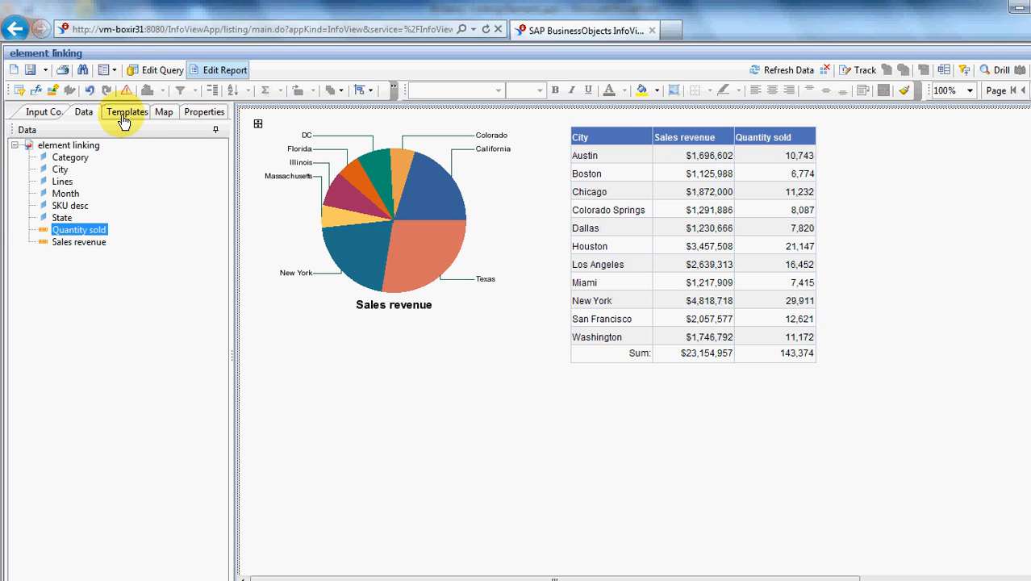
# Place a Vertical Grouped bar chart of Sales revenue below the pie, stretched across the page
pyautogui.click(126, 112)
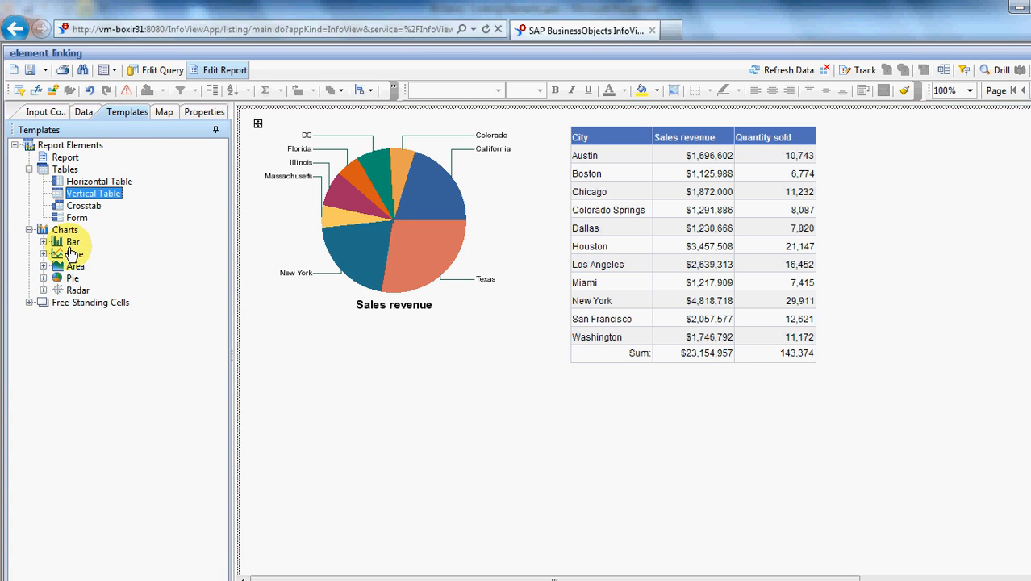
pyautogui.moveTo(73, 242); pyautogui.dragTo(336, 426)
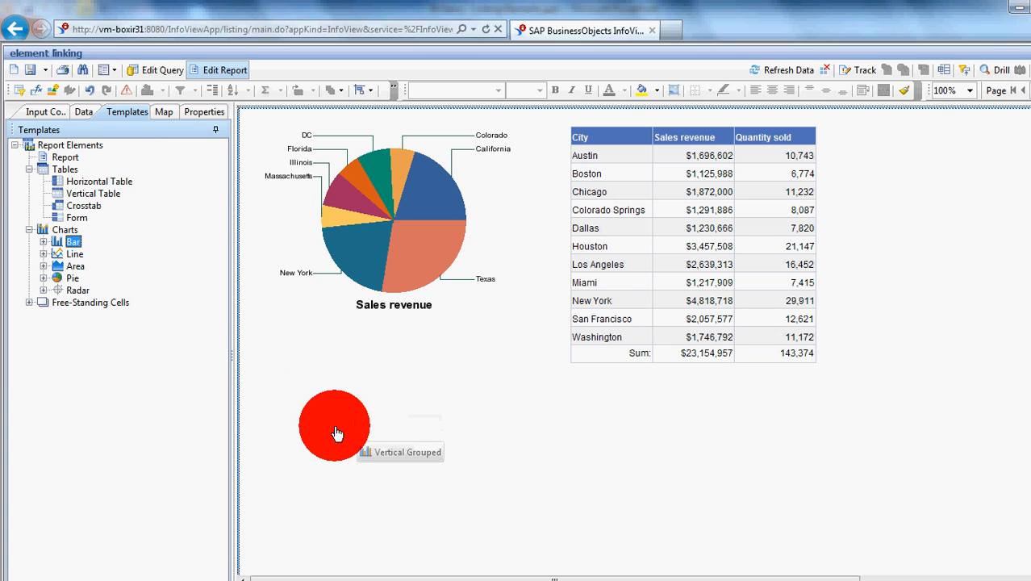
pyautogui.moveTo(448, 430)
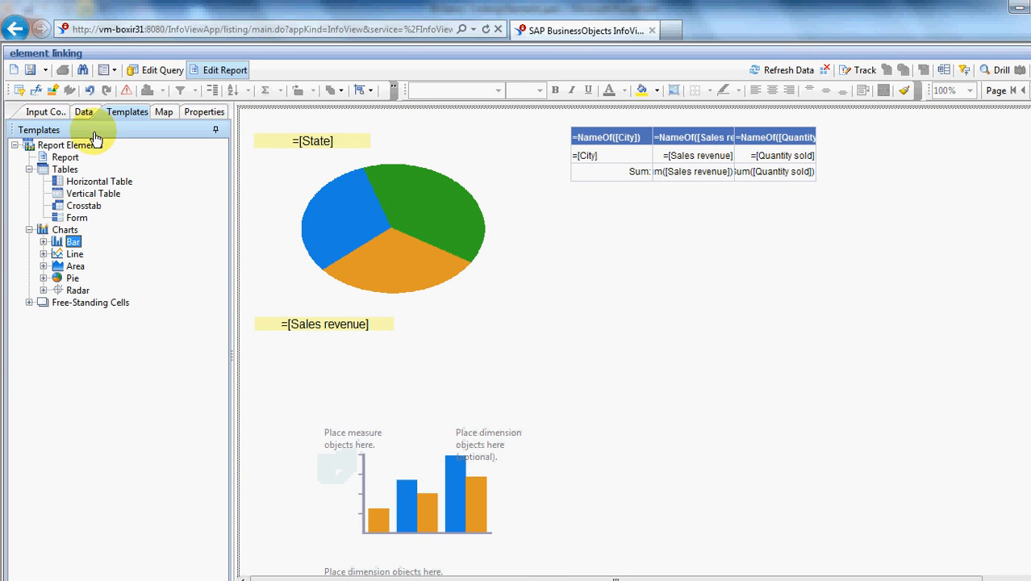
pyautogui.click(84, 111)
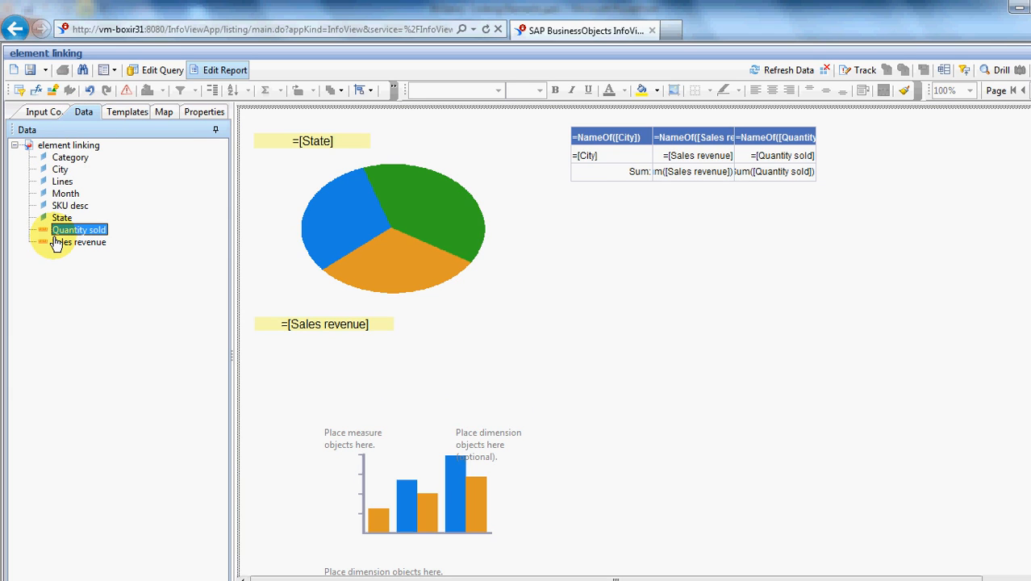
pyautogui.click(79, 242)
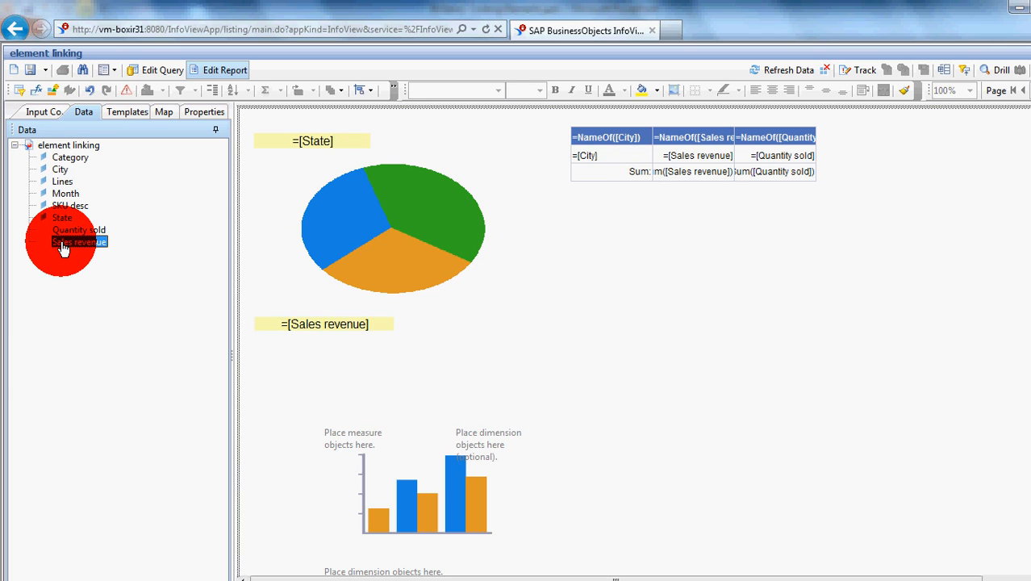
pyautogui.moveTo(79, 242); pyautogui.dragTo(337, 442)
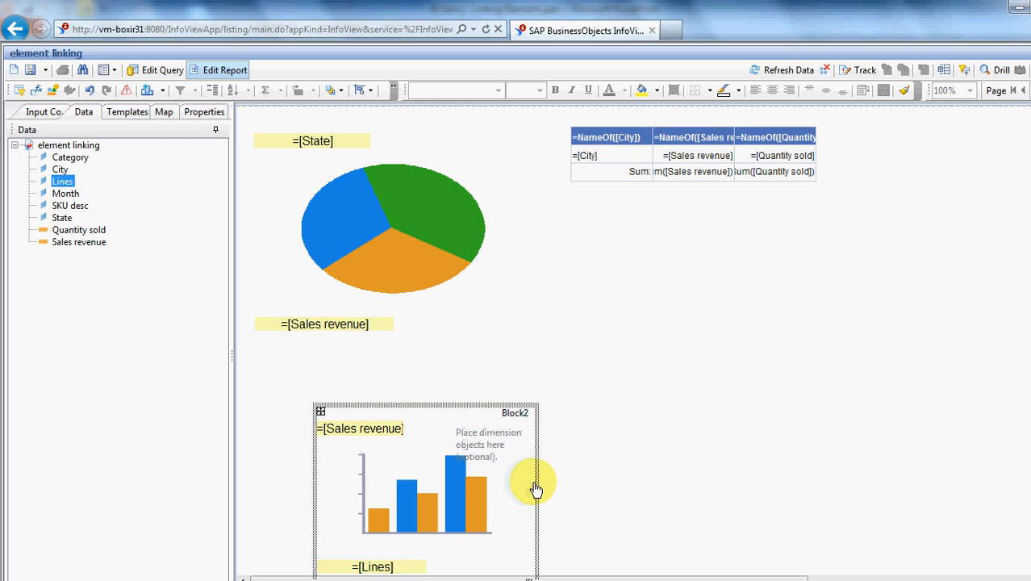
pyautogui.moveTo(538, 488); pyautogui.dragTo(809, 513)
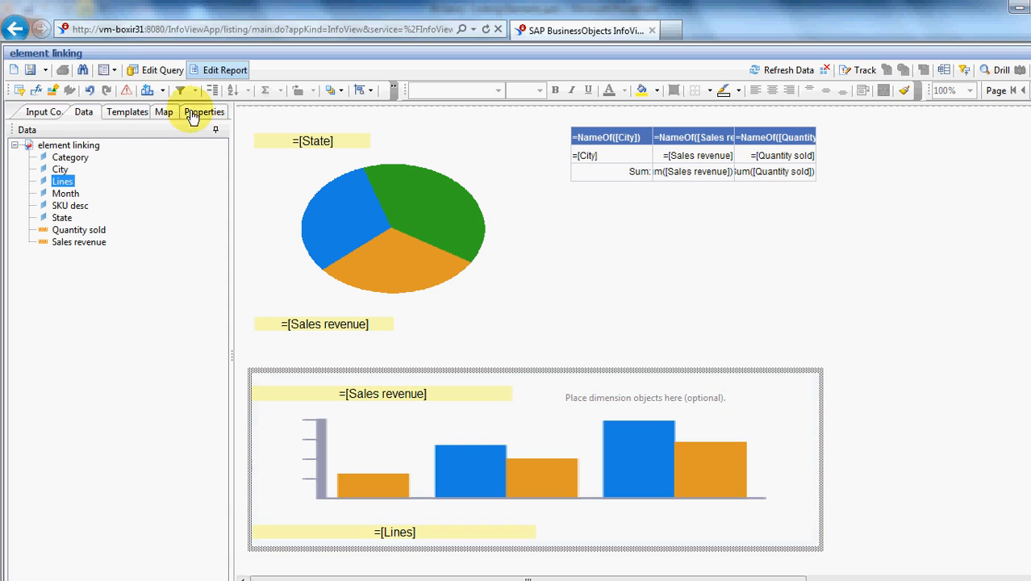
# Start renaming the bar chart and pick a new border colour under Data
pyautogui.click(204, 111)
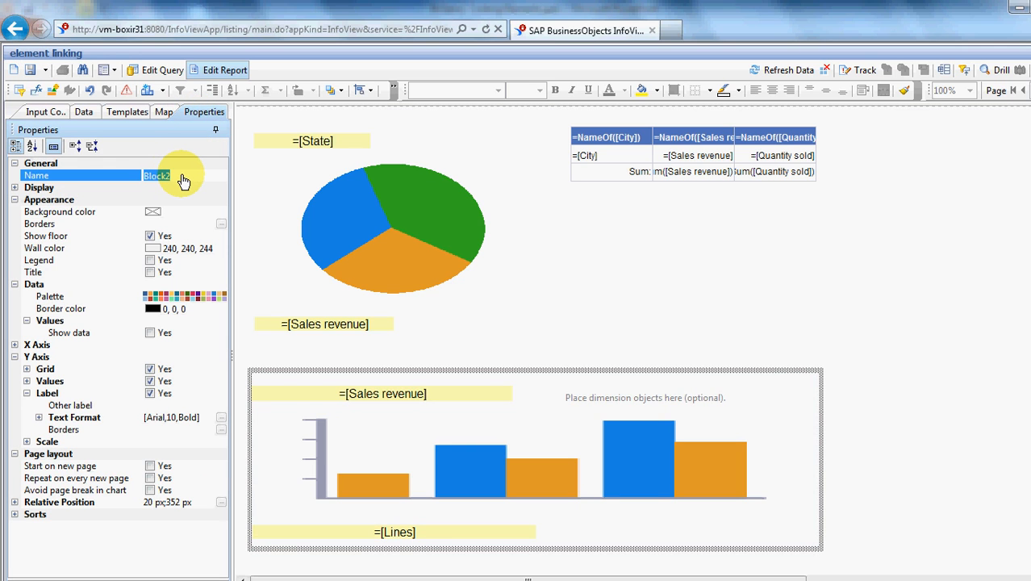
pyautogui.write('bar')
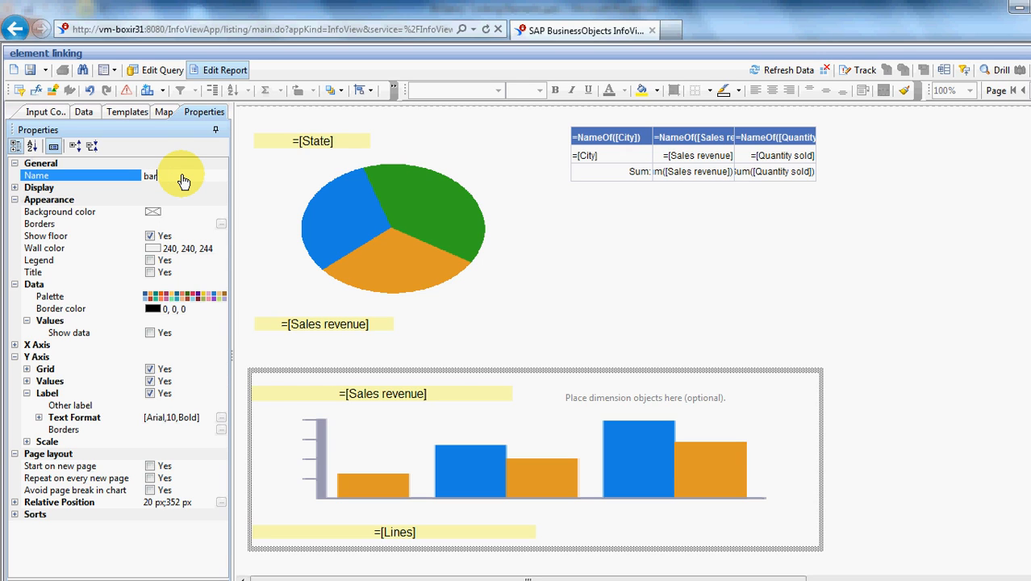
pyautogui.write('_l')
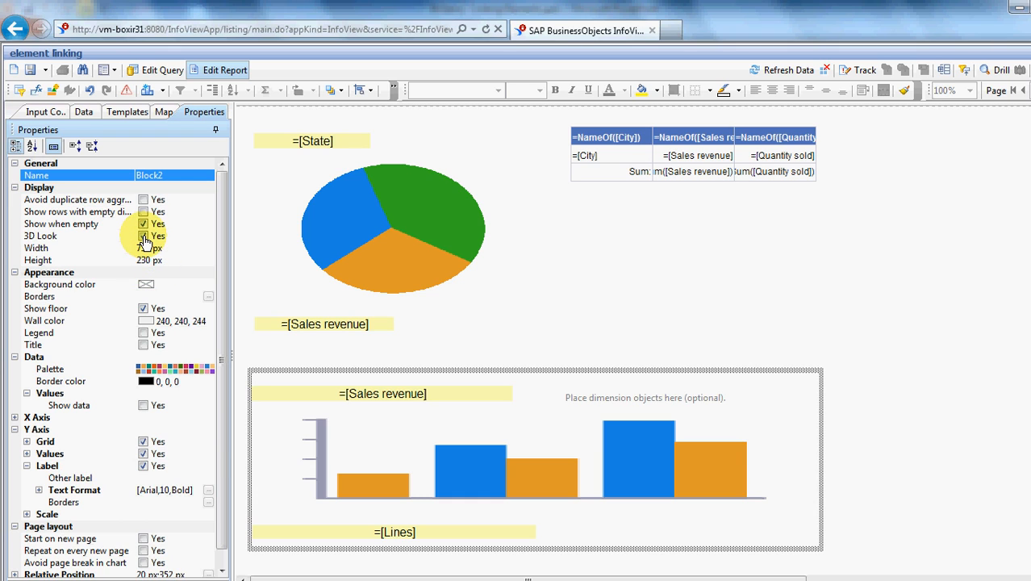
pyautogui.click(209, 381)
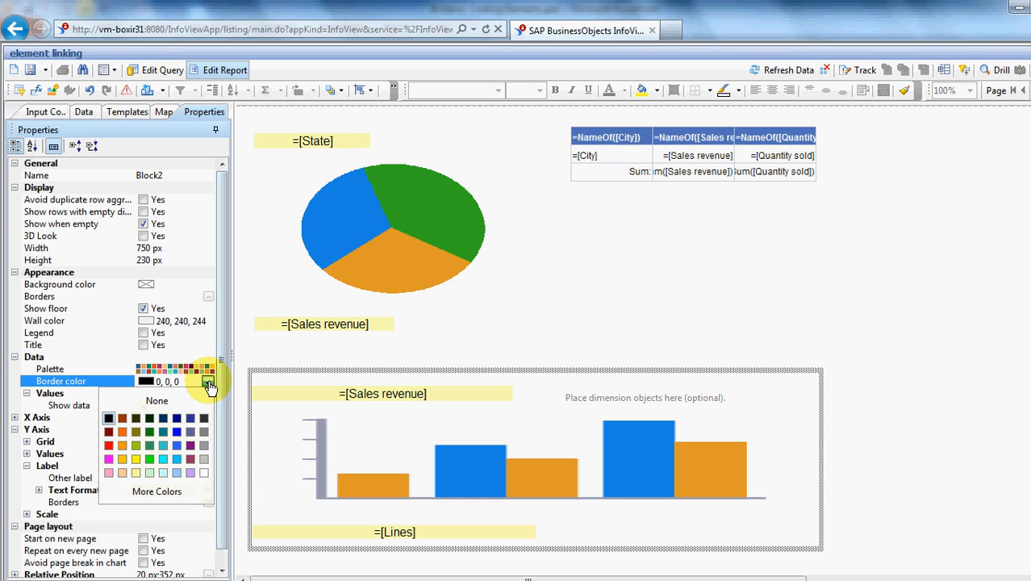
pyautogui.click(208, 381)
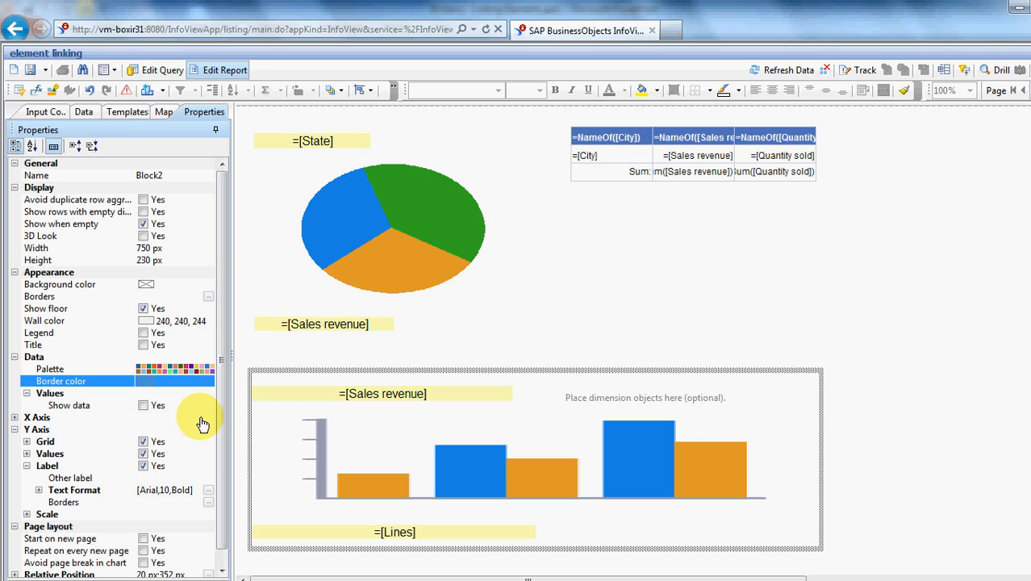
pyautogui.moveTo(212, 420)
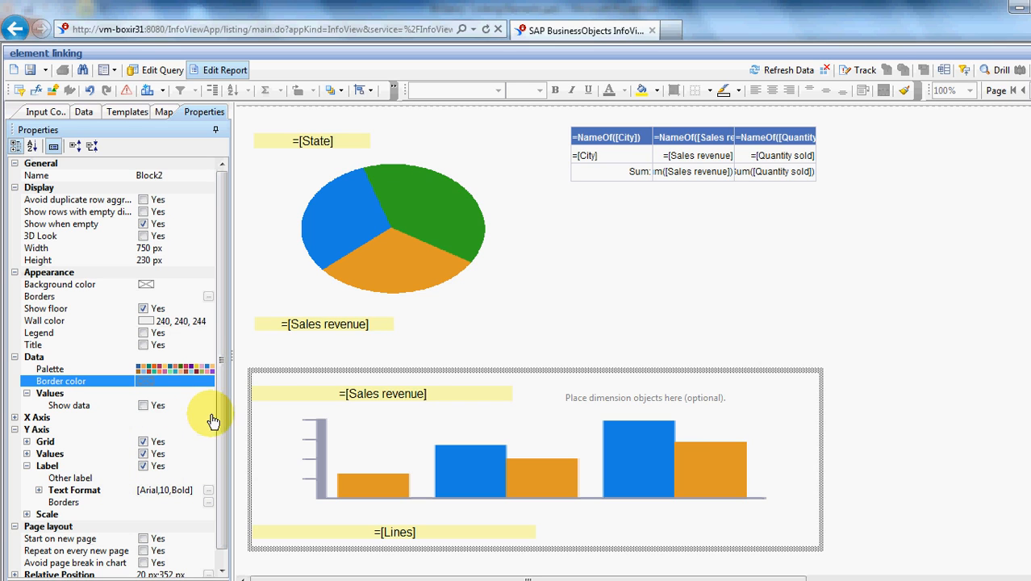
# Set the selected city table's Name property to tab_cityrev
pyautogui.click(637, 132)
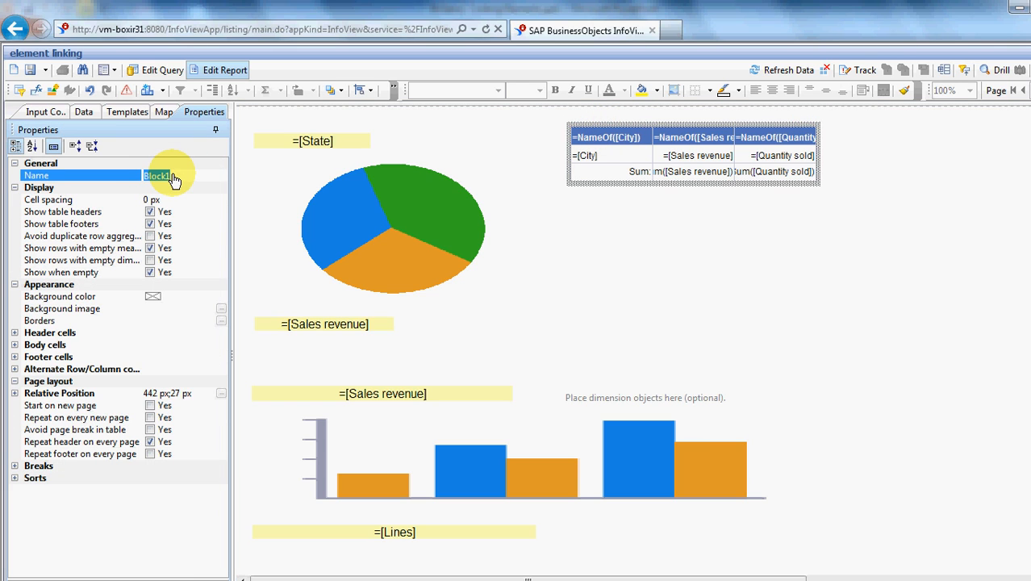
pyautogui.write('tabl')
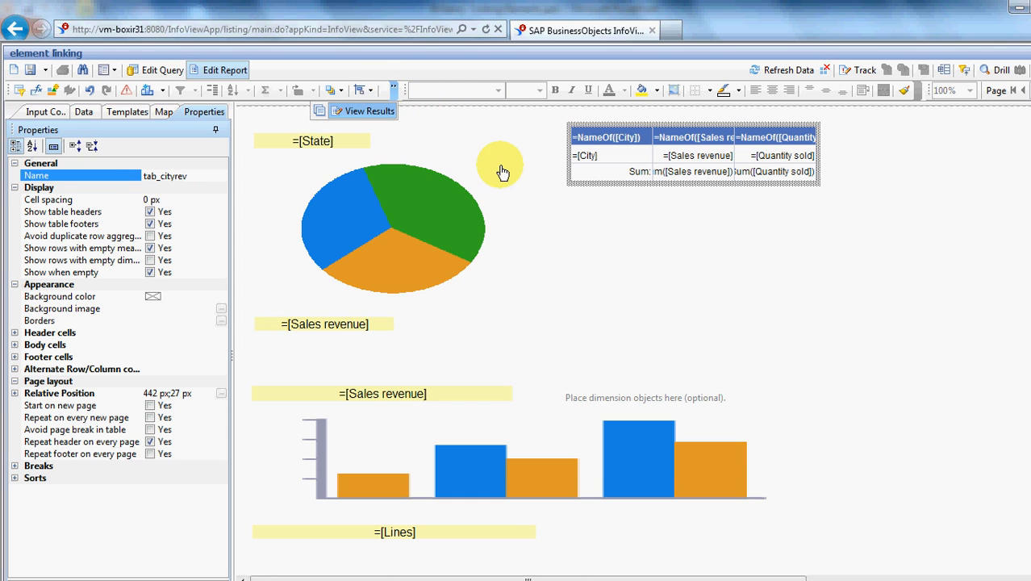
pyautogui.moveTo(507, 116)
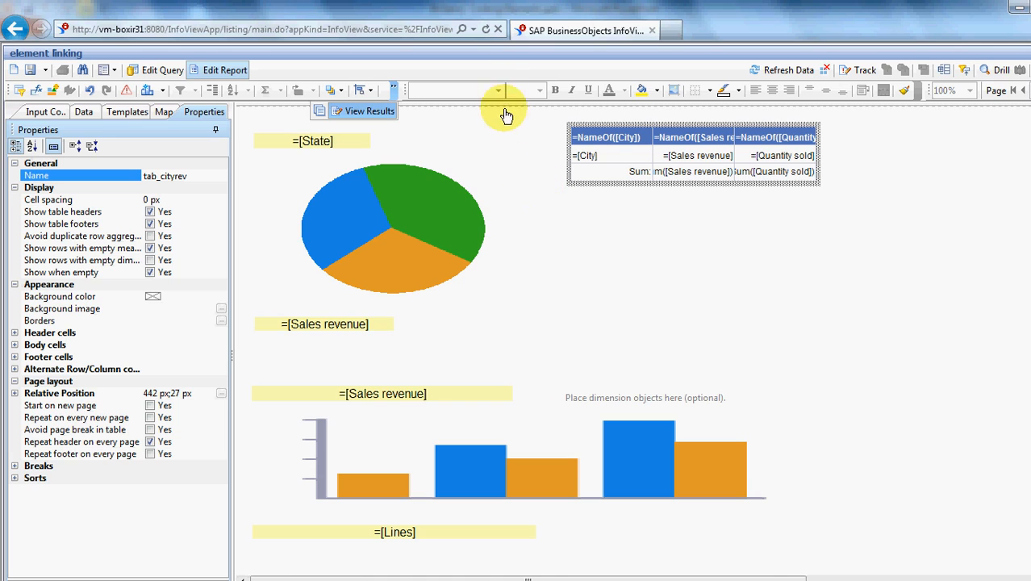
pyautogui.moveTo(466, 131)
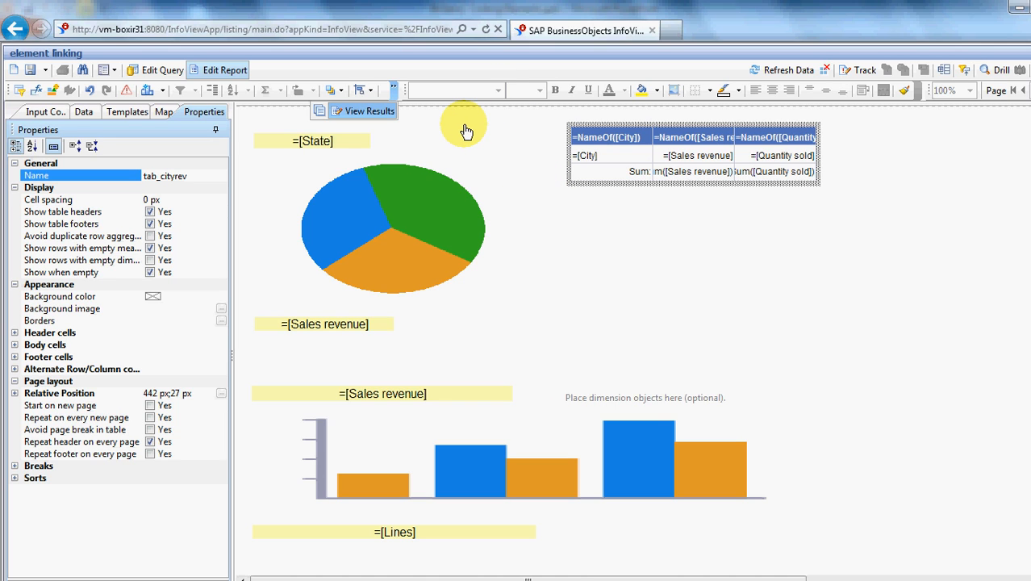
pyautogui.moveTo(442, 123)
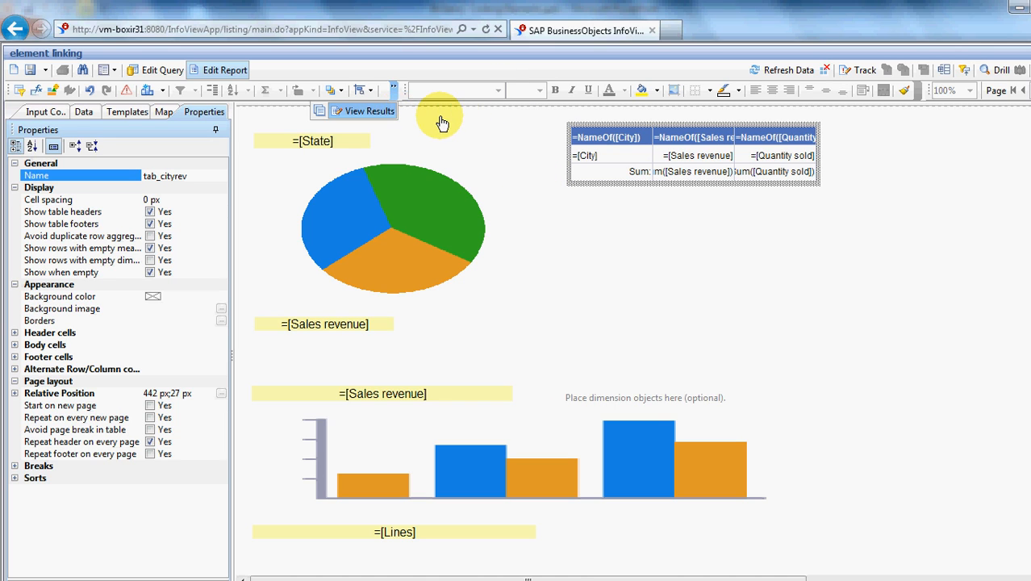
# Switch to View Results and select the report page showing the $23,154,957 city table
pyautogui.click(368, 110)
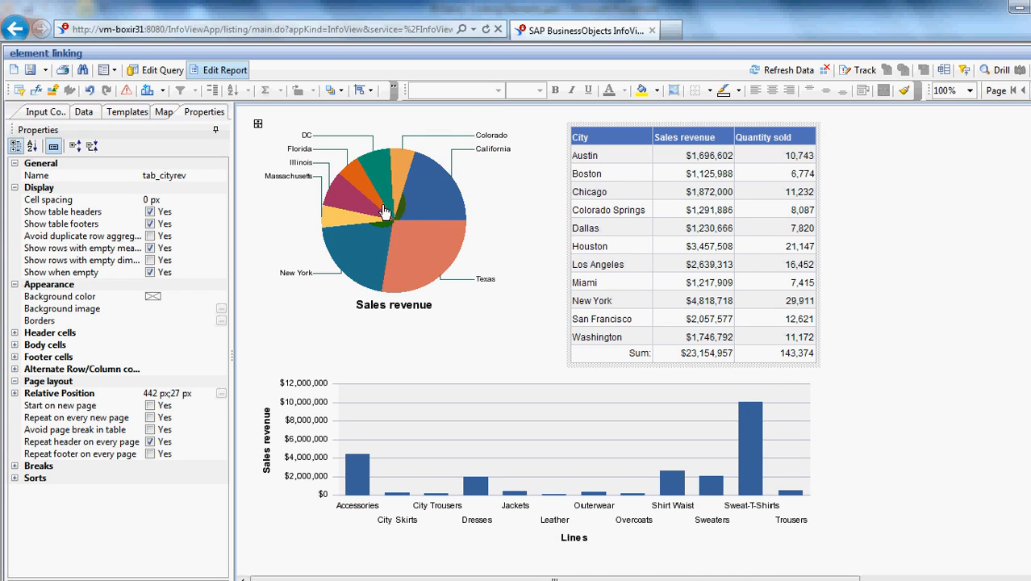
pyautogui.moveTo(687, 442)
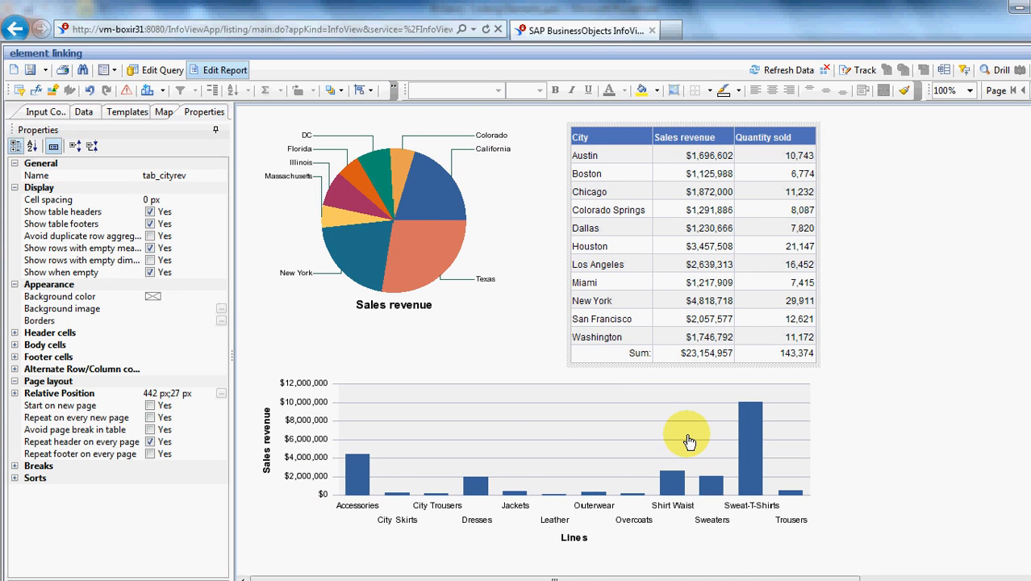
pyautogui.moveTo(651, 465)
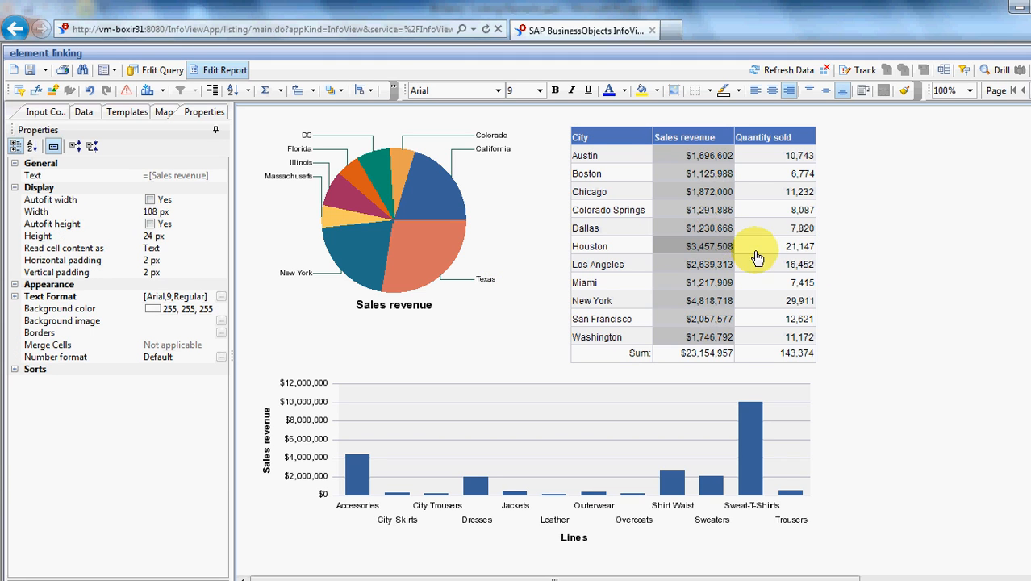
pyautogui.click(581, 439)
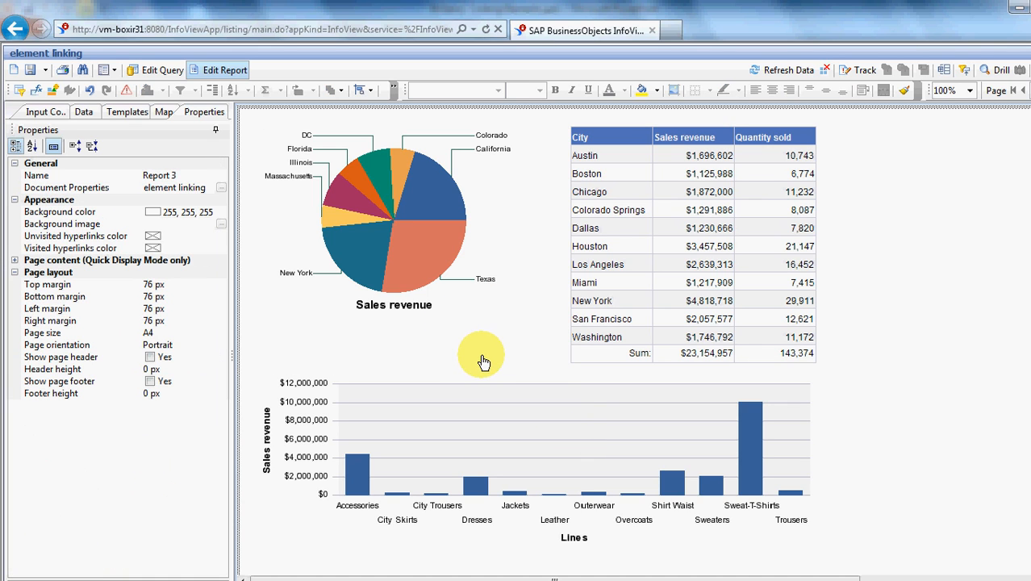
pyautogui.moveTo(491, 223)
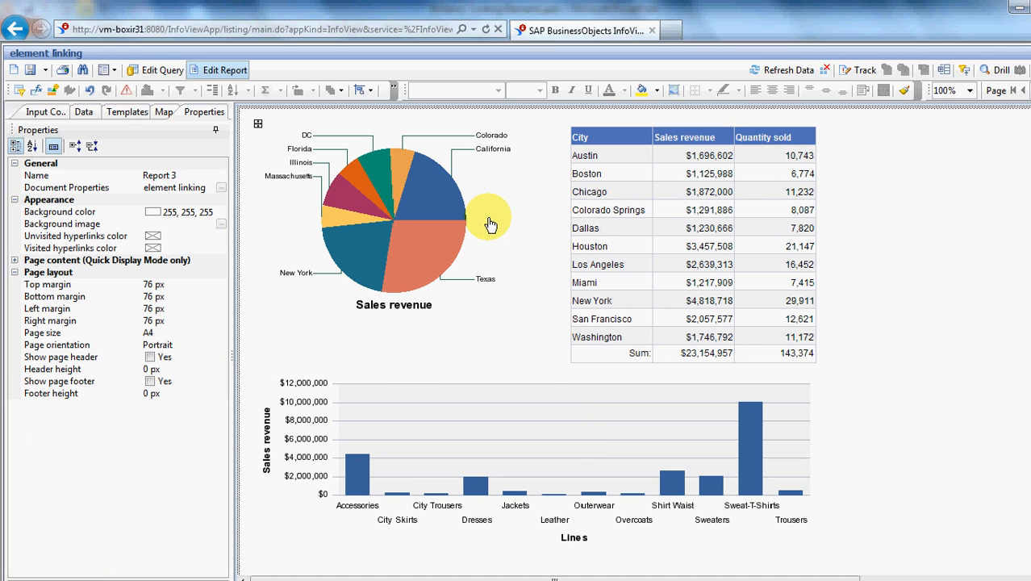
# Define the state pie chart as an input control on State and proceed to its control properties
pyautogui.click(394, 226)
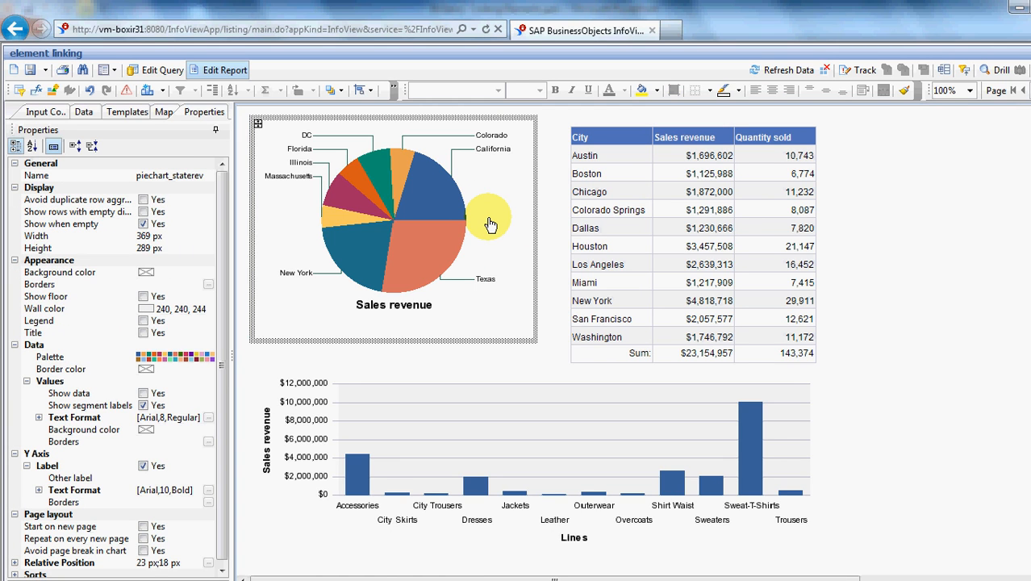
pyautogui.moveTo(379, 192)
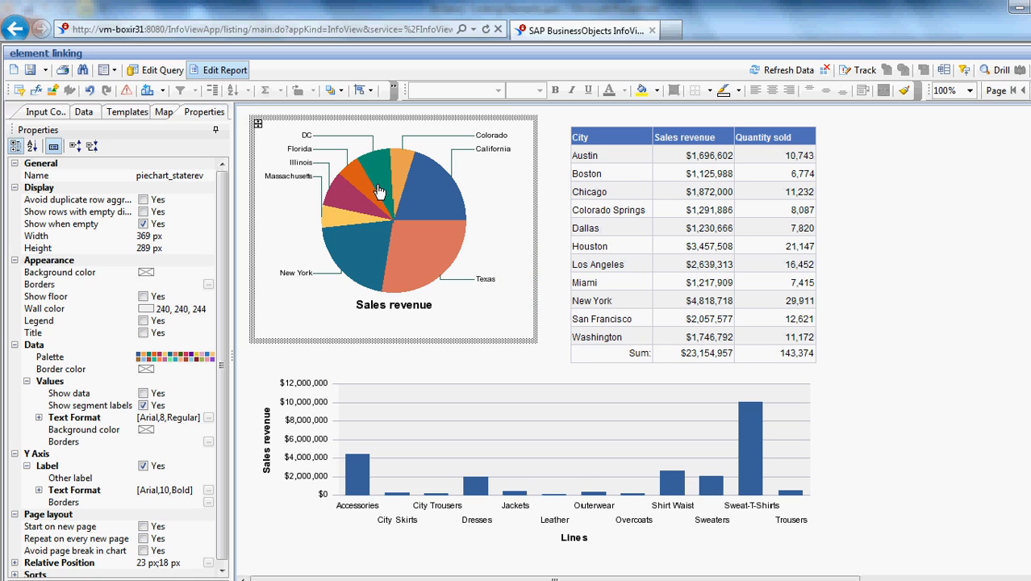
pyautogui.moveTo(536, 218)
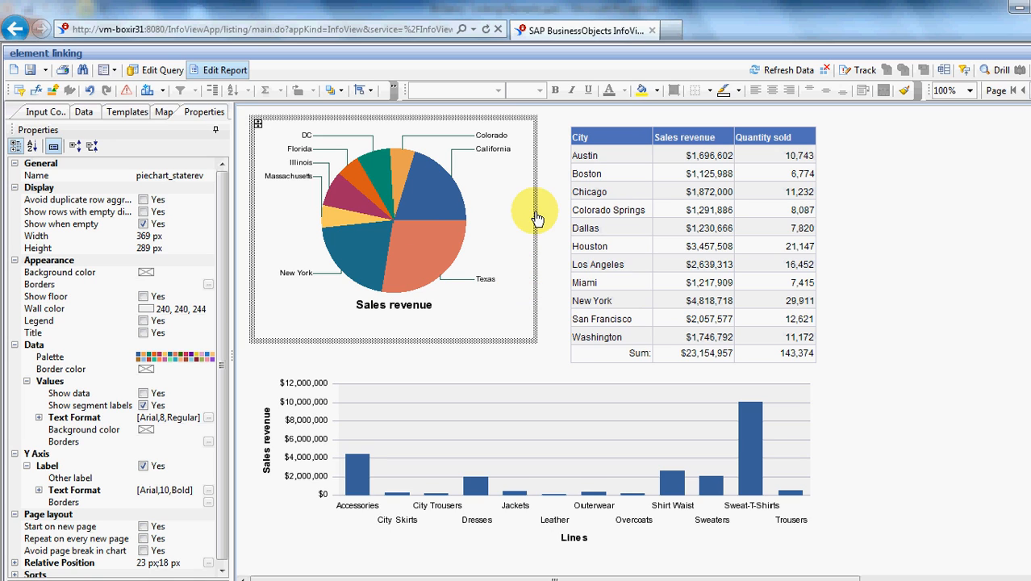
pyautogui.moveTo(516, 242)
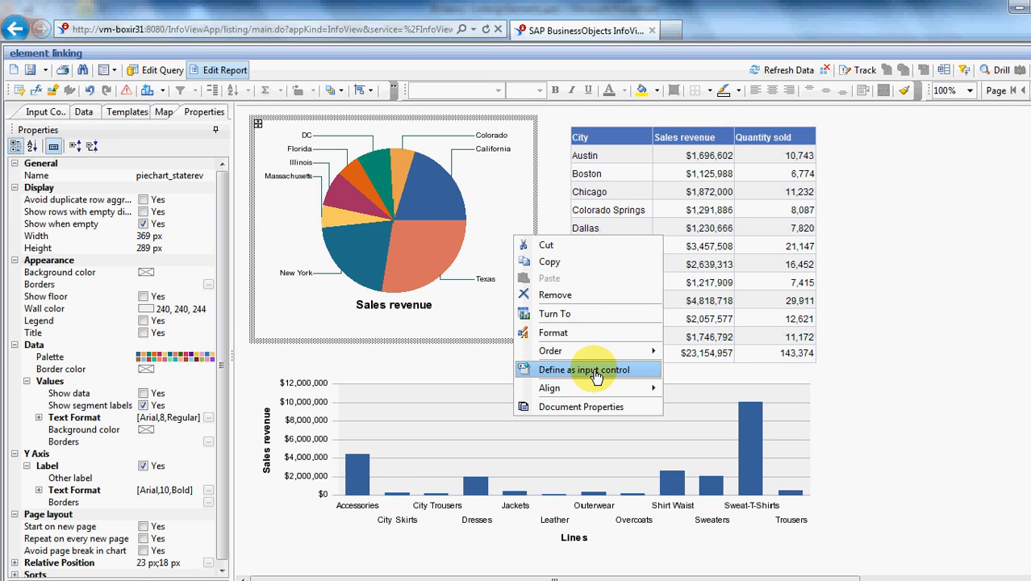
pyautogui.click(583, 368)
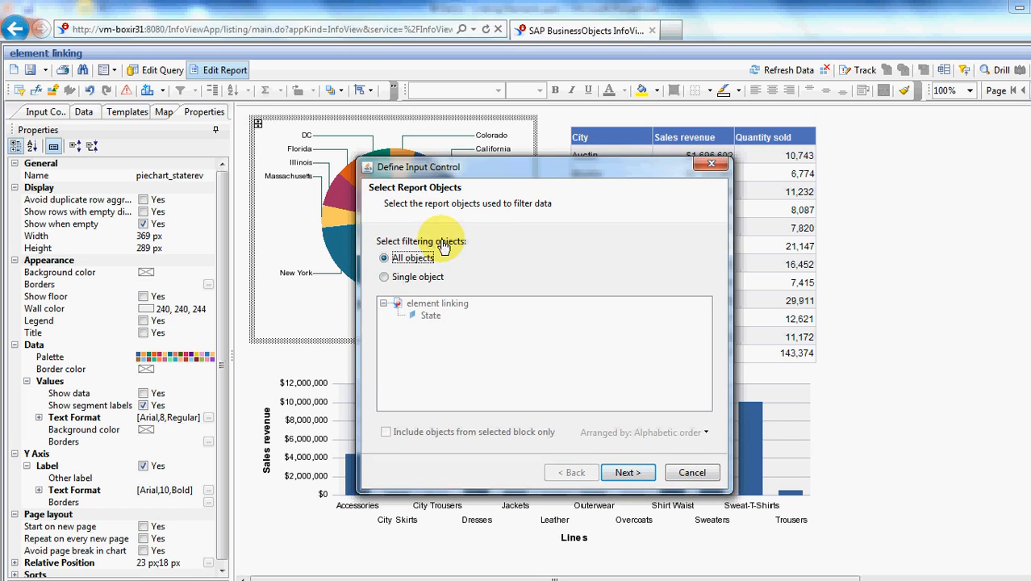
pyautogui.moveTo(402, 274)
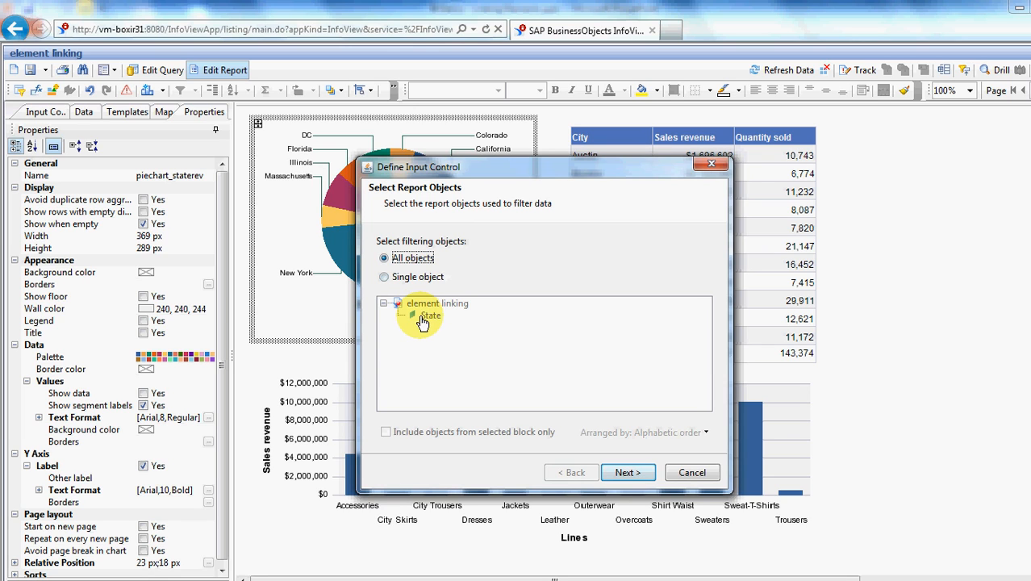
pyautogui.moveTo(439, 331)
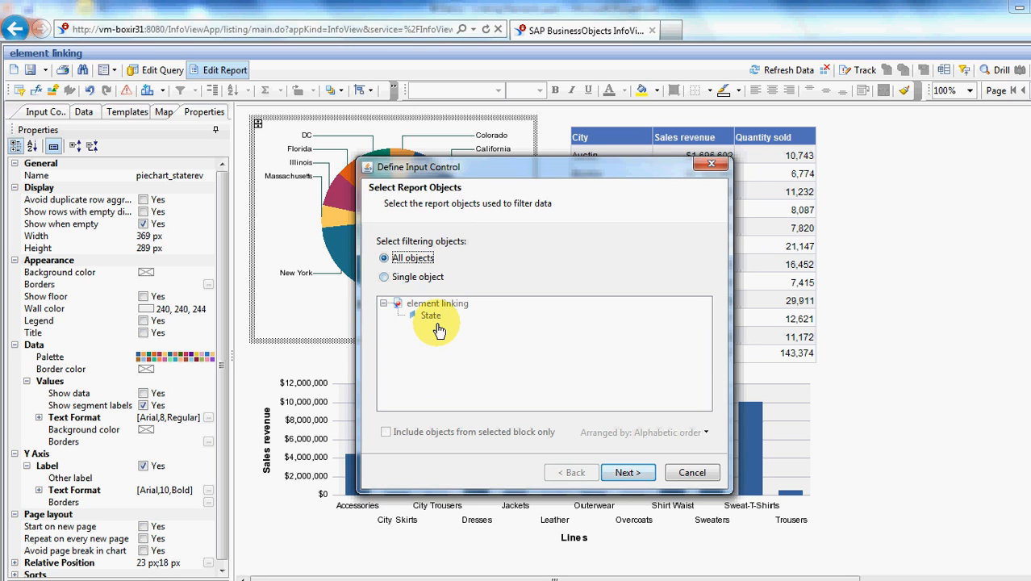
pyautogui.moveTo(418, 338)
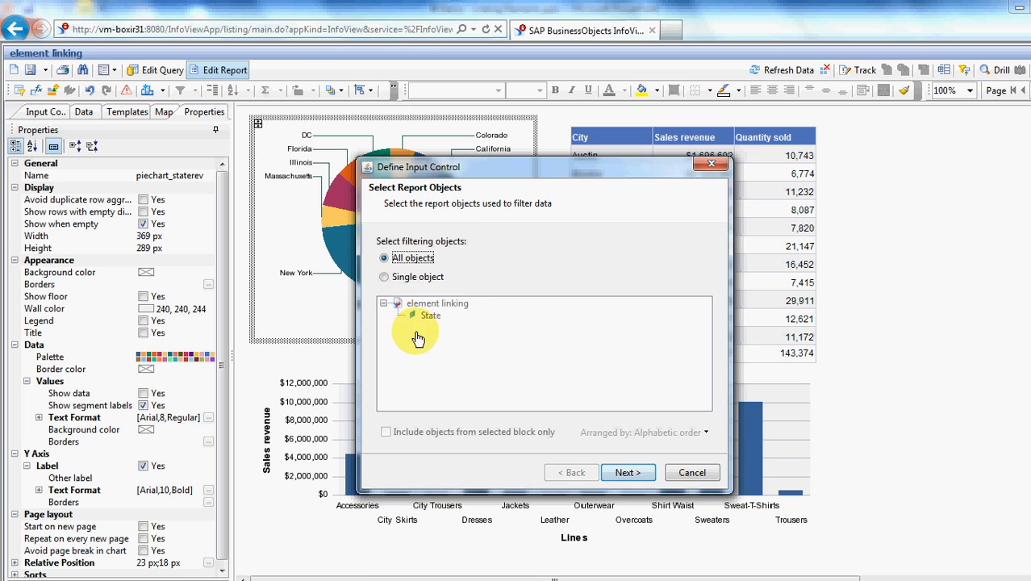
pyautogui.moveTo(429, 368)
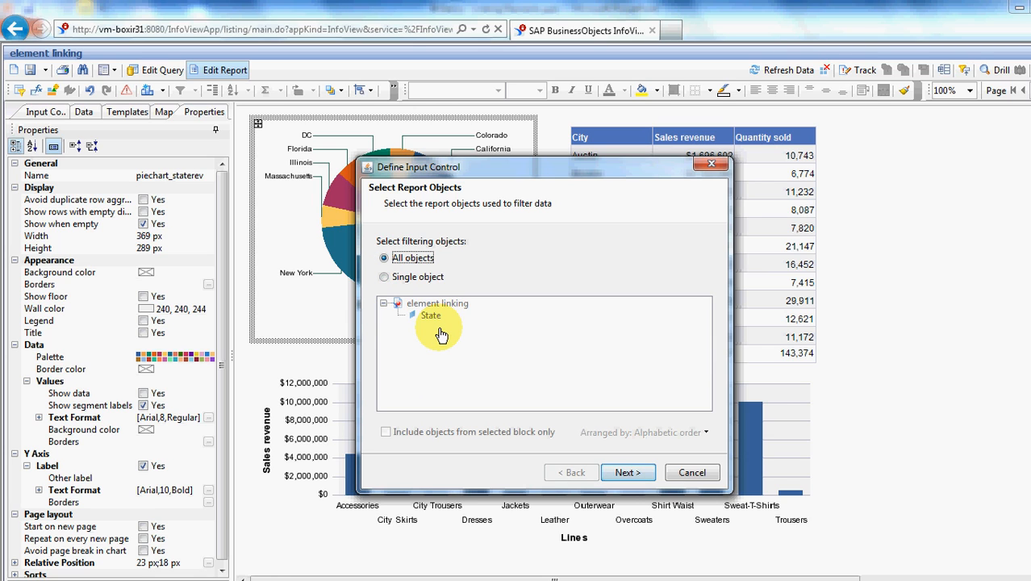
pyautogui.moveTo(446, 302)
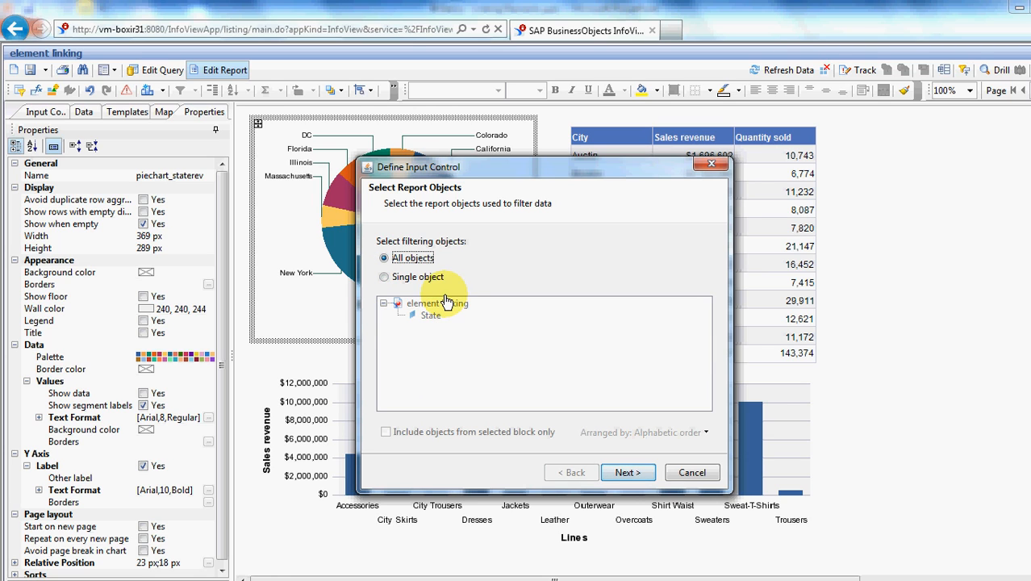
pyautogui.moveTo(622, 471)
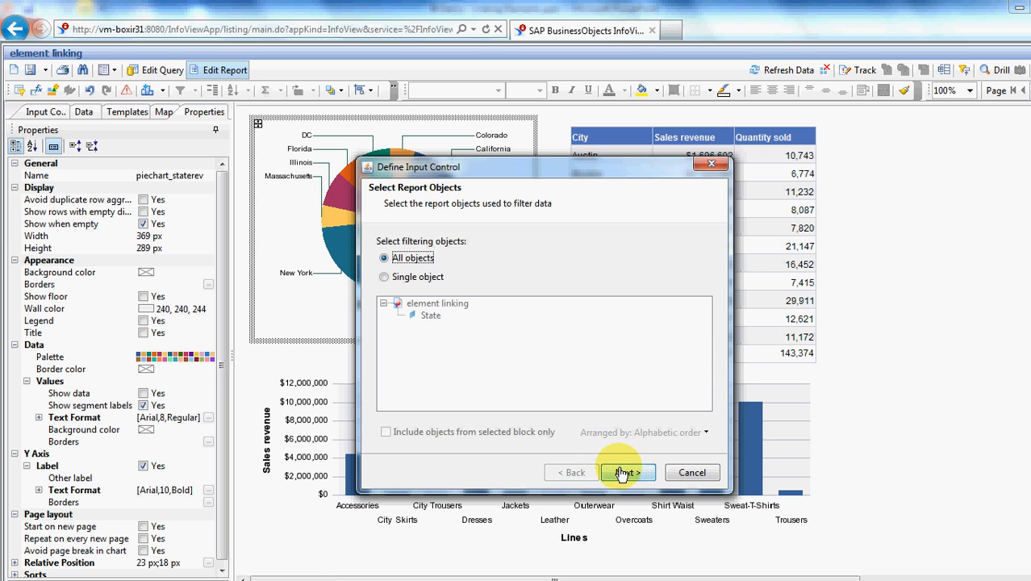
pyautogui.click(623, 471)
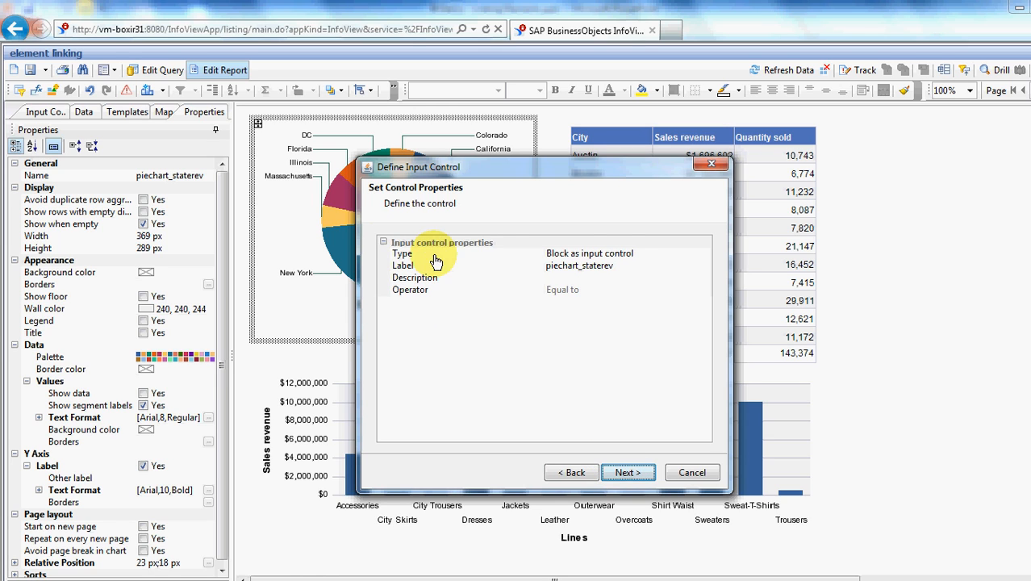
pyautogui.moveTo(613, 271)
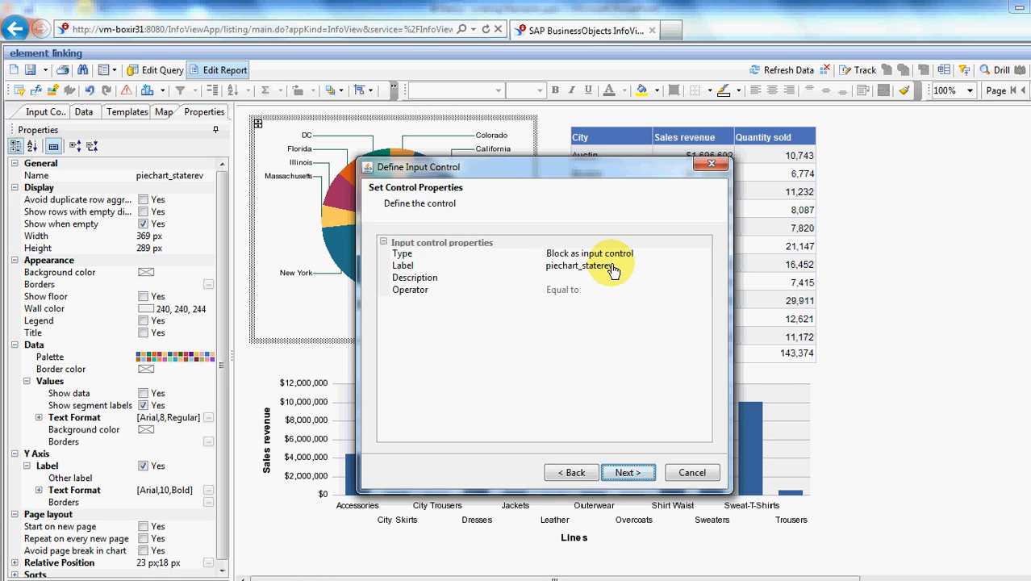
pyautogui.moveTo(639, 284)
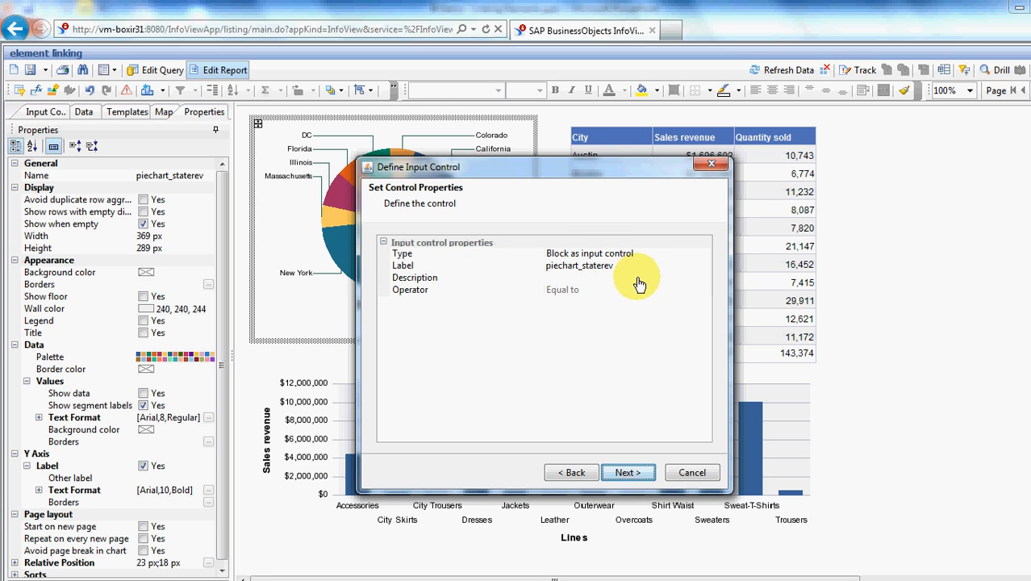
pyautogui.moveTo(623, 274)
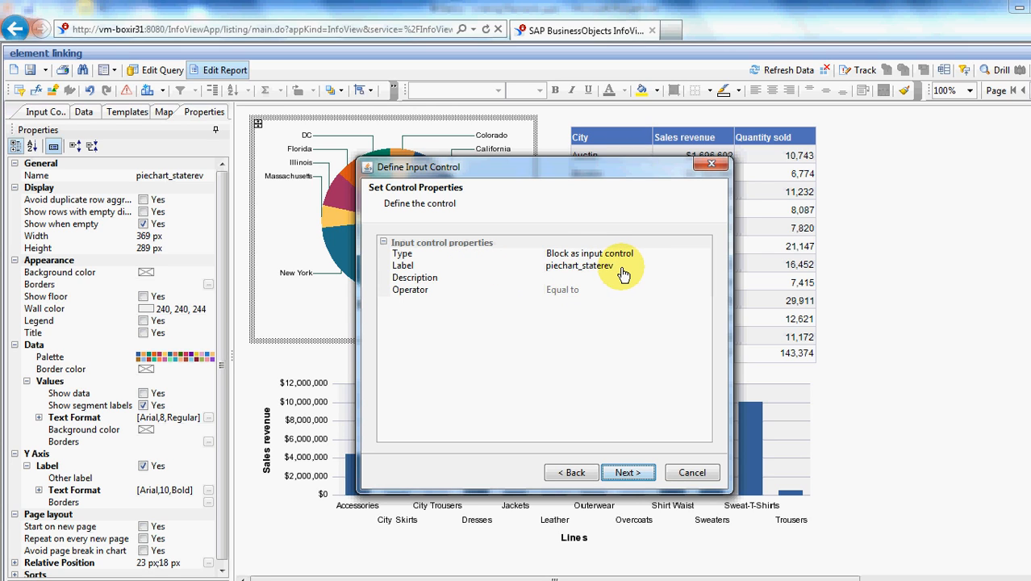
pyautogui.moveTo(591, 289)
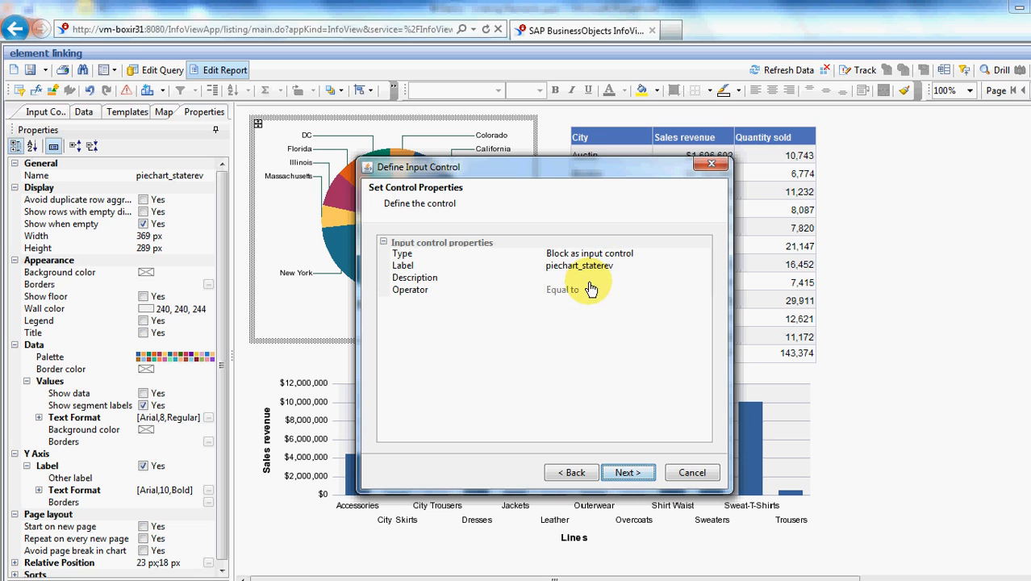
# Keep the Equal to operator for piechart_staterev and continue to Assign Report Elements
pyautogui.click(563, 288)
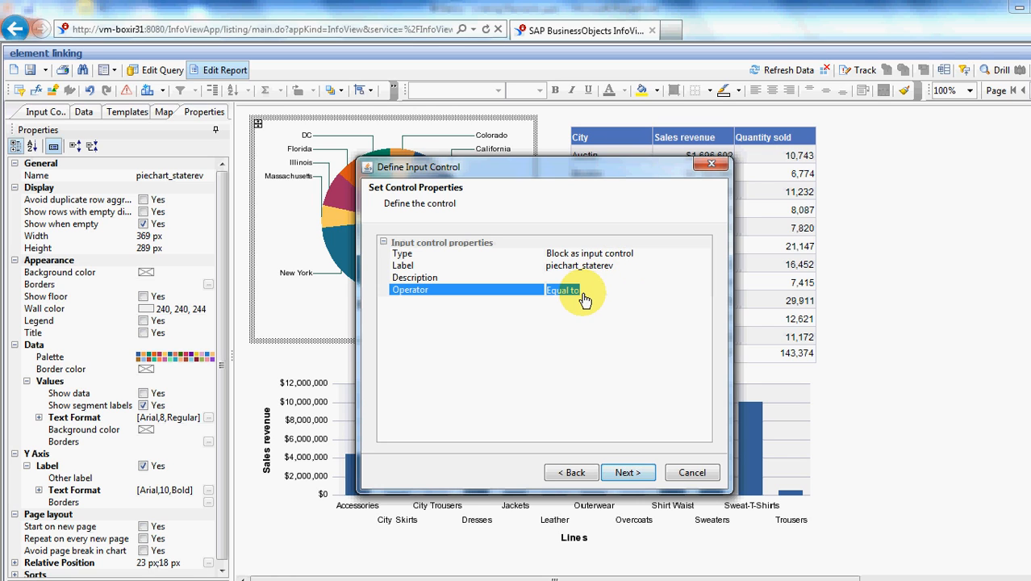
pyautogui.moveTo(620, 326)
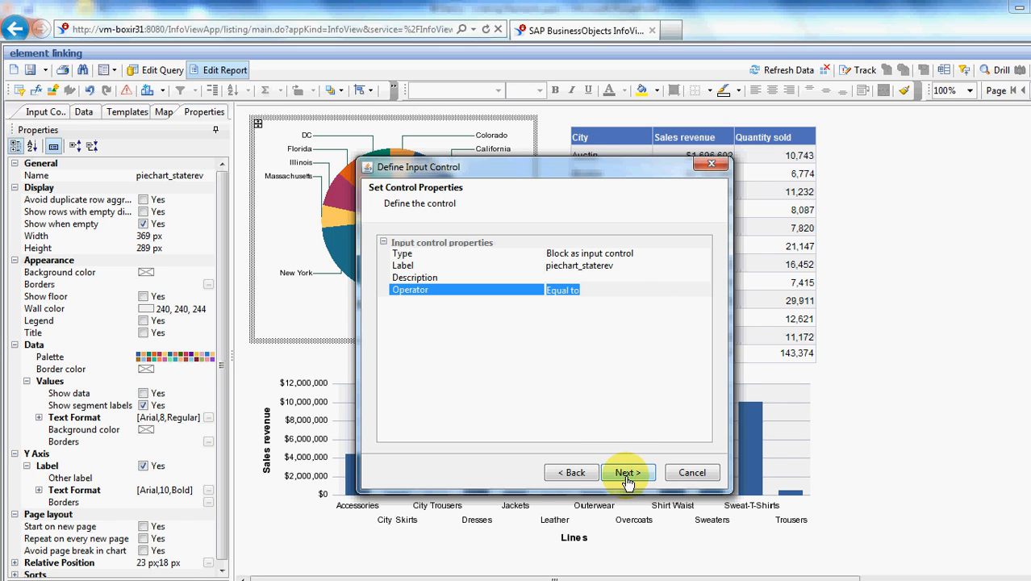
pyautogui.click(627, 471)
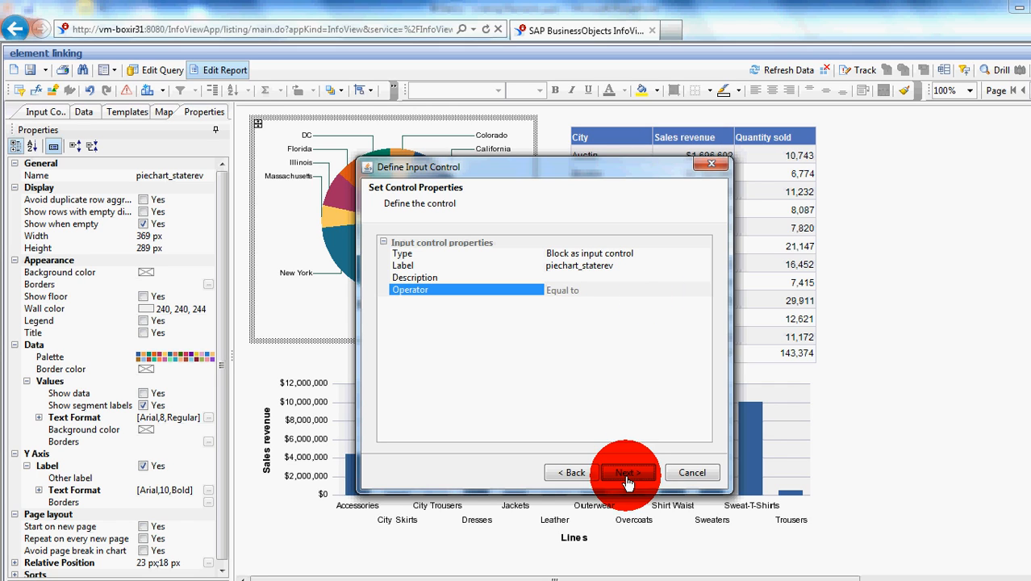
pyautogui.click(628, 471)
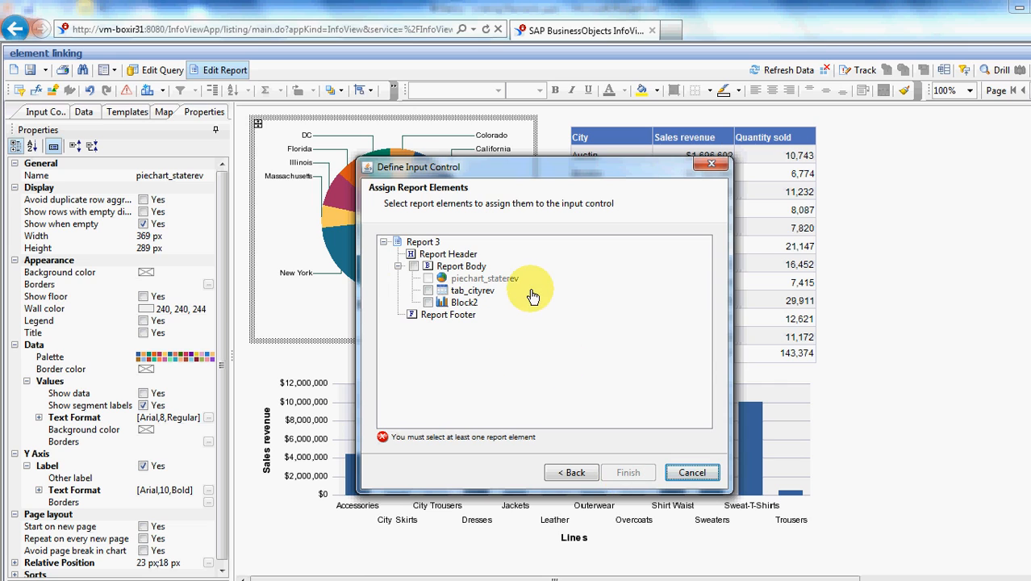
pyautogui.moveTo(419, 293)
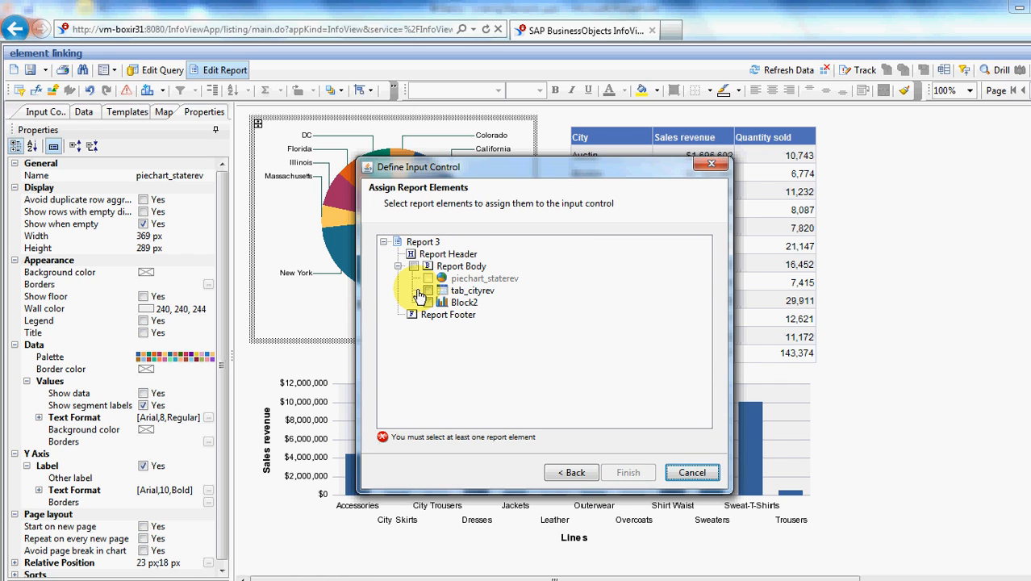
pyautogui.moveTo(426, 297)
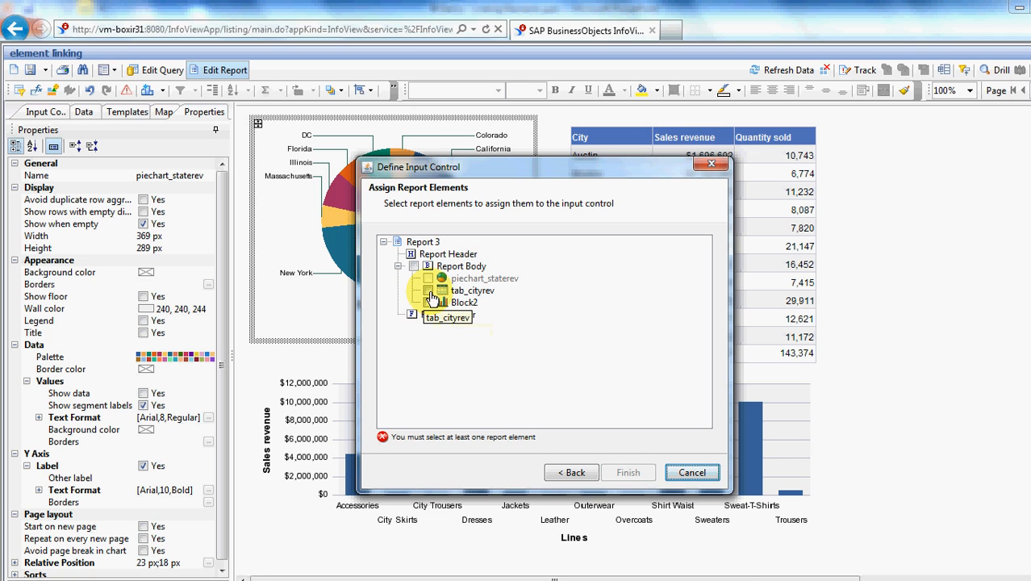
# Assign tab_cityrev and Block2 to the pie chart control and finish creating it
pyautogui.click(429, 291)
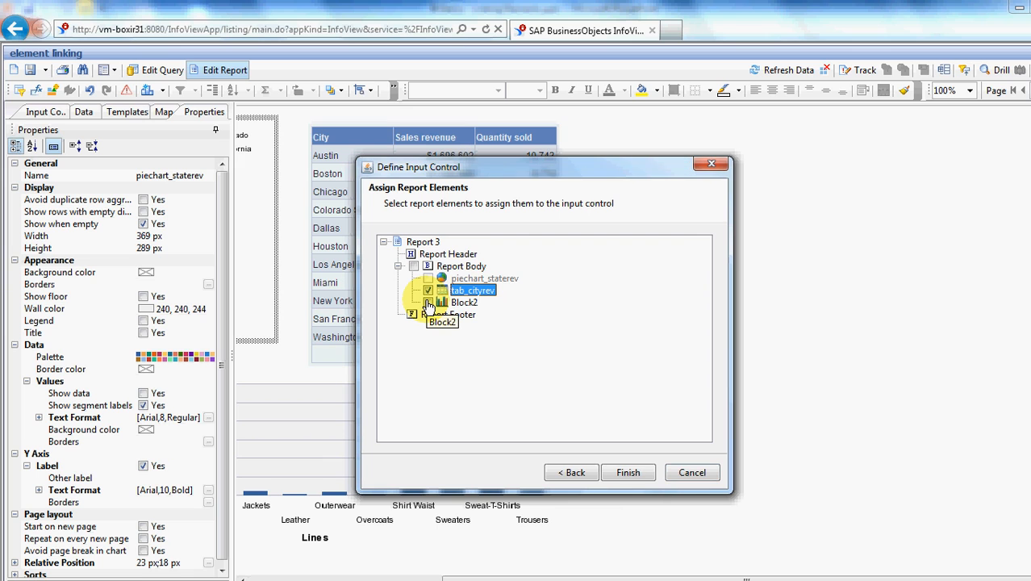
pyautogui.click(429, 302)
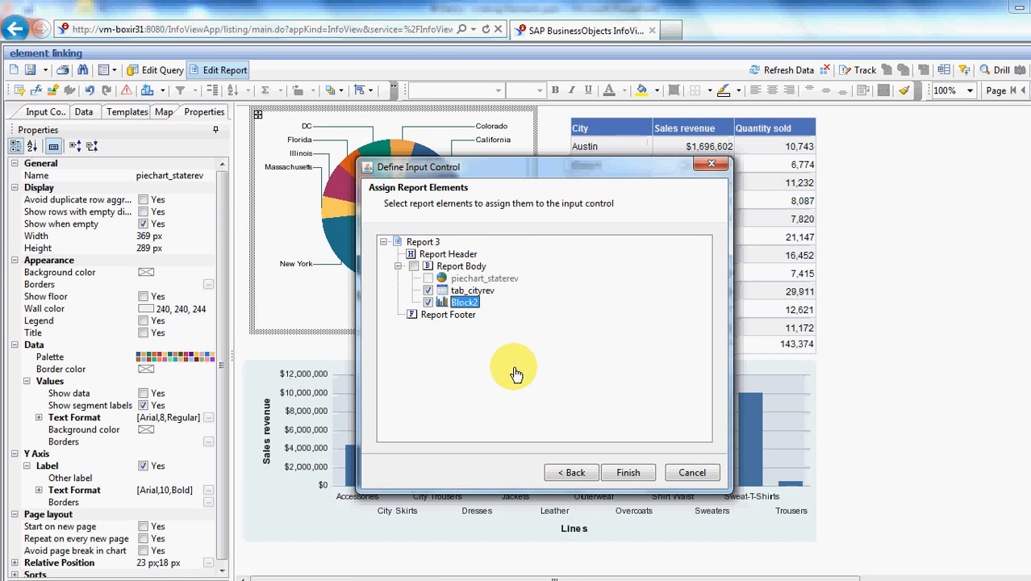
pyautogui.moveTo(616, 471)
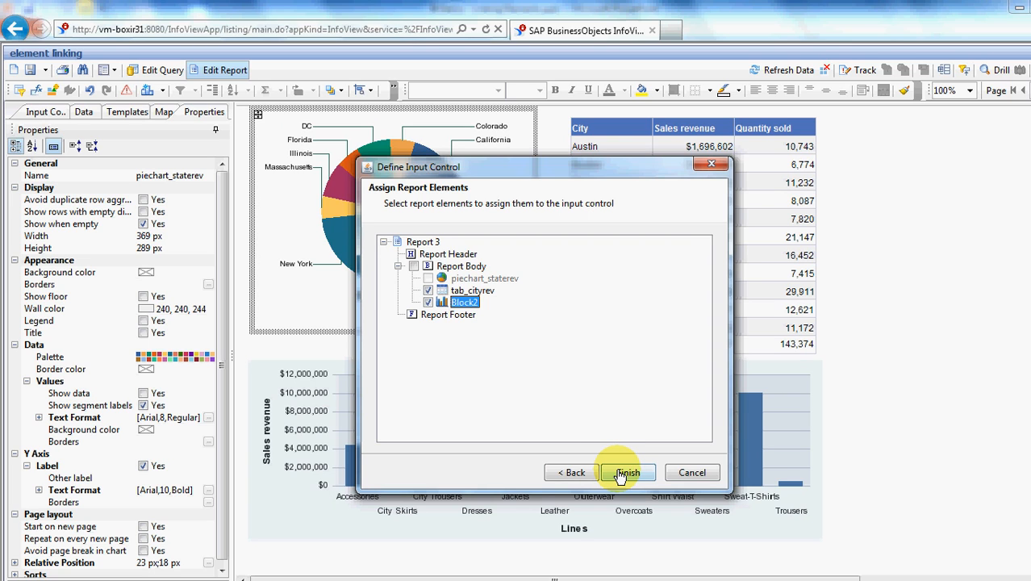
pyautogui.moveTo(450, 315)
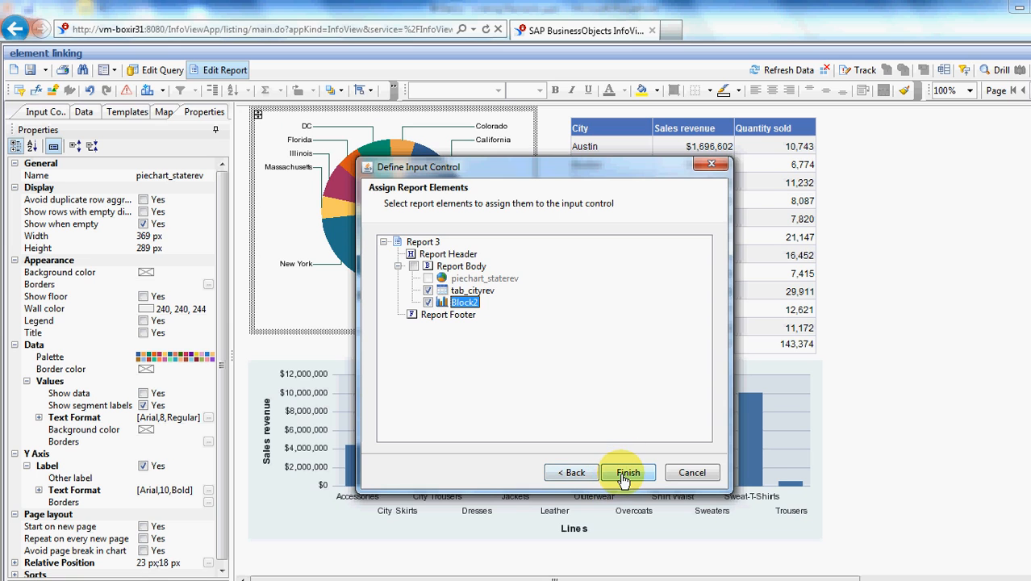
pyautogui.click(627, 471)
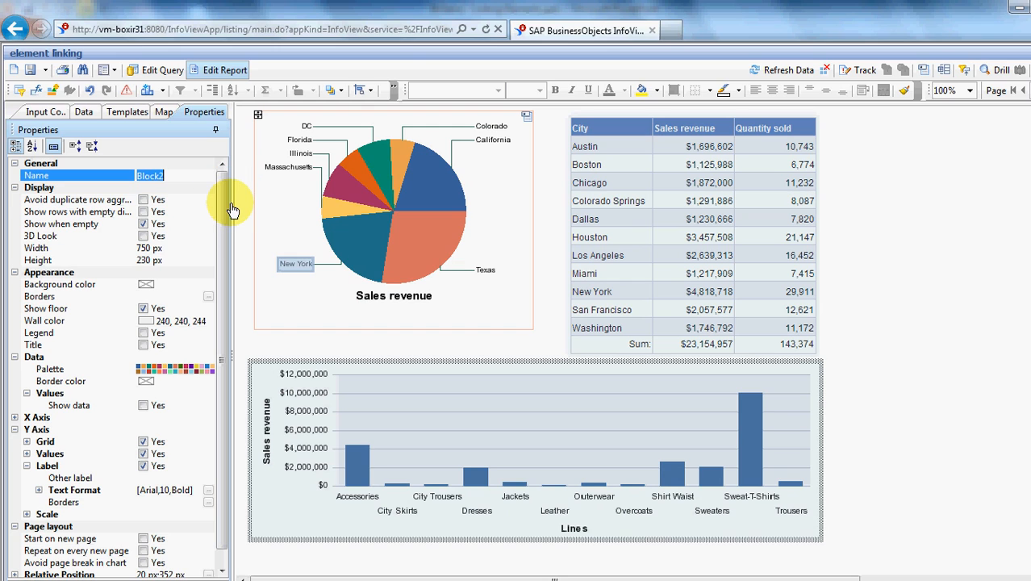
# Rename the bar chart from Block2 to bar_linerev and apply the new name
pyautogui.write('bar')
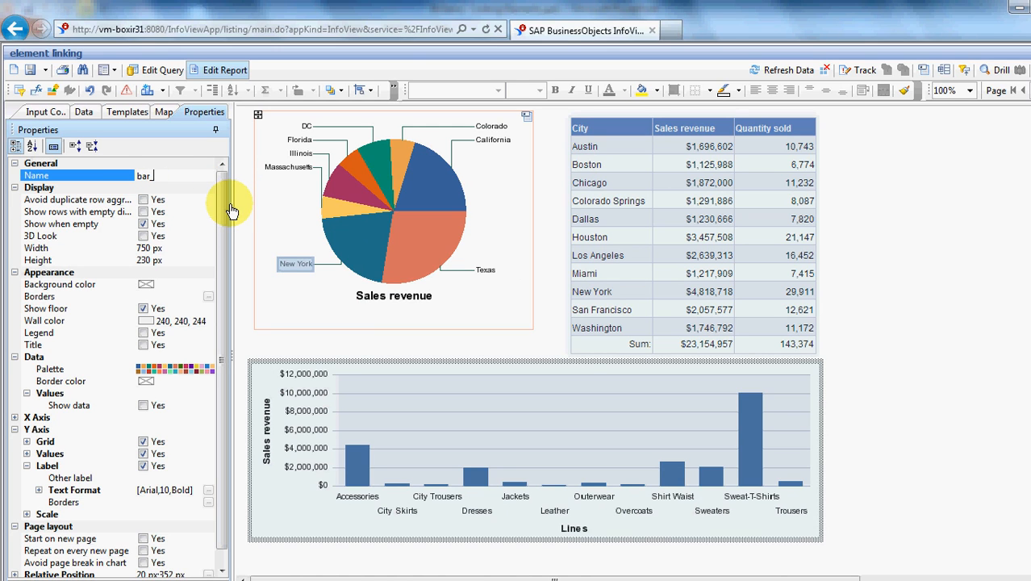
pyautogui.write('linerev')
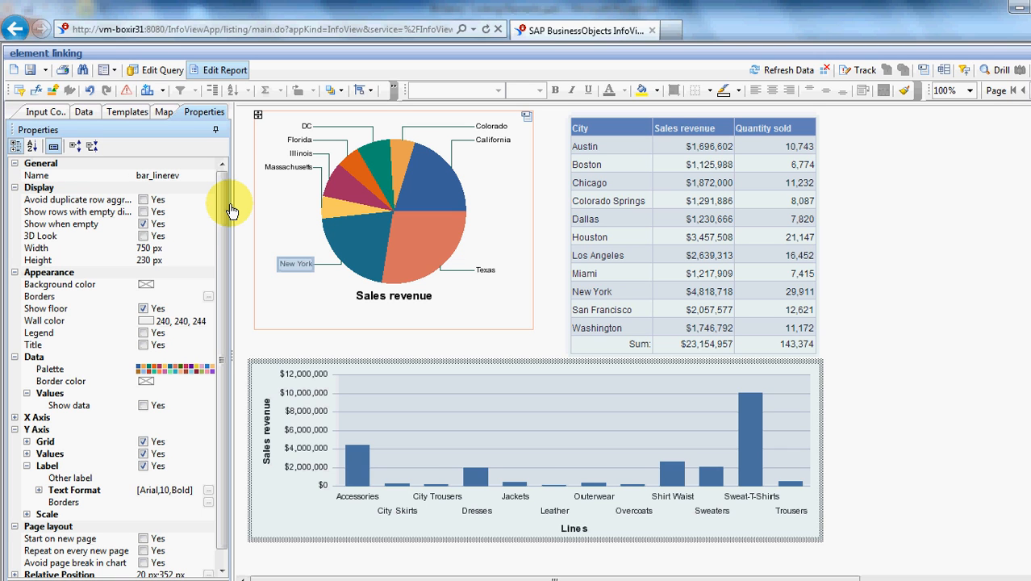
pyautogui.click(419, 281)
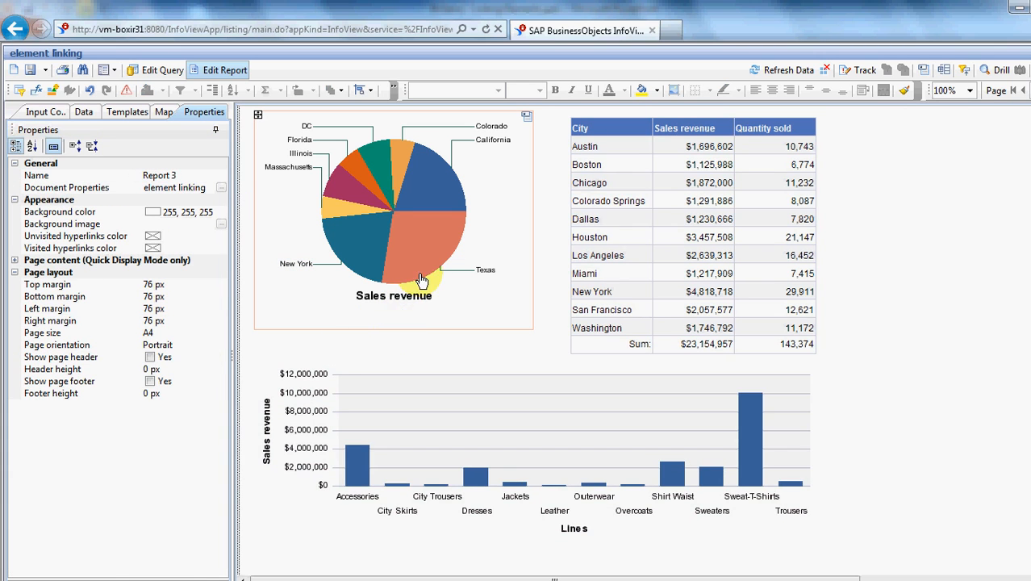
pyautogui.moveTo(397, 158)
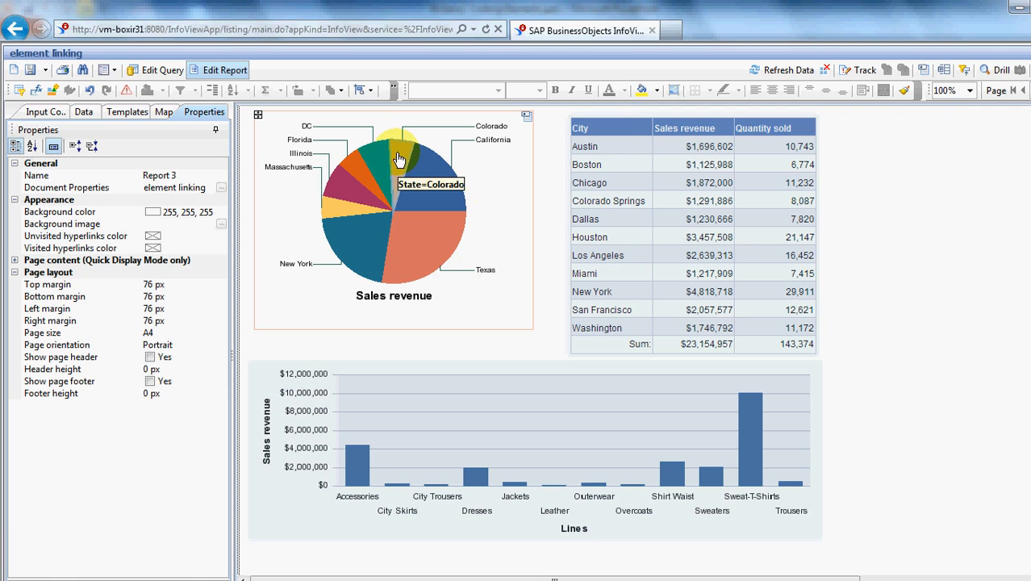
pyautogui.moveTo(355, 203)
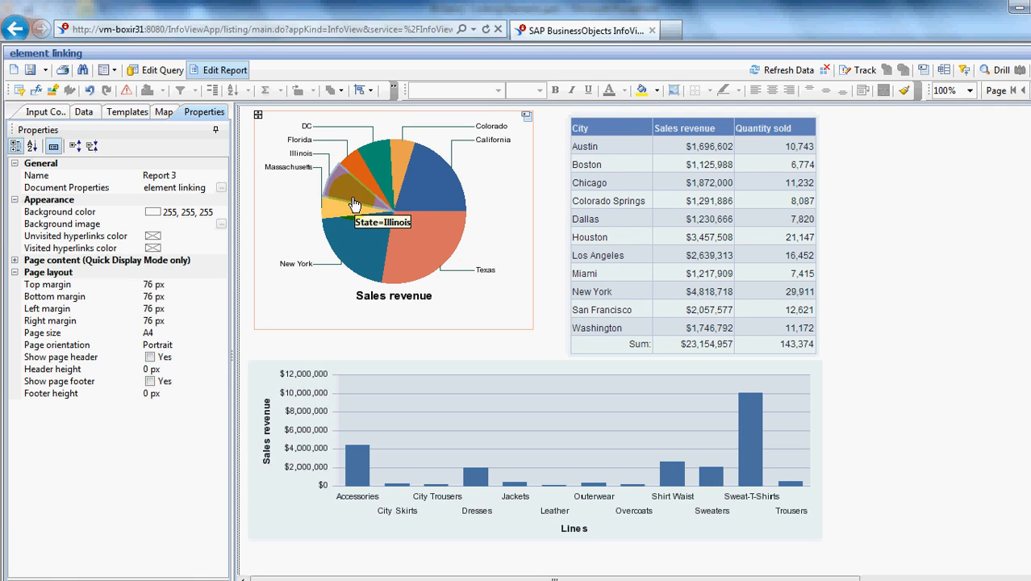
pyautogui.moveTo(406, 257)
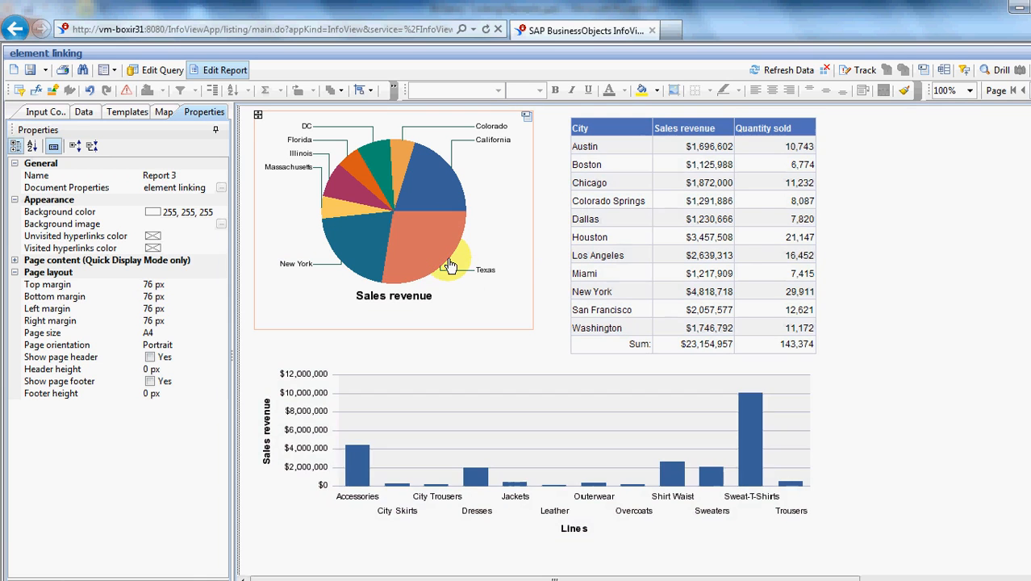
pyautogui.moveTo(411, 171)
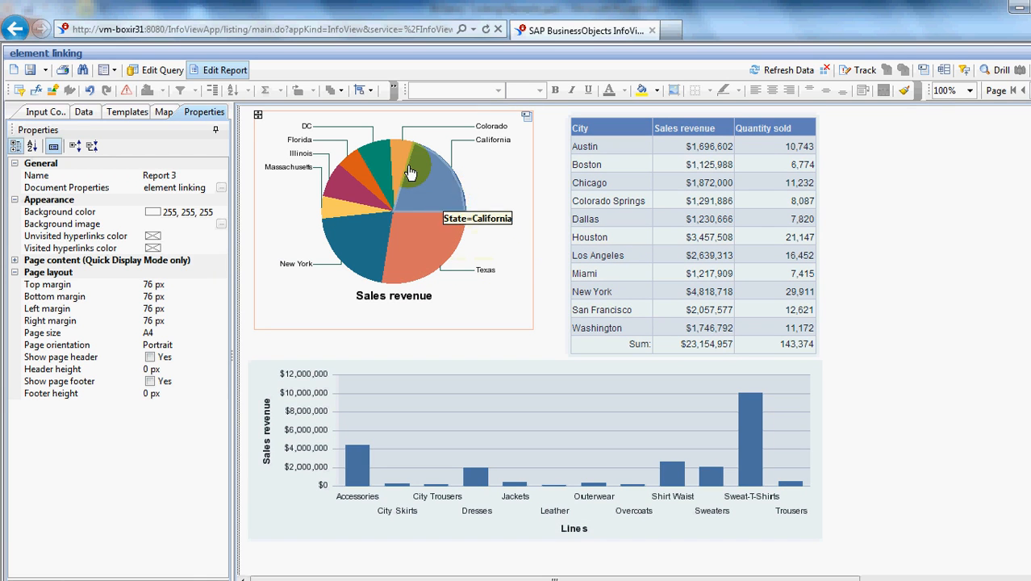
pyautogui.moveTo(423, 244)
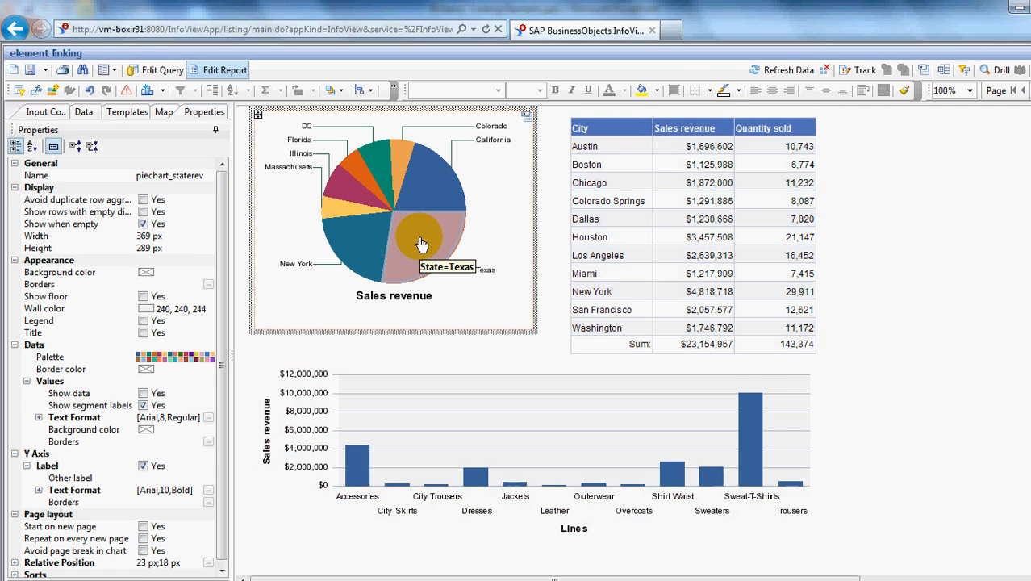
# Pick the Texas slice so the table shows Austin, Dallas and Houston ($6,384,776), then select the table
pyautogui.click(420, 242)
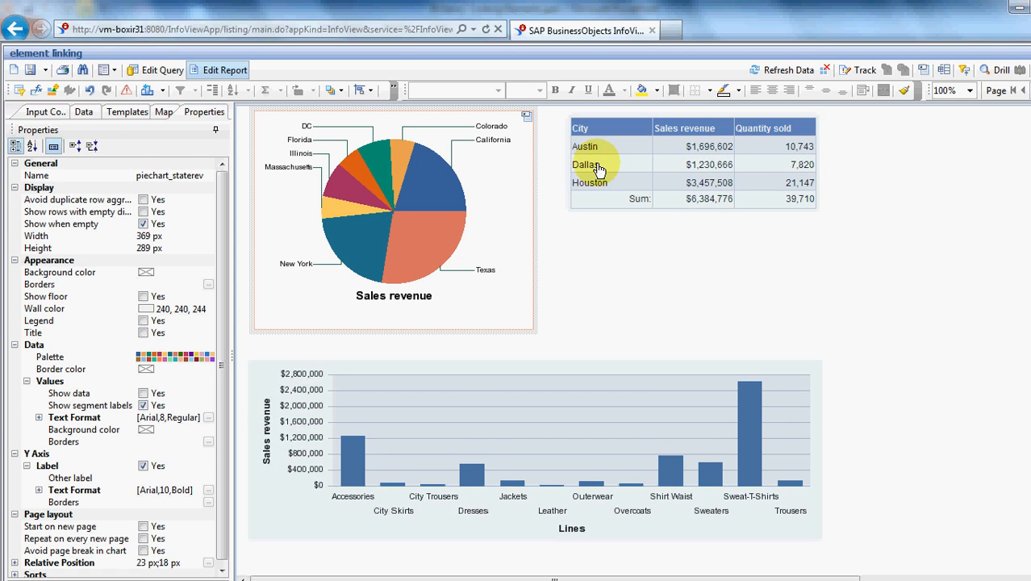
pyautogui.moveTo(594, 213)
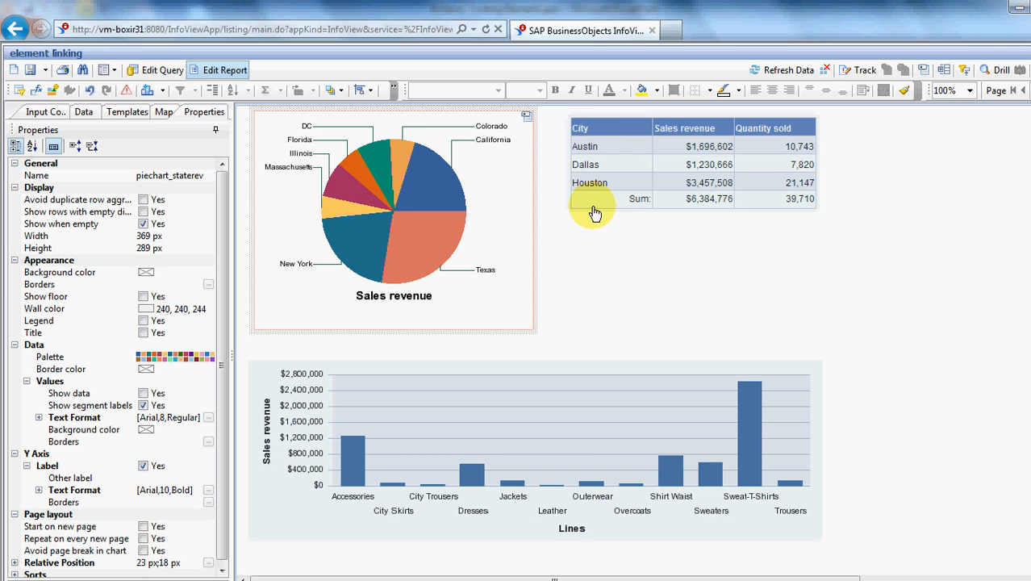
pyautogui.moveTo(593, 370)
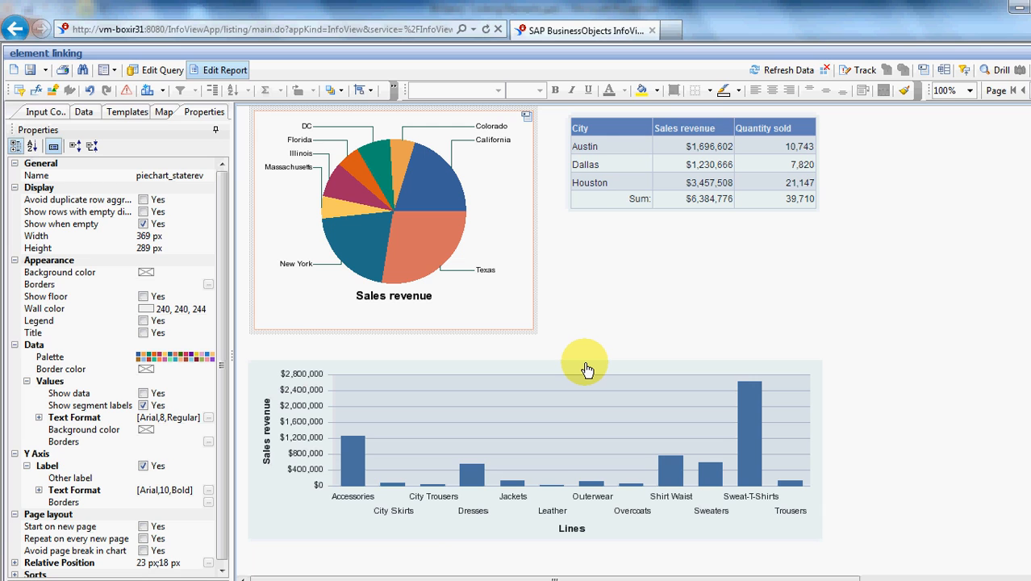
pyautogui.moveTo(607, 357)
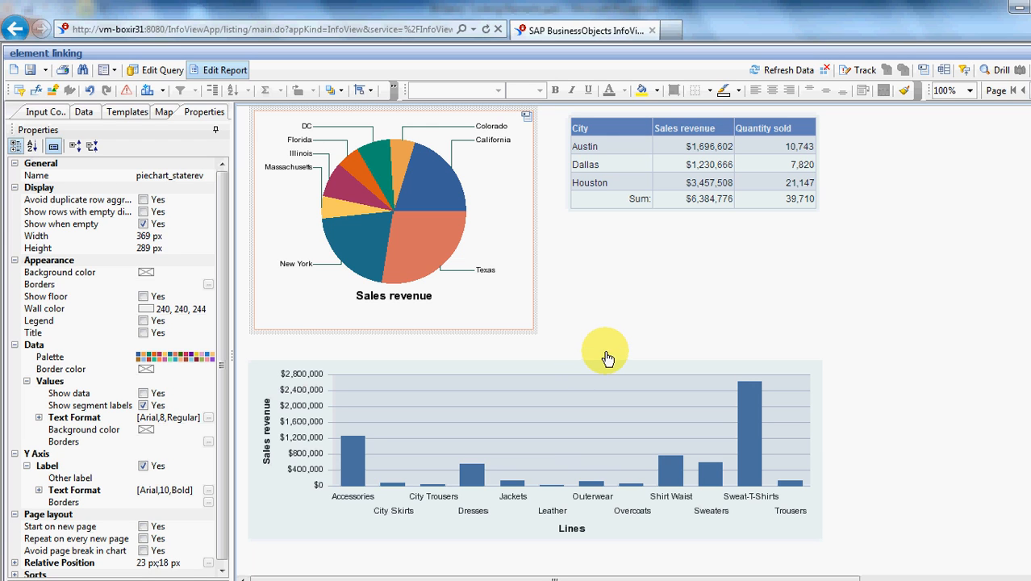
pyautogui.click(594, 218)
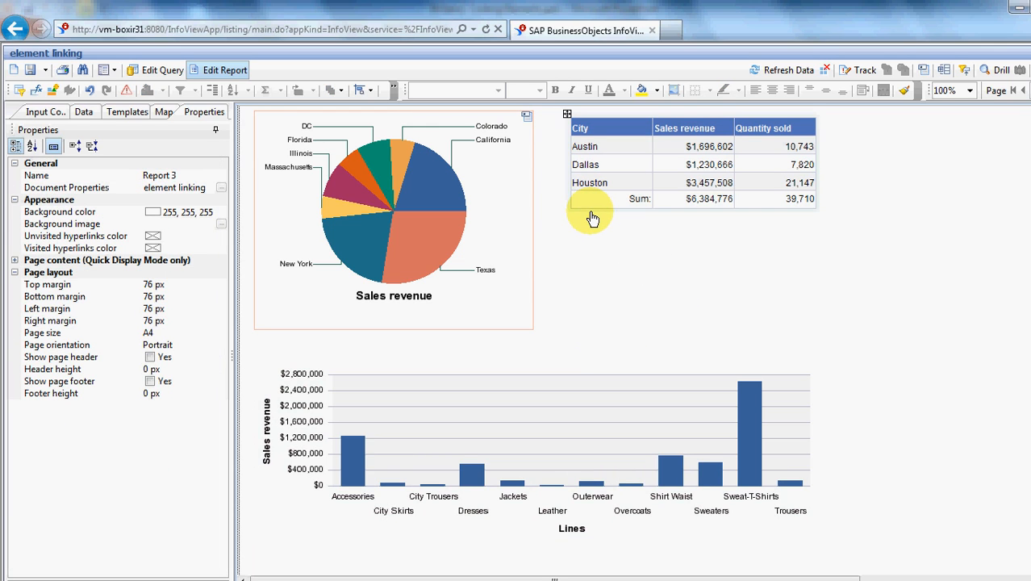
pyautogui.moveTo(587, 216)
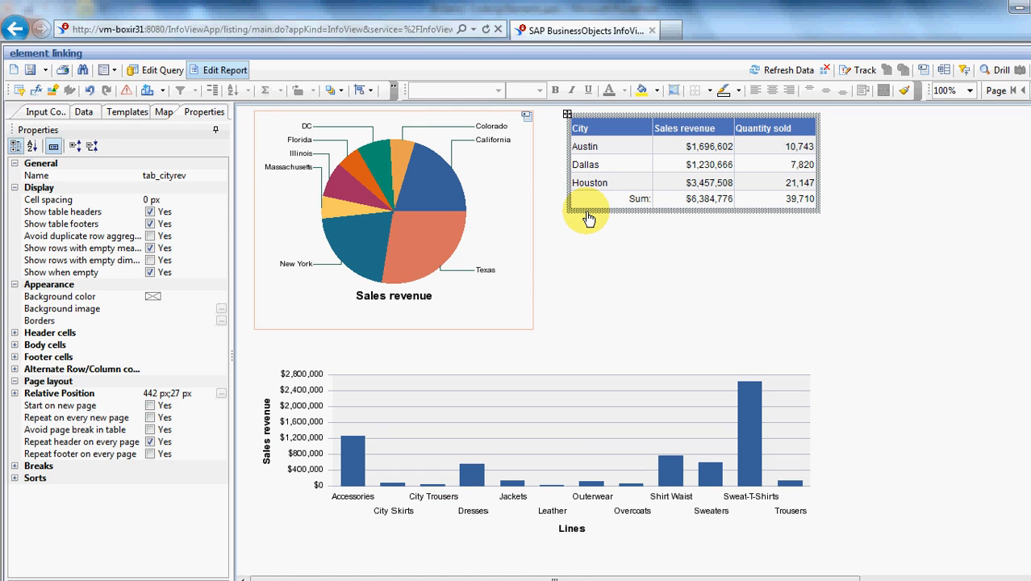
pyautogui.moveTo(594, 213)
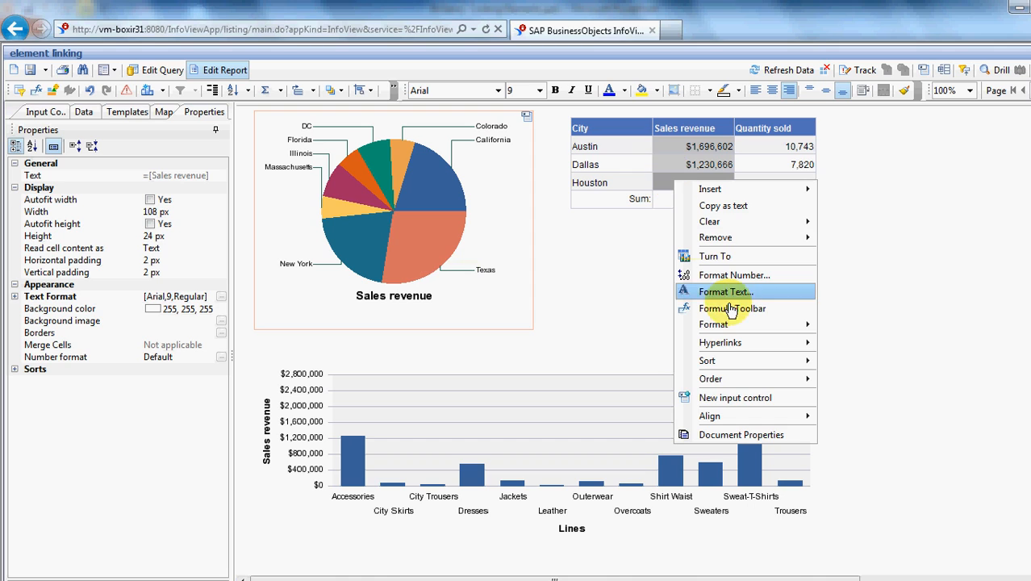
pyautogui.moveTo(771, 397)
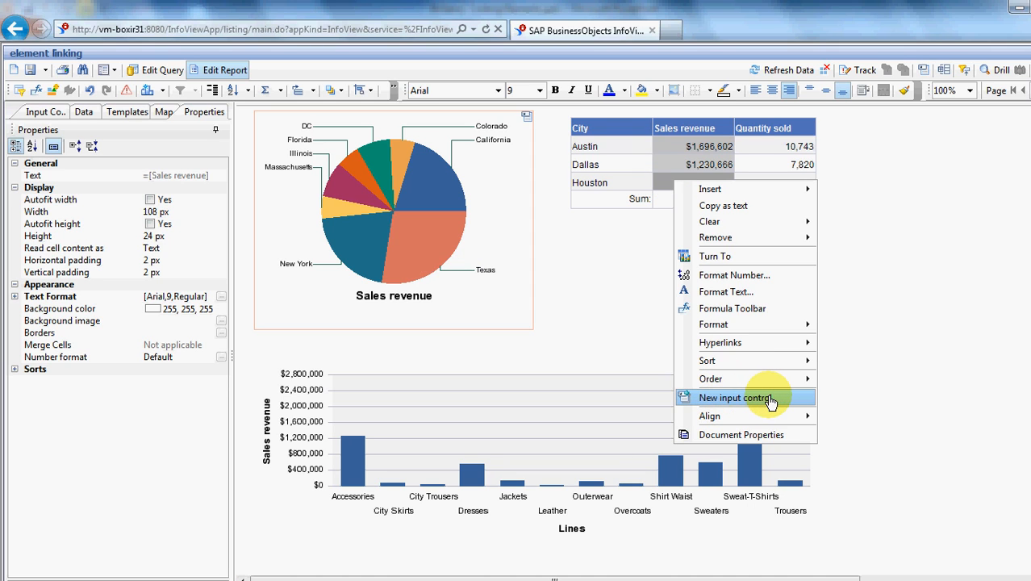
pyautogui.moveTo(790, 400)
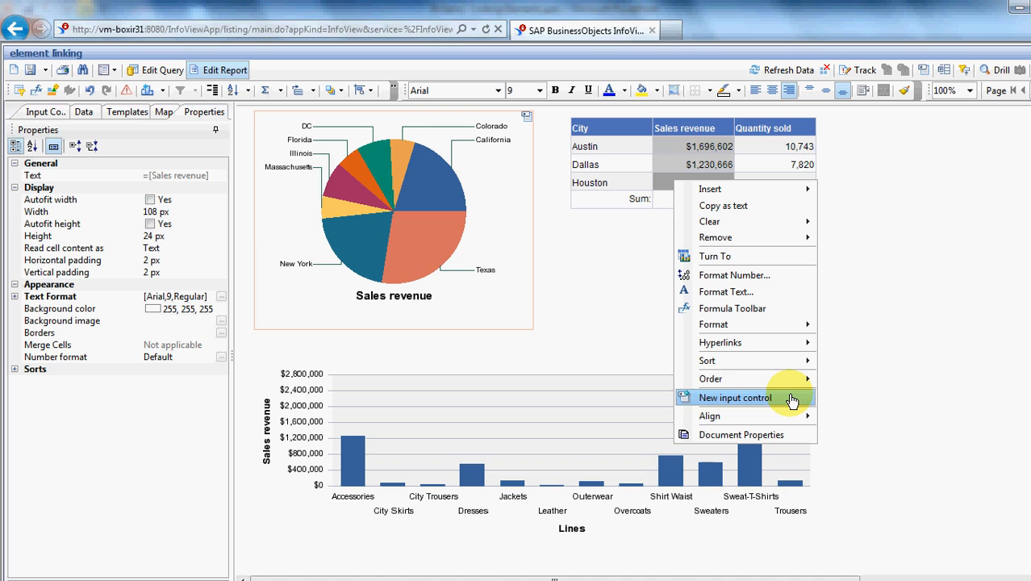
pyautogui.moveTo(605, 212)
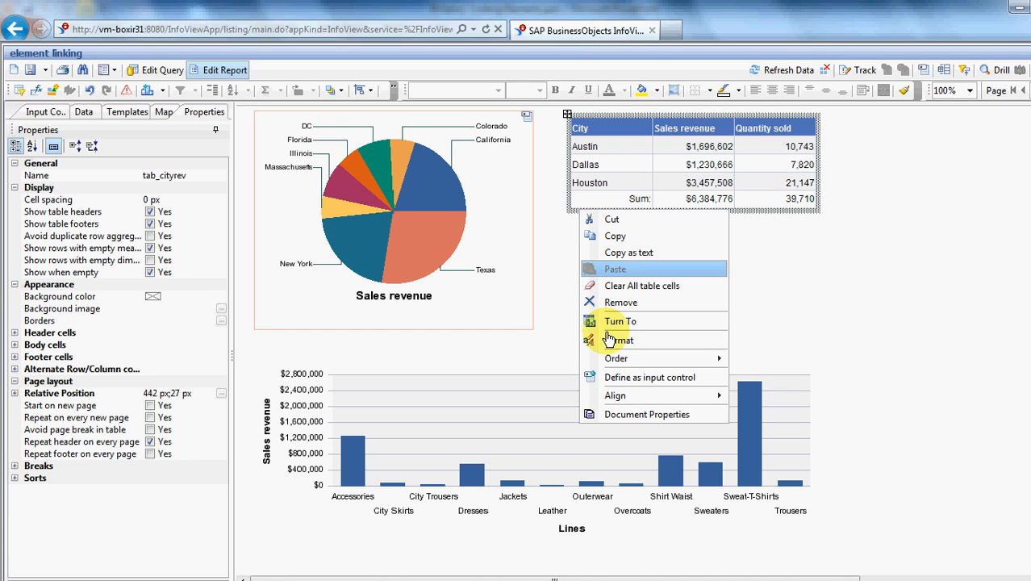
# Define tab_cityrev as an input control on City filtering only the bar_linerev chart
pyautogui.click(648, 378)
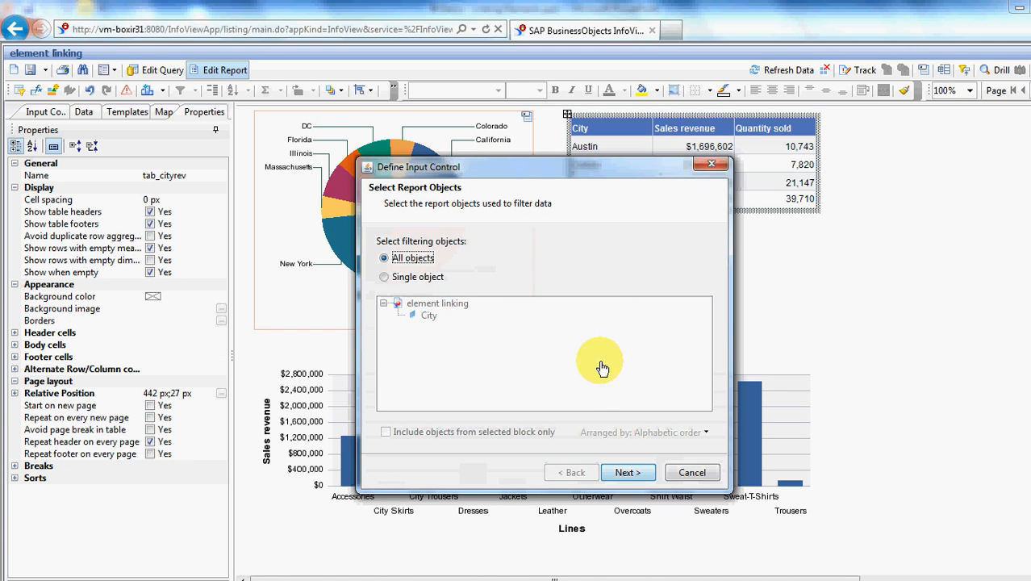
pyautogui.moveTo(500, 332)
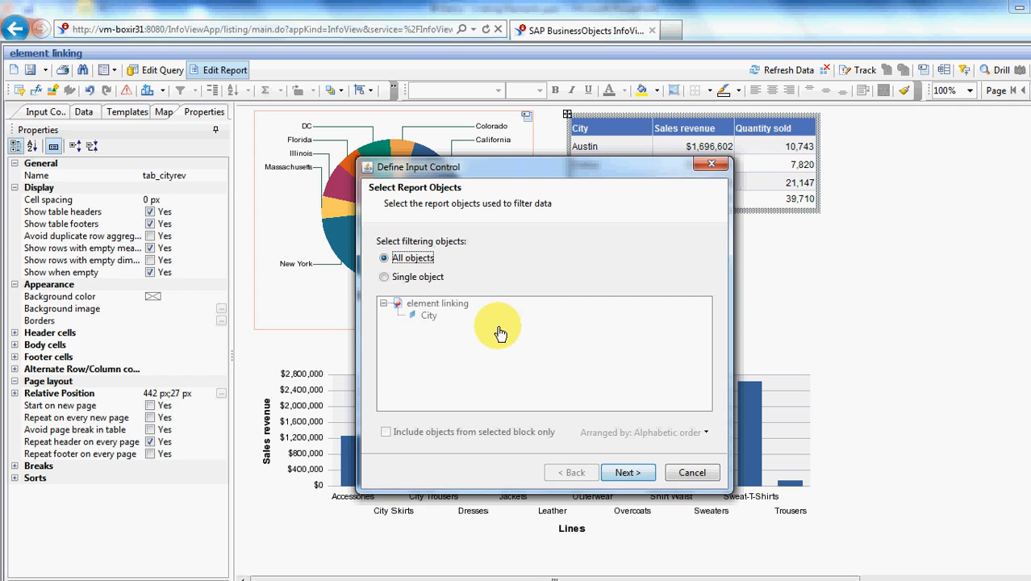
pyautogui.moveTo(423, 322)
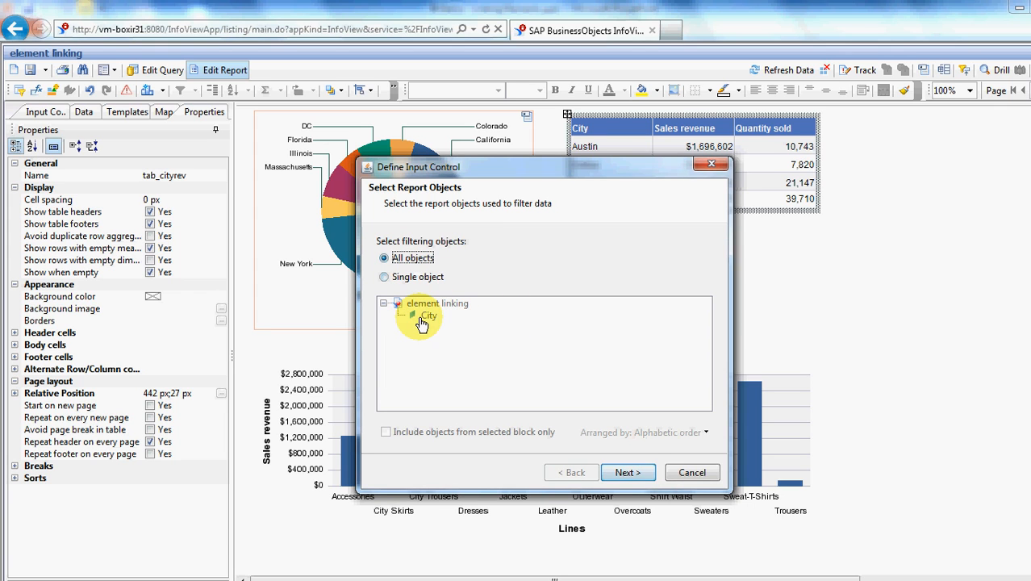
pyautogui.click(628, 471)
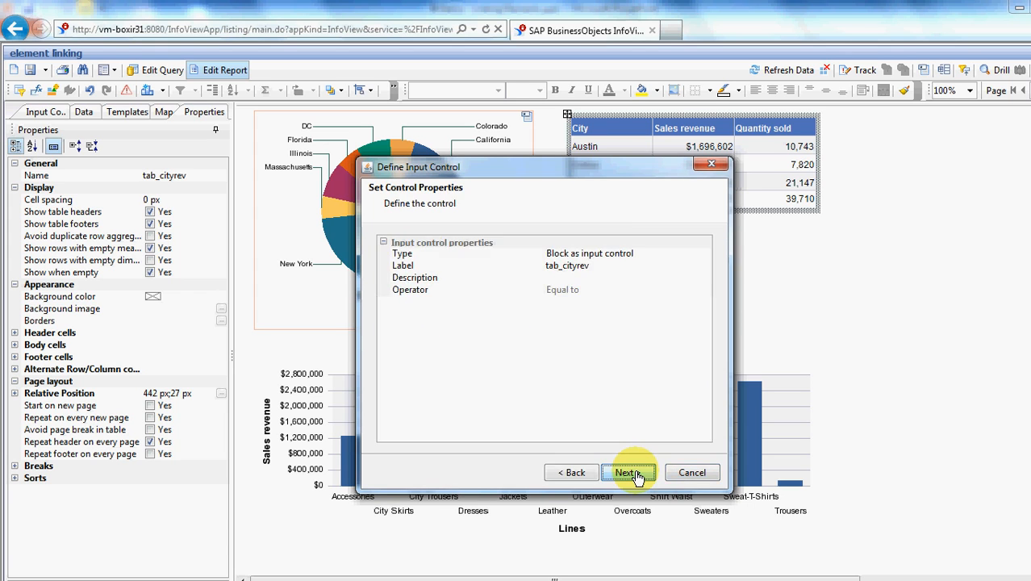
pyautogui.click(630, 471)
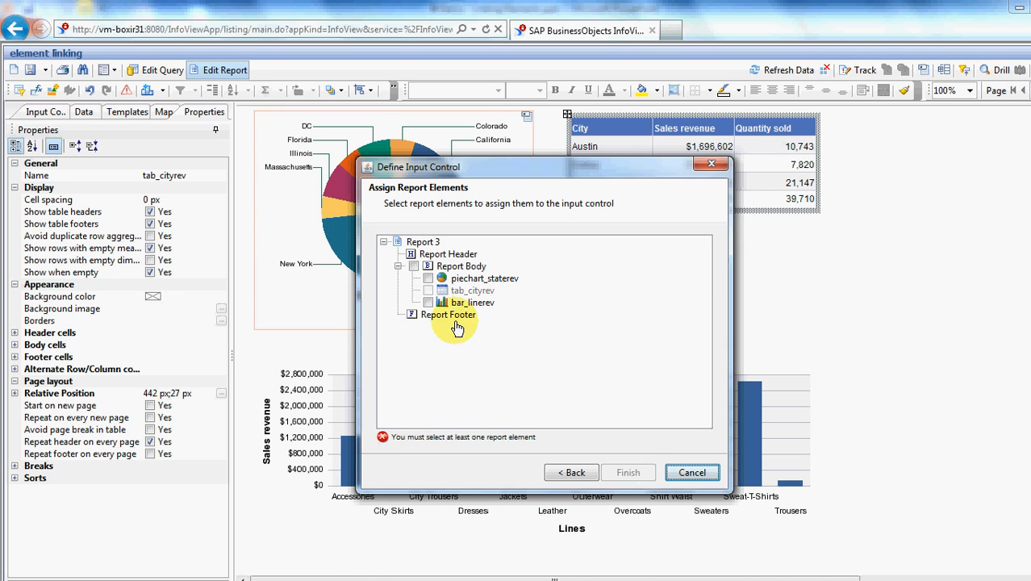
pyautogui.click(430, 302)
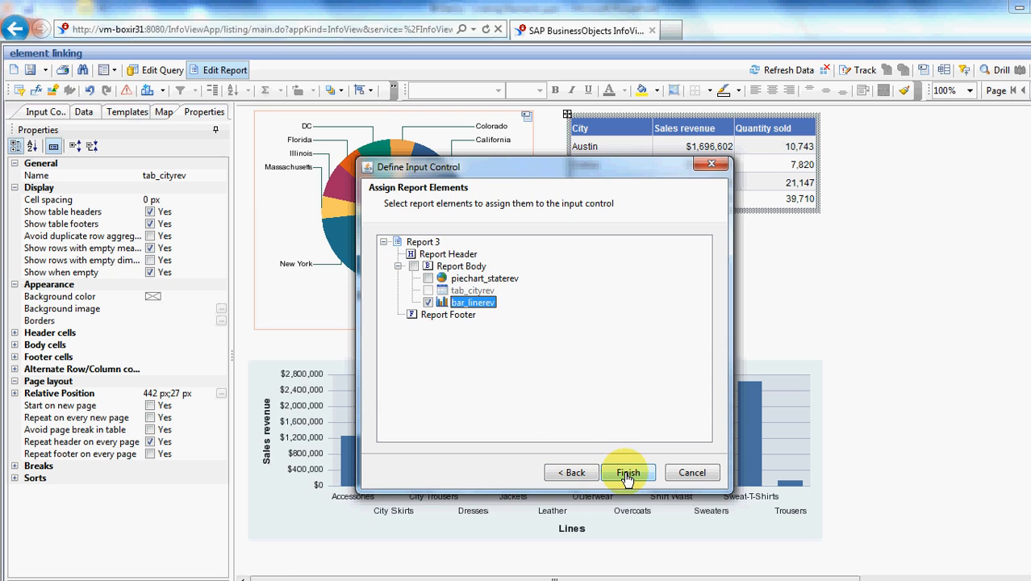
pyautogui.click(630, 471)
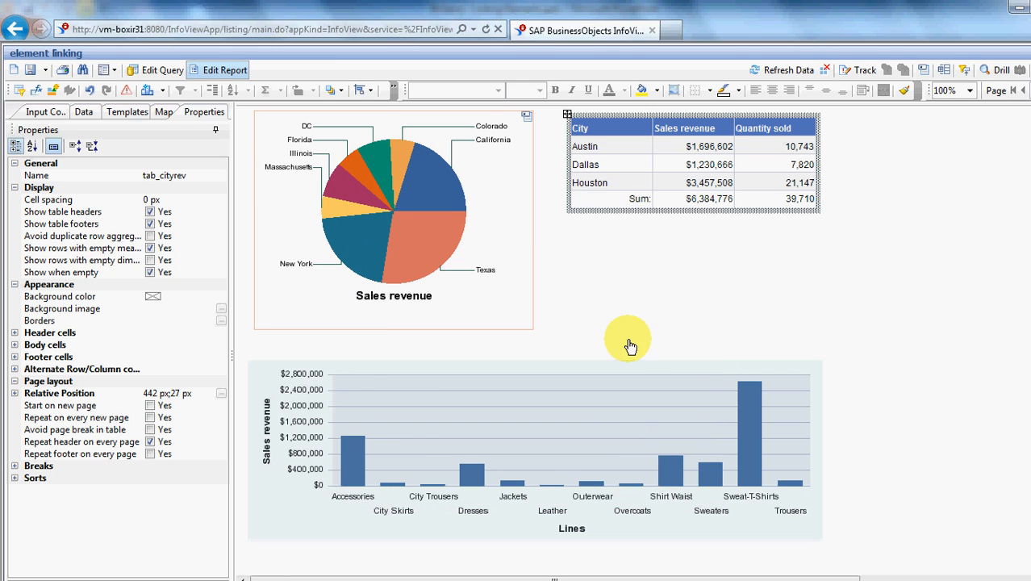
pyautogui.moveTo(610, 257)
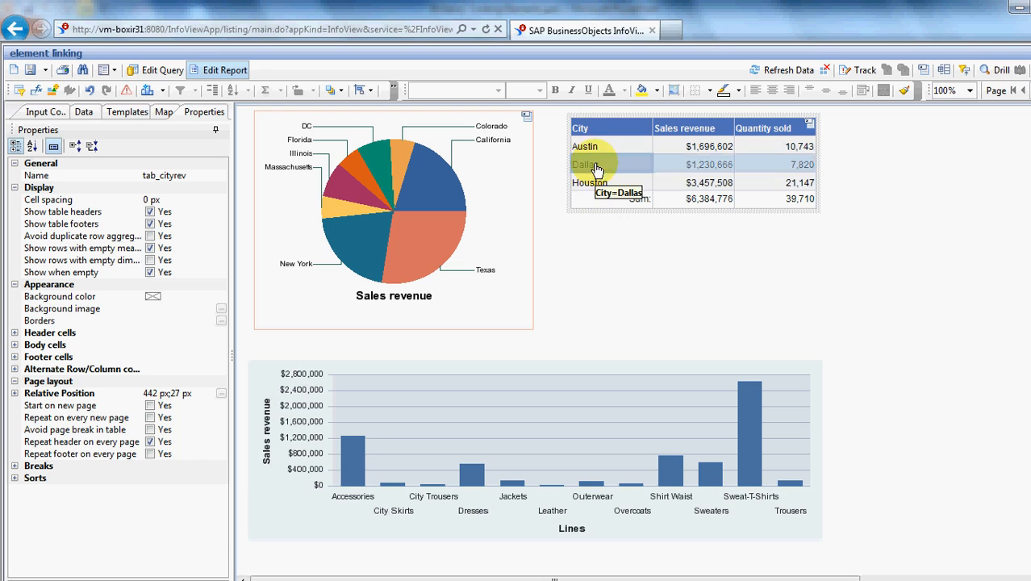
pyautogui.moveTo(662, 372)
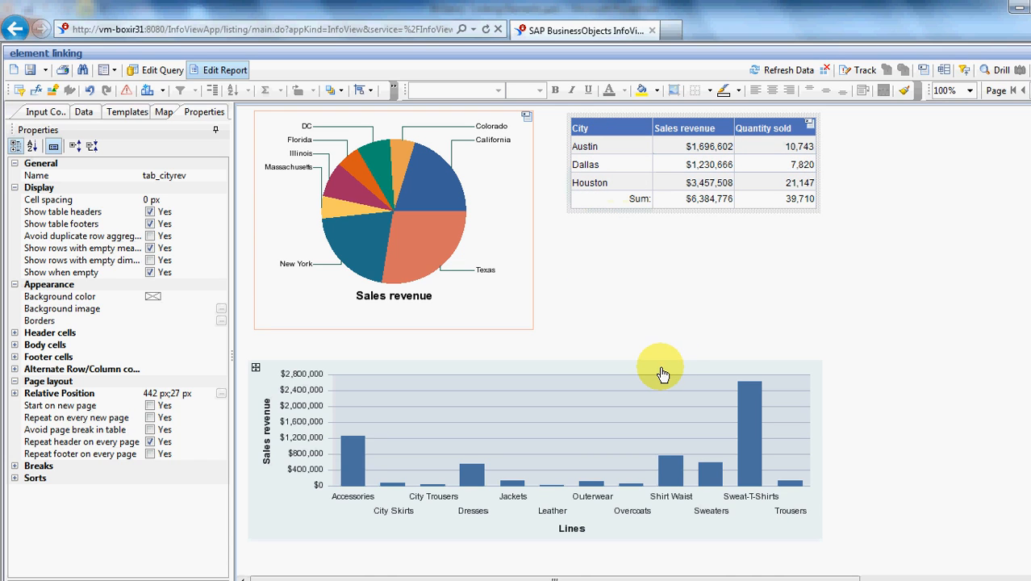
pyautogui.moveTo(623, 182)
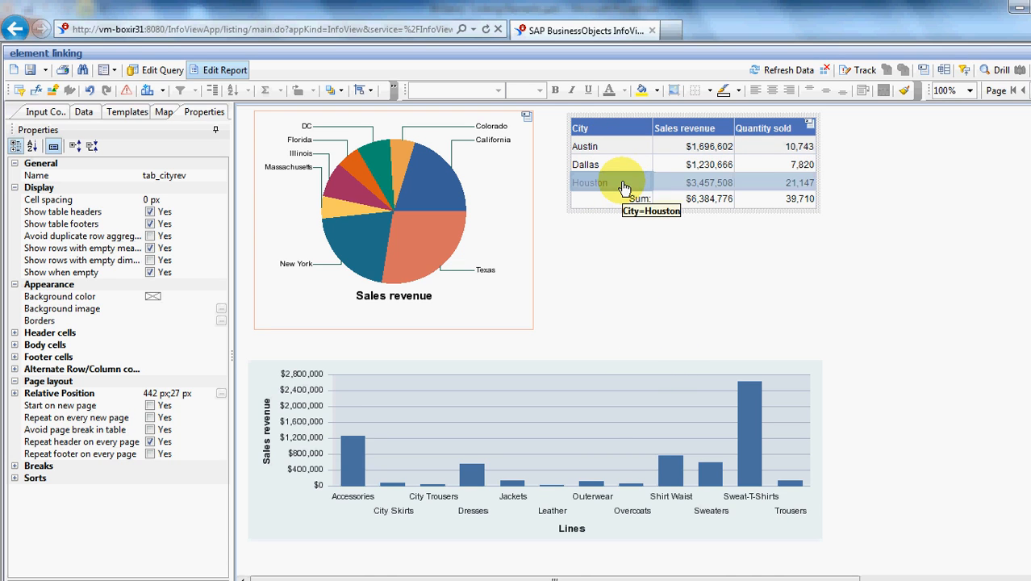
# Pick the Houston row so bar_linerev shows only Houston's revenue by product line
pyautogui.click(591, 180)
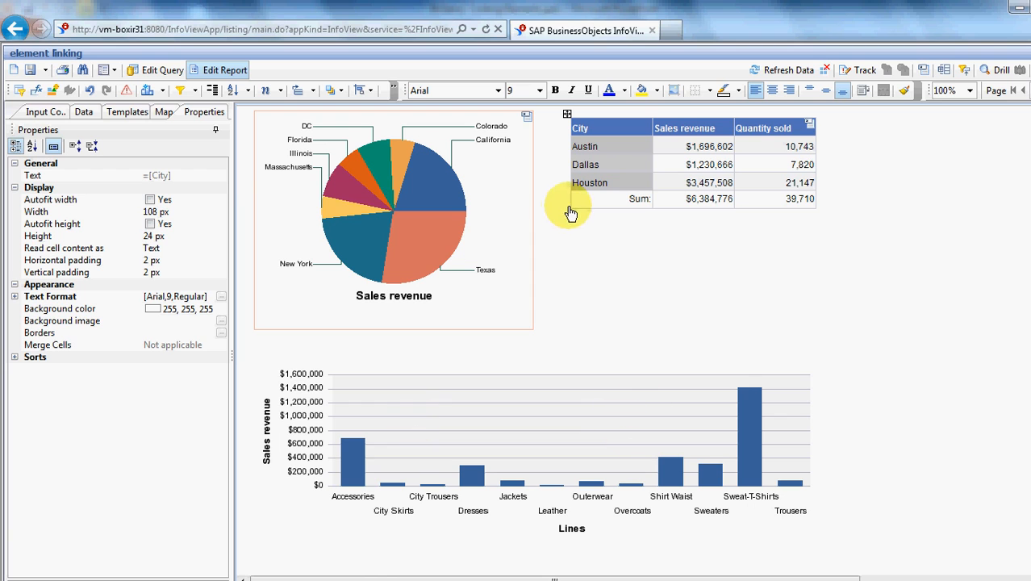
# Show the Input Controls list with State = Texas and City = Houston filters active
pyautogui.click(44, 111)
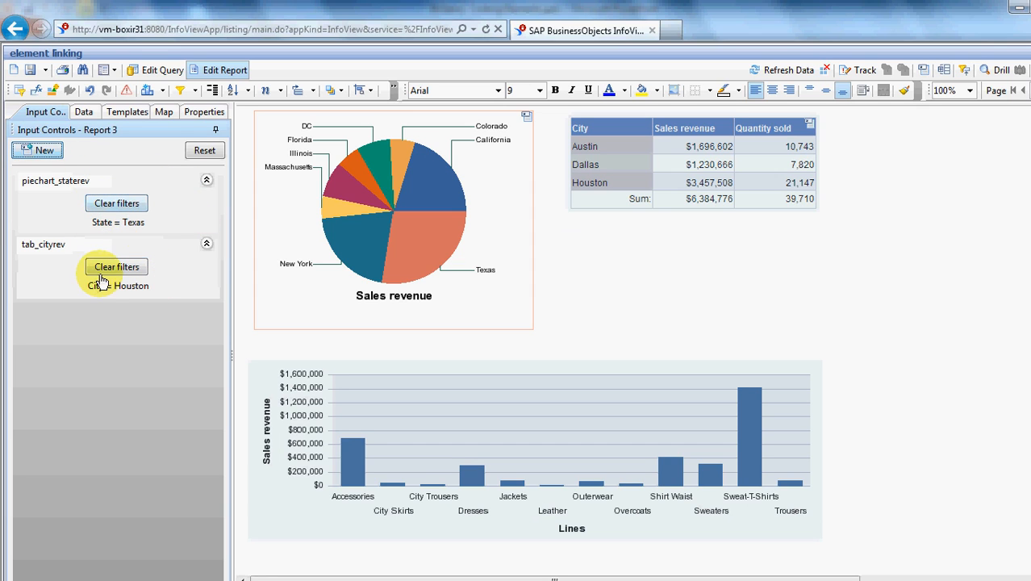
pyautogui.moveTo(451, 337)
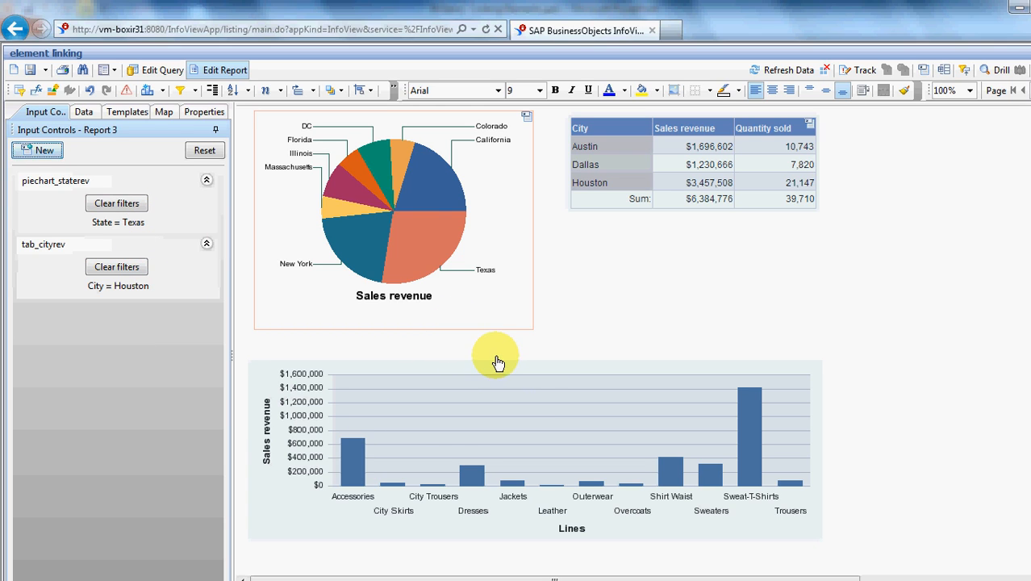
pyautogui.moveTo(494, 351)
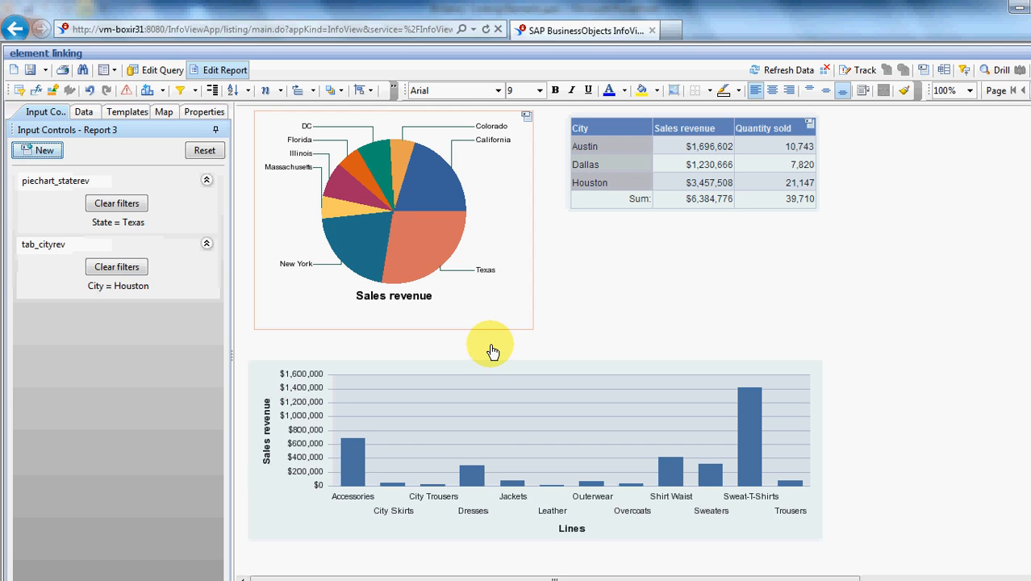
pyautogui.moveTo(910, 403)
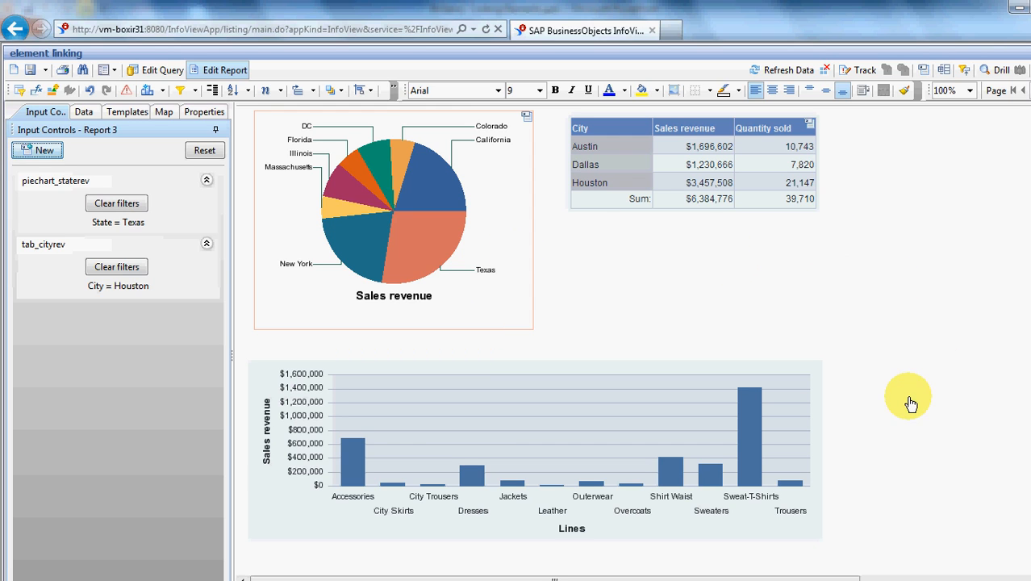
pyautogui.moveTo(616, 299)
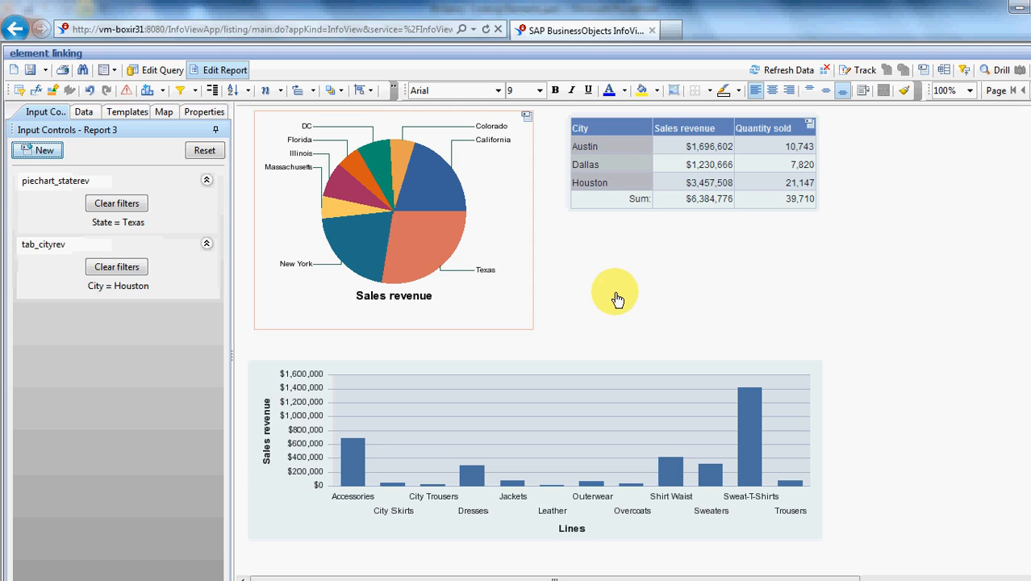
pyautogui.moveTo(682, 327)
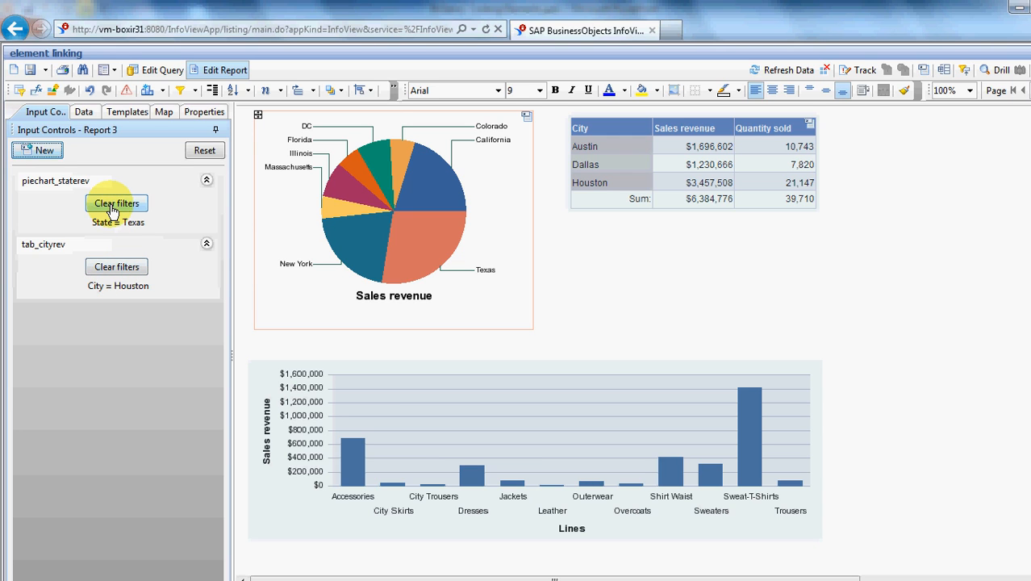
# Clear the Texas filter and select California, leaving Los Angeles and San Francisco in the table
pyautogui.click(116, 203)
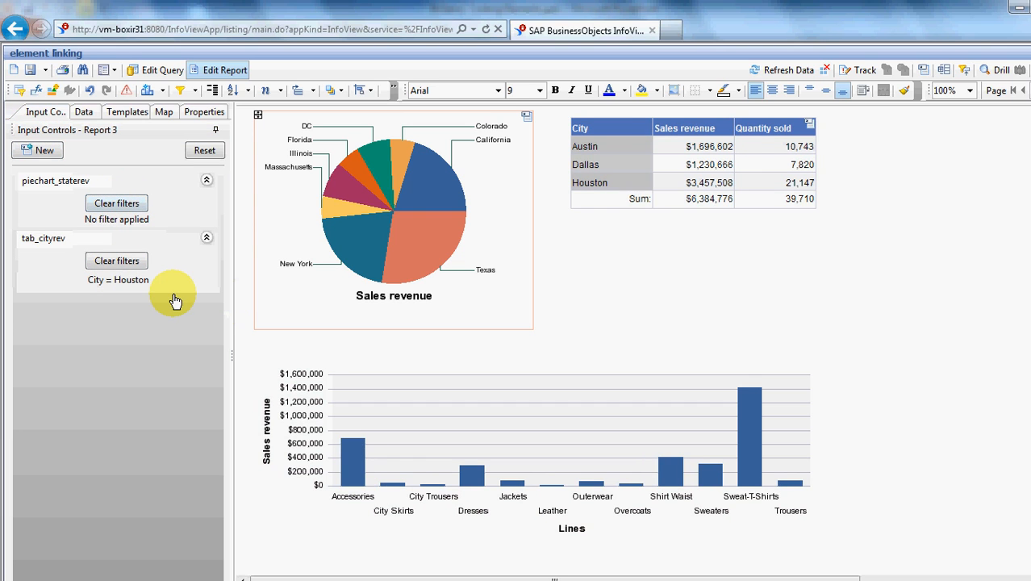
pyautogui.click(116, 259)
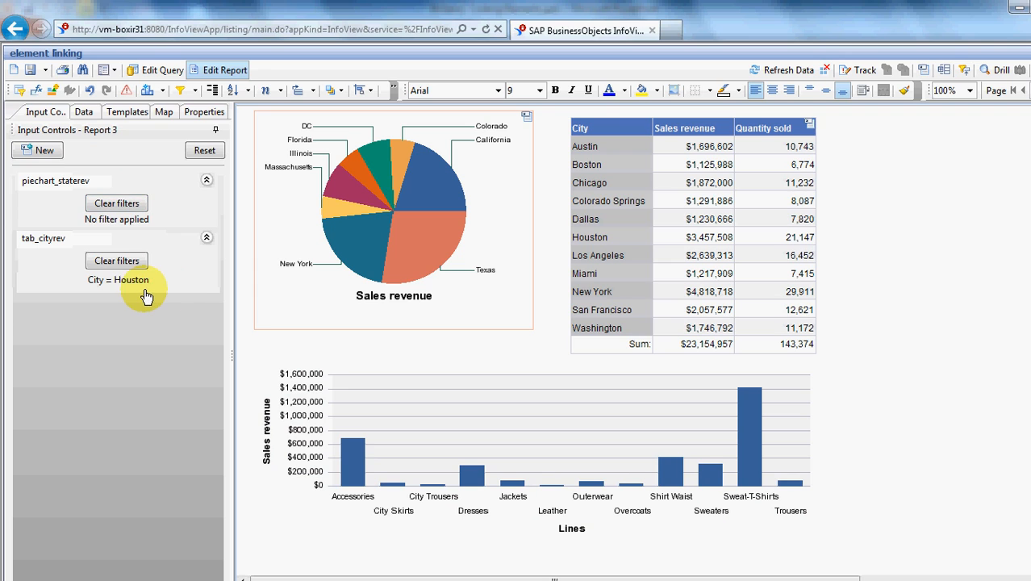
pyautogui.moveTo(109, 289)
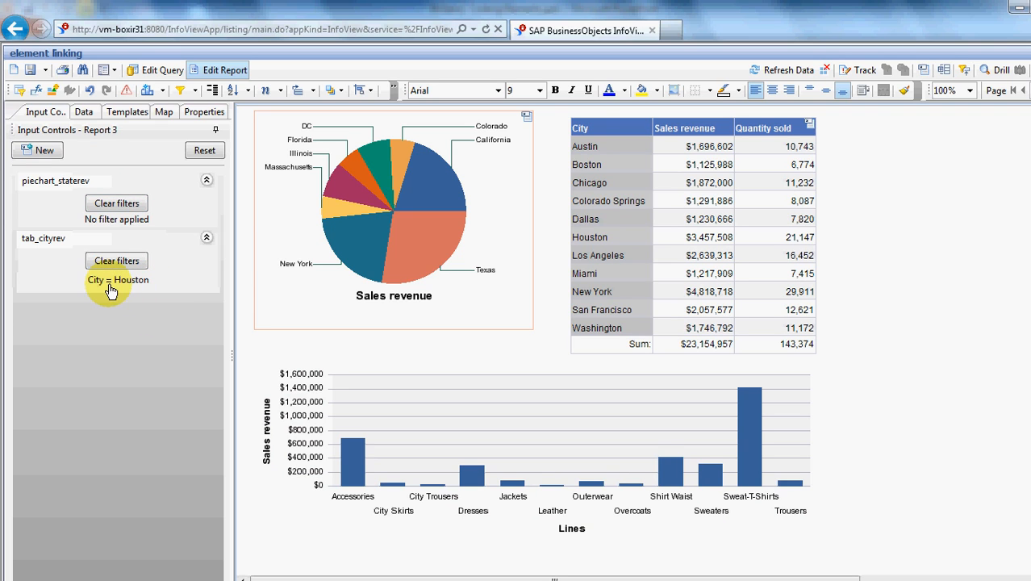
pyautogui.moveTo(436, 200)
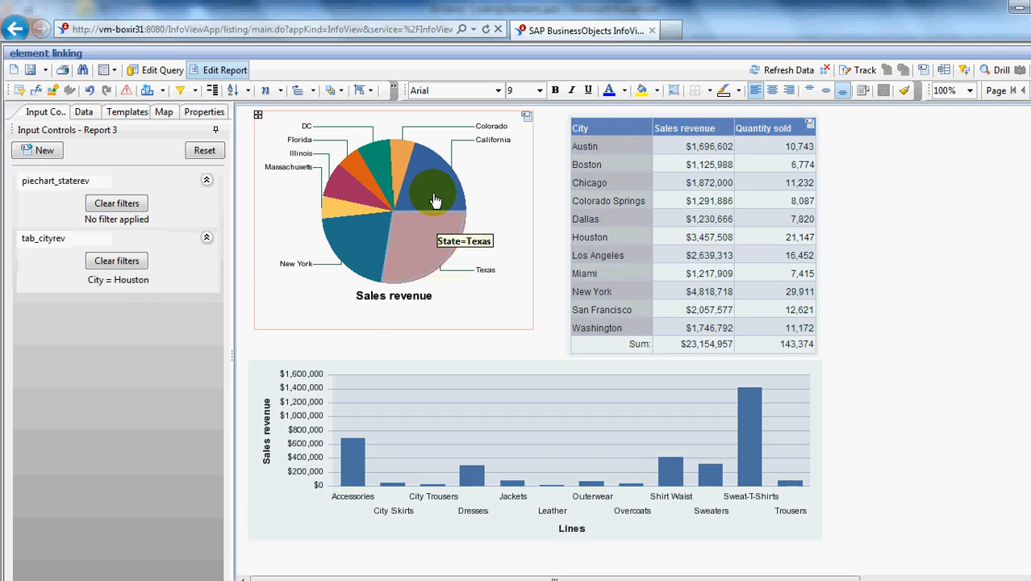
pyautogui.click(436, 190)
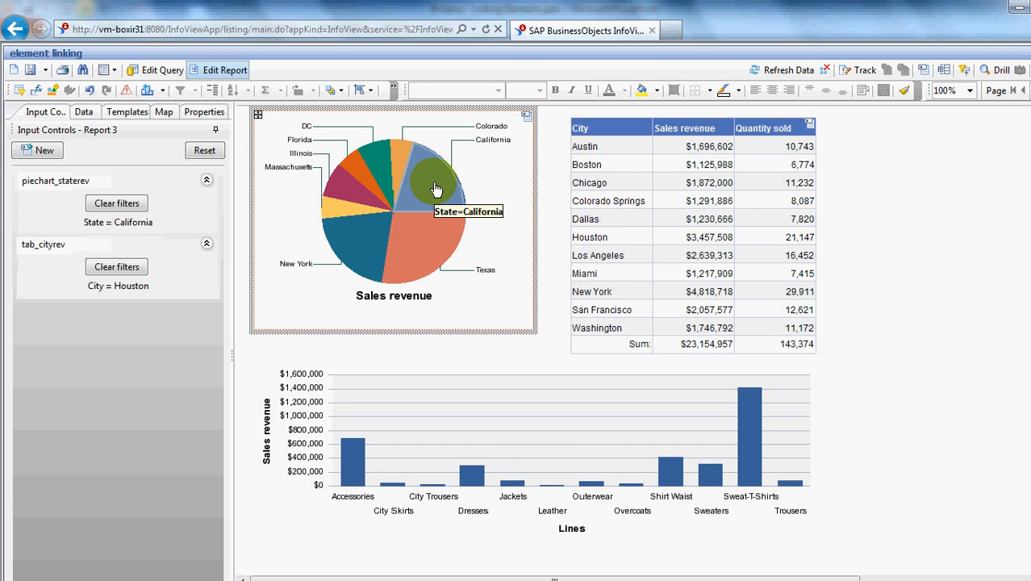
pyautogui.click(436, 170)
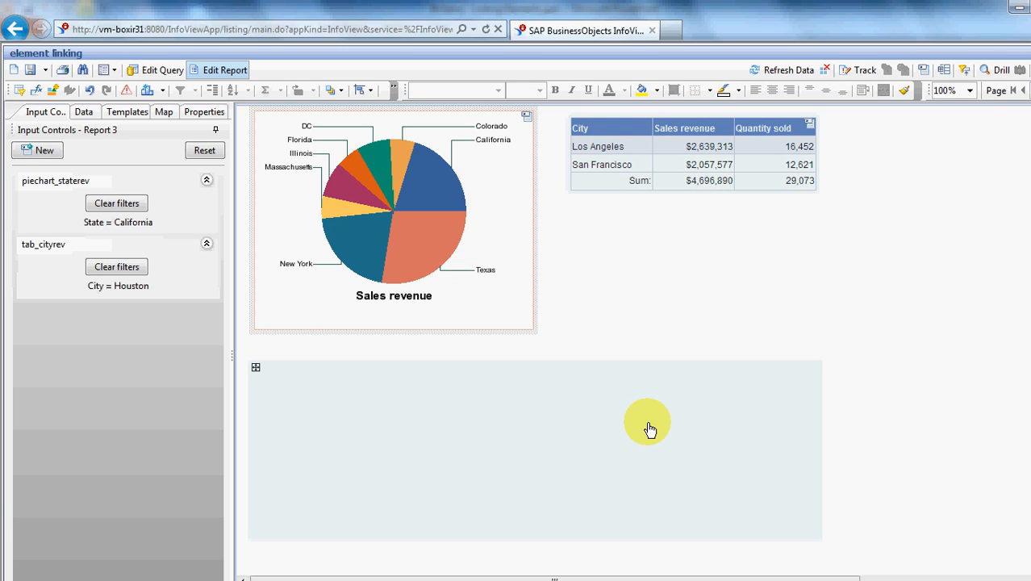
pyautogui.moveTo(219, 373)
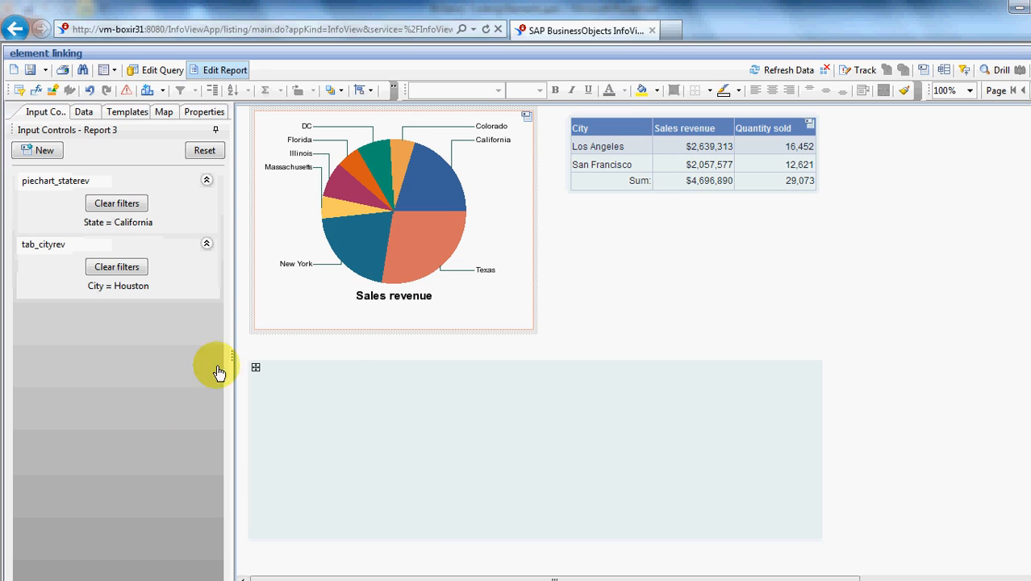
pyautogui.moveTo(97, 298)
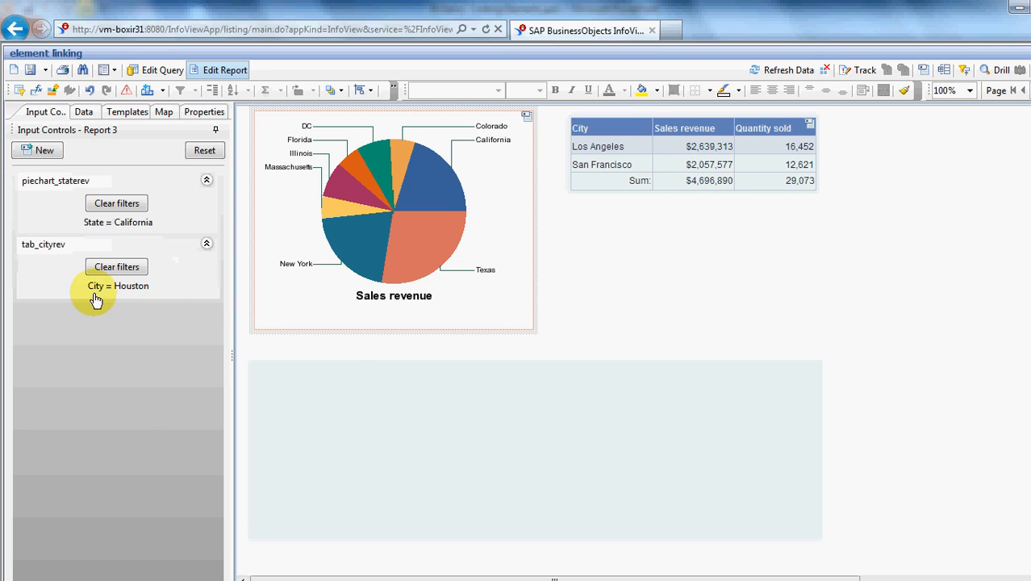
pyautogui.moveTo(253, 365)
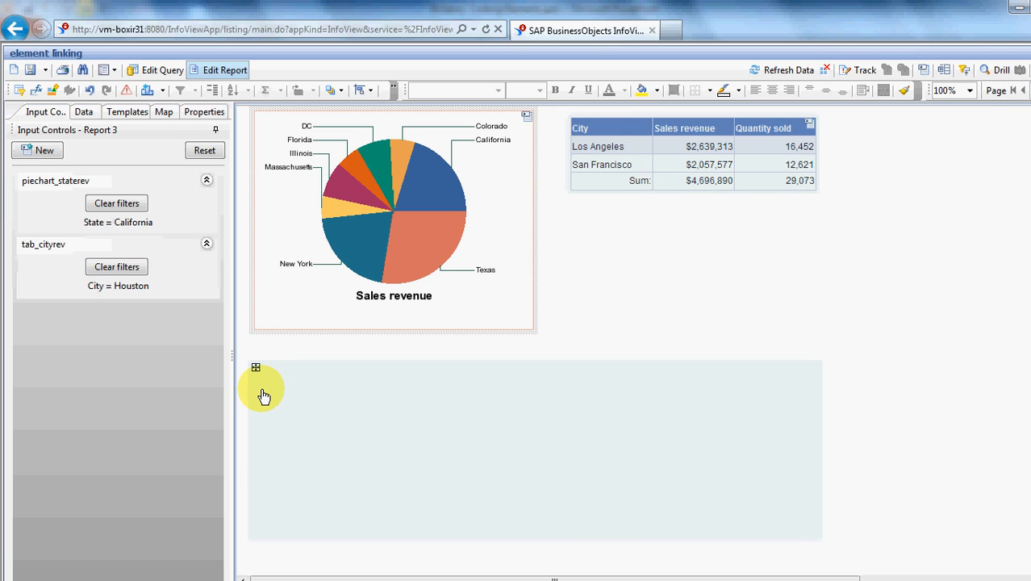
pyautogui.moveTo(153, 274)
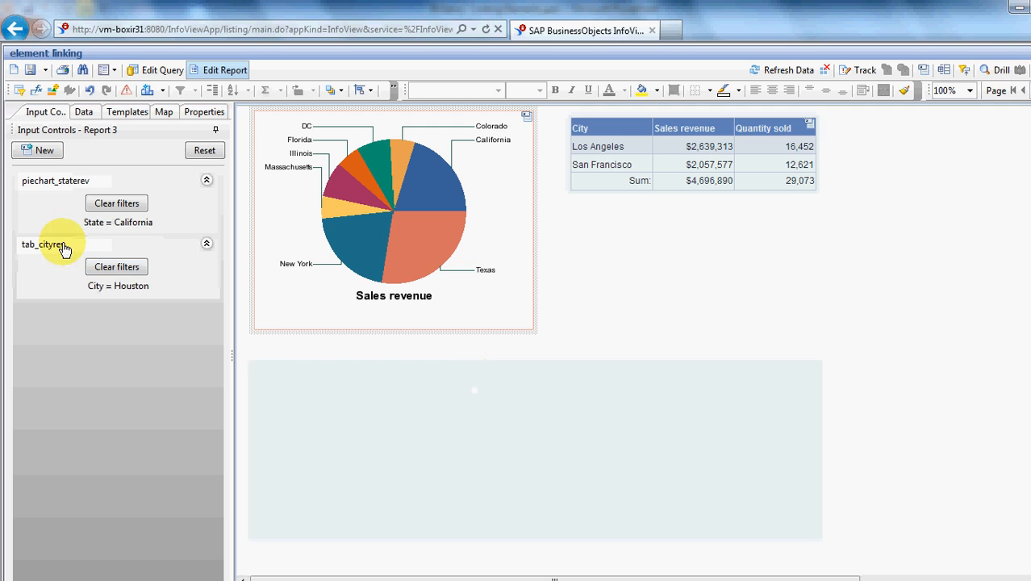
# Clear the Houston city filter so the bar chart shows California's sales by line
pyautogui.click(116, 266)
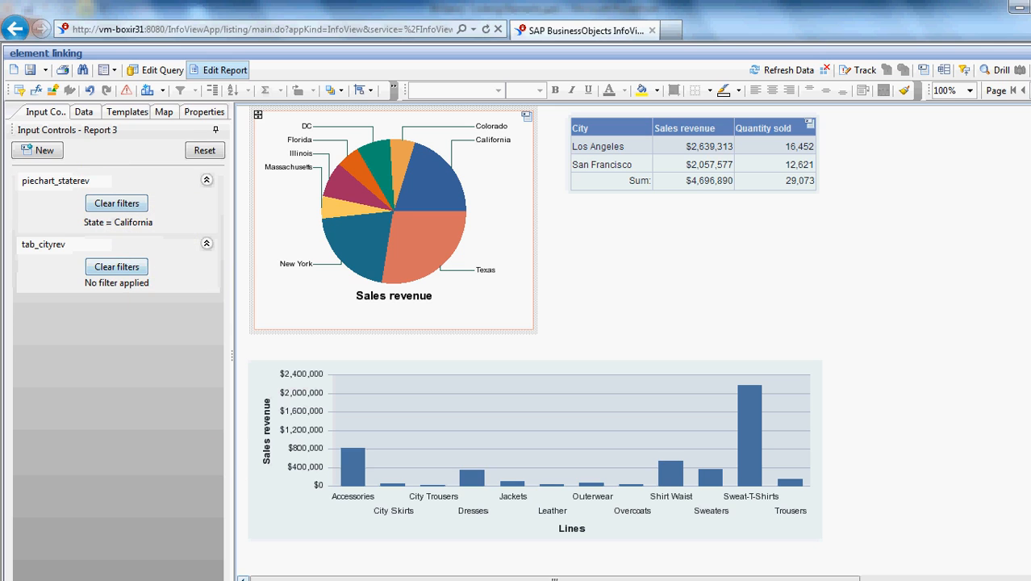
pyautogui.moveTo(549, 197)
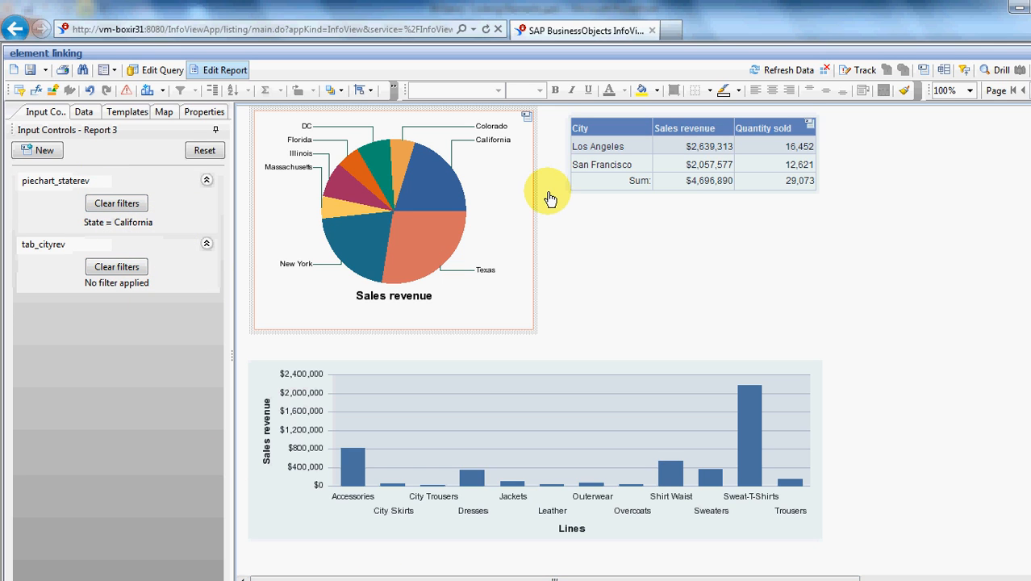
pyautogui.moveTo(529, 248)
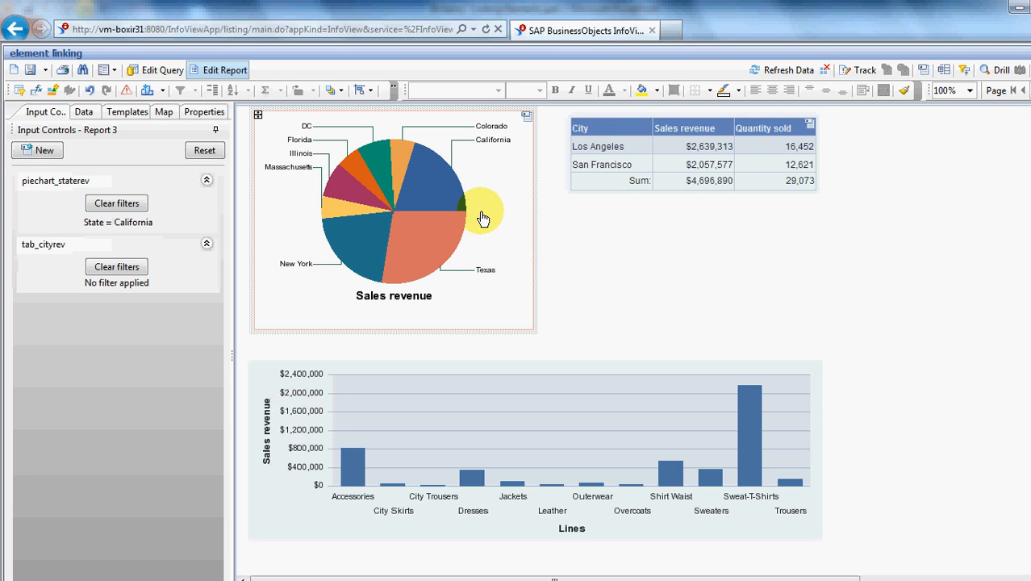
pyautogui.moveTo(562, 353)
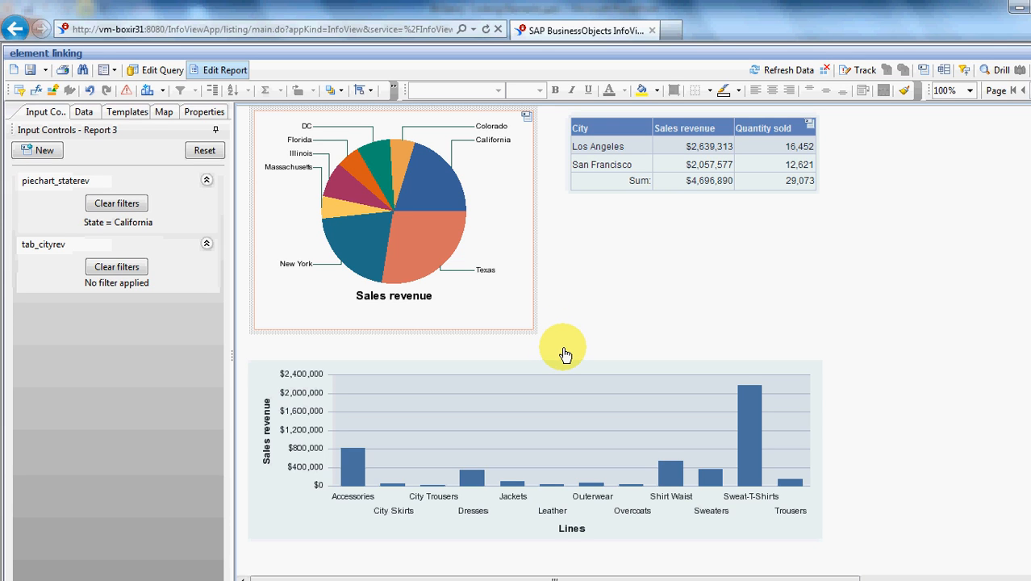
pyautogui.moveTo(564, 347)
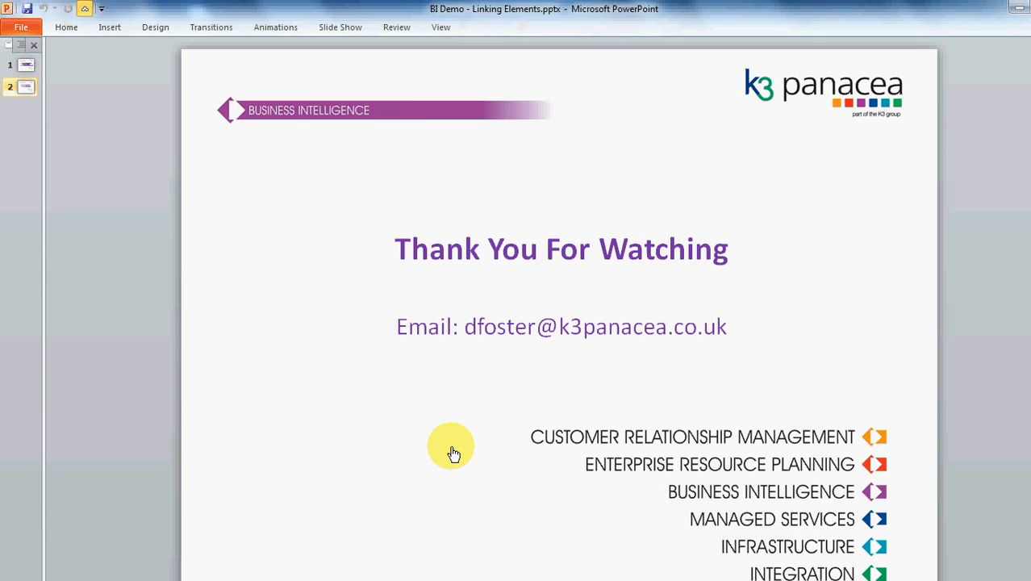
pyautogui.moveTo(434, 440)
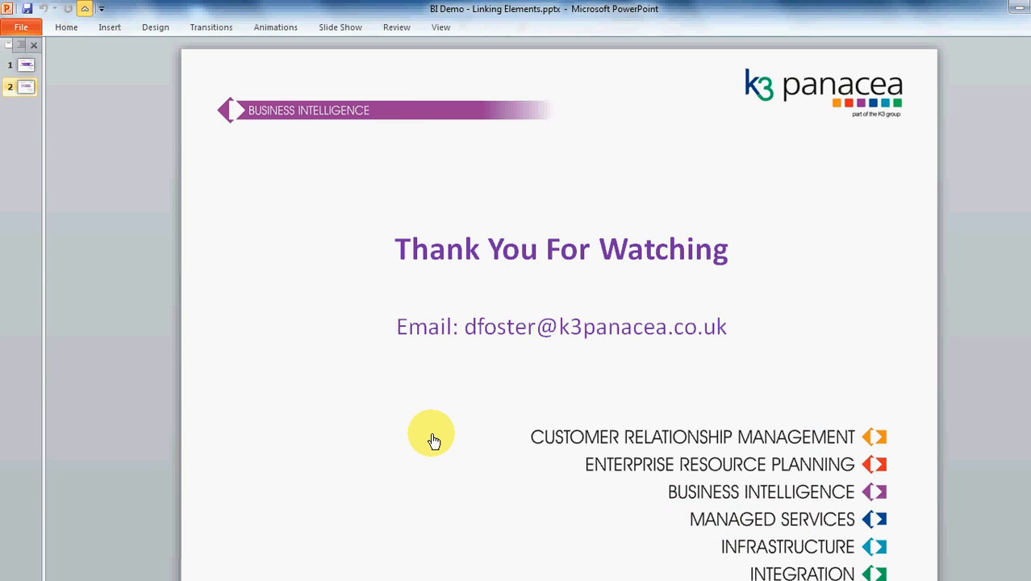
pyautogui.moveTo(404, 315)
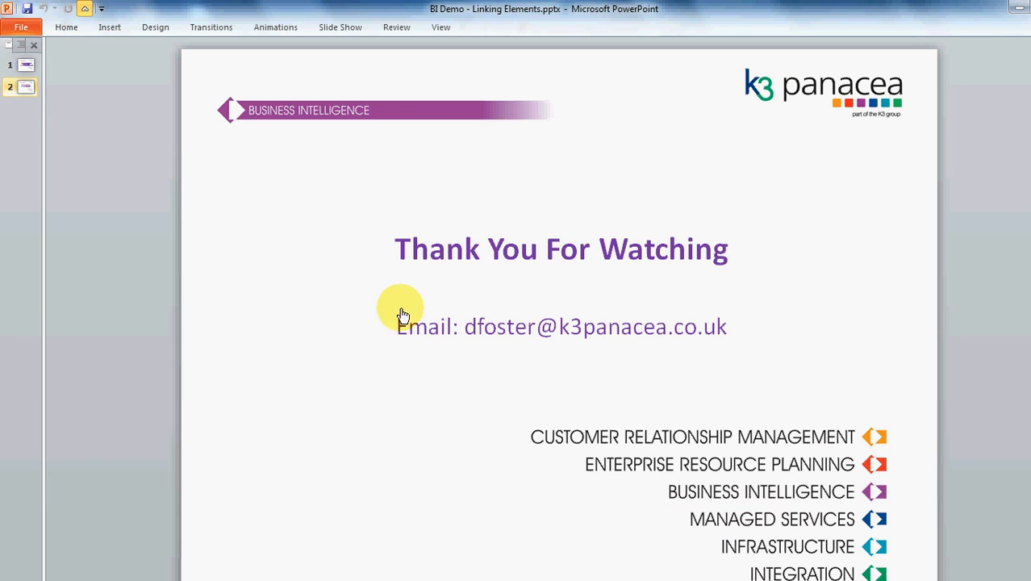
pyautogui.moveTo(369, 465)
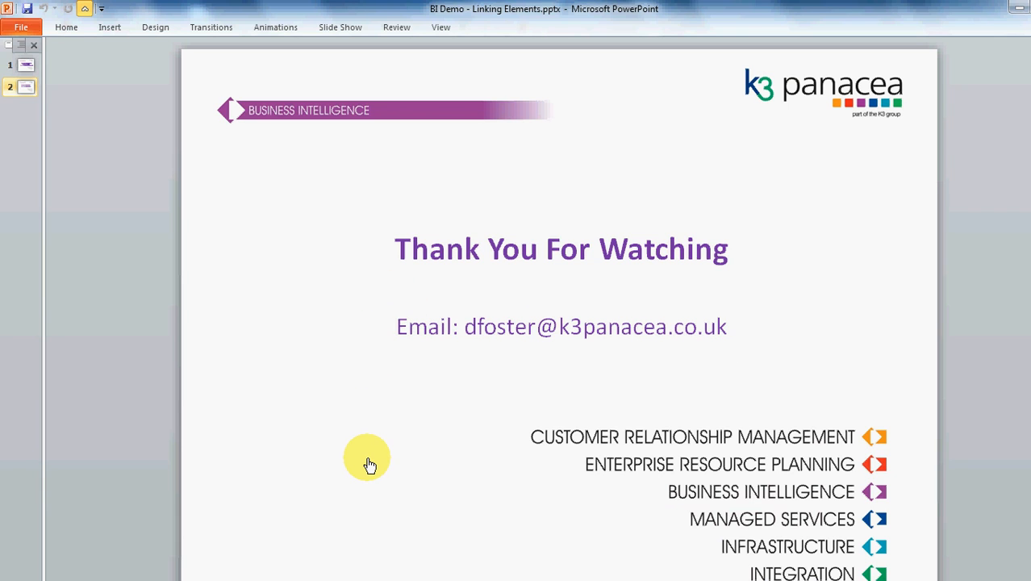